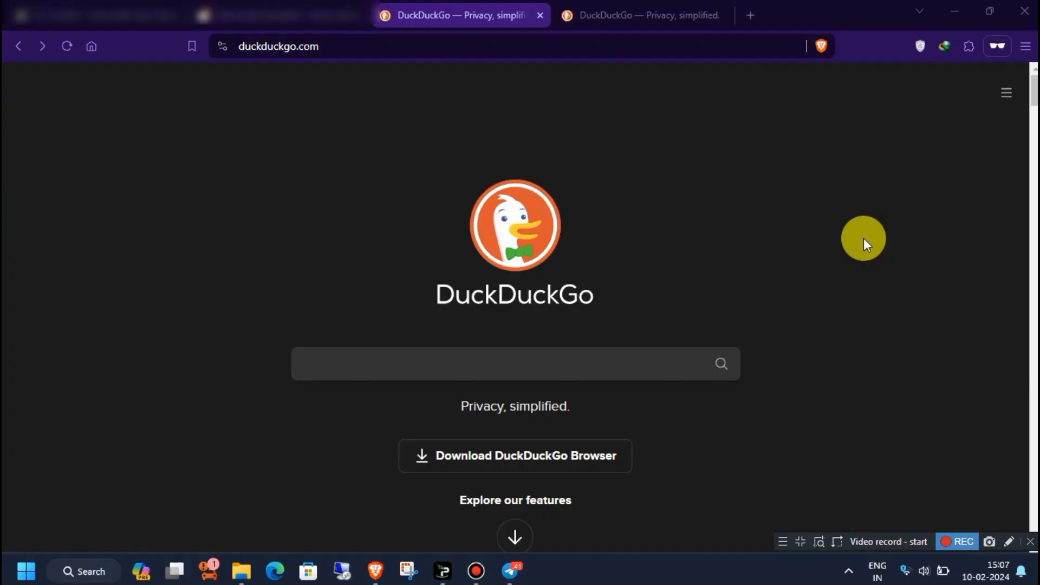
Search DuckDuckGo for canva.com.
left_click(957, 541)
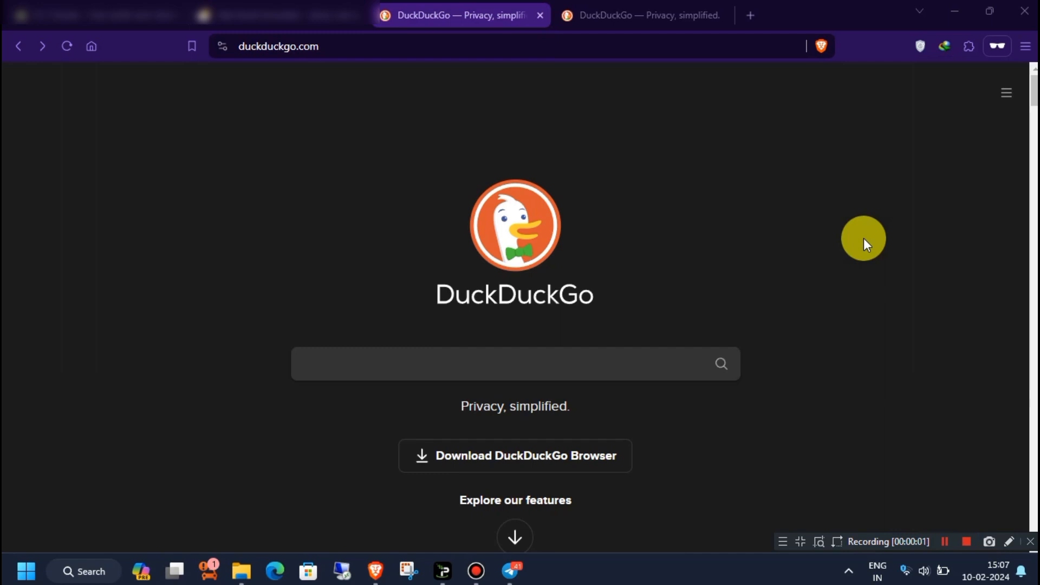
mouse_move(574, 291)
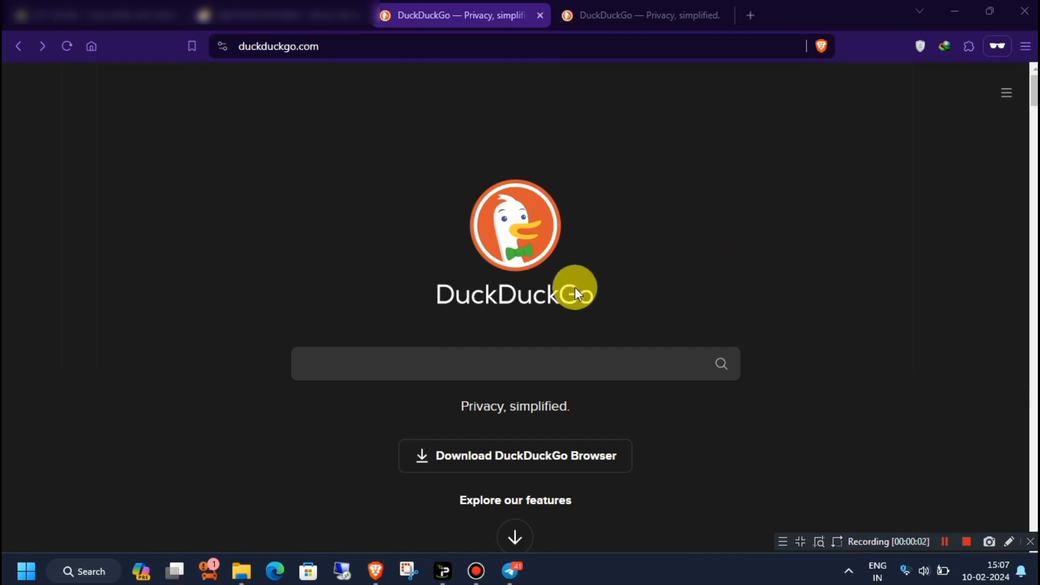
mouse_move(421, 234)
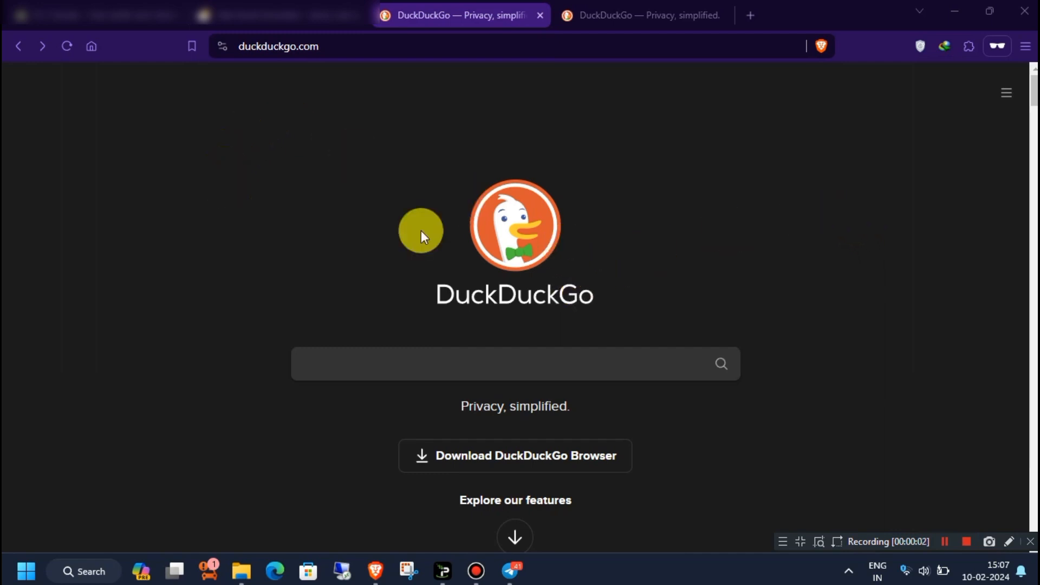
mouse_move(755, 207)
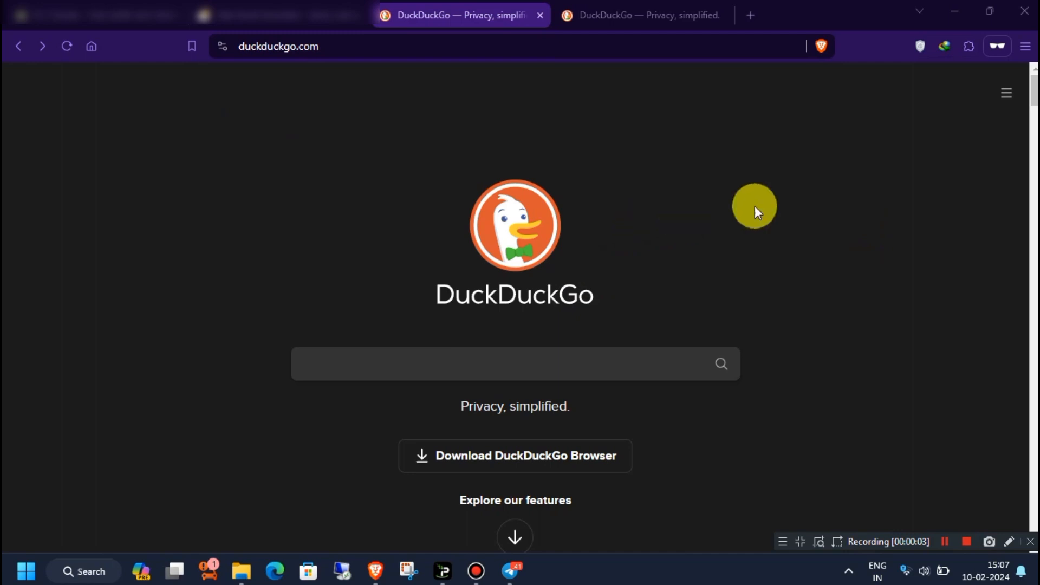
mouse_move(697, 161)
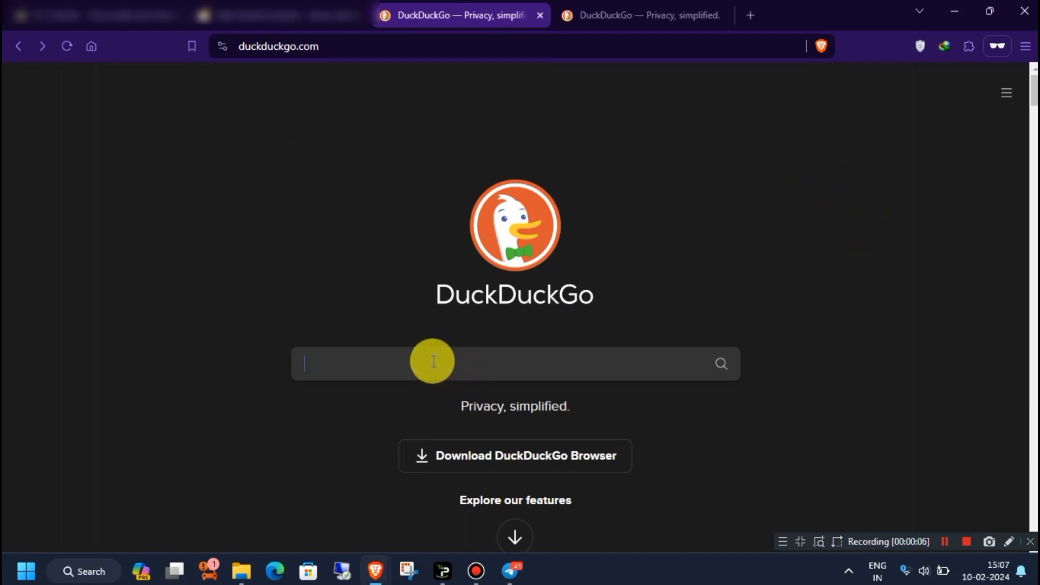
mouse_move(837, 216)
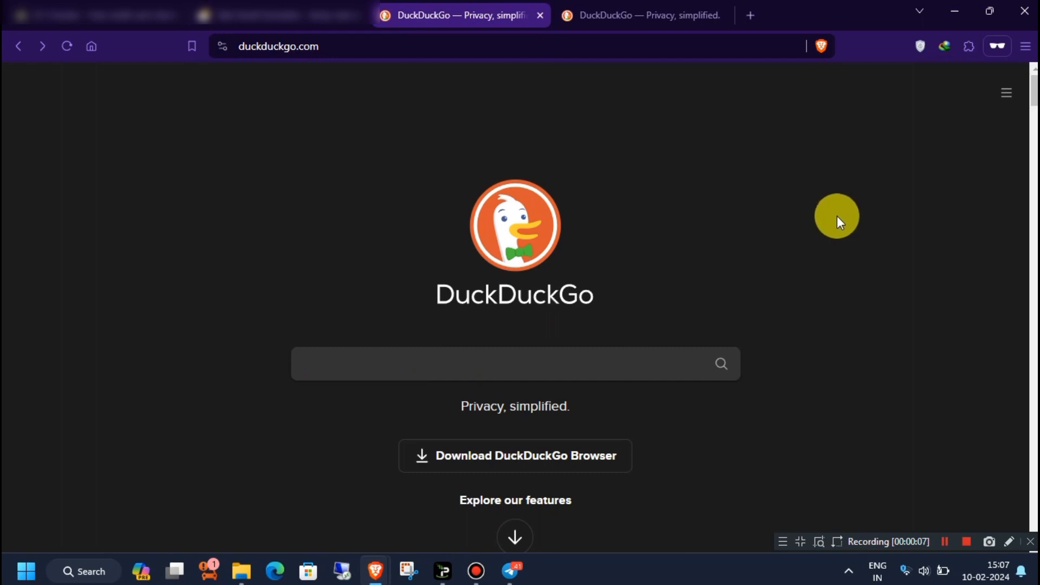
type("canva.com")
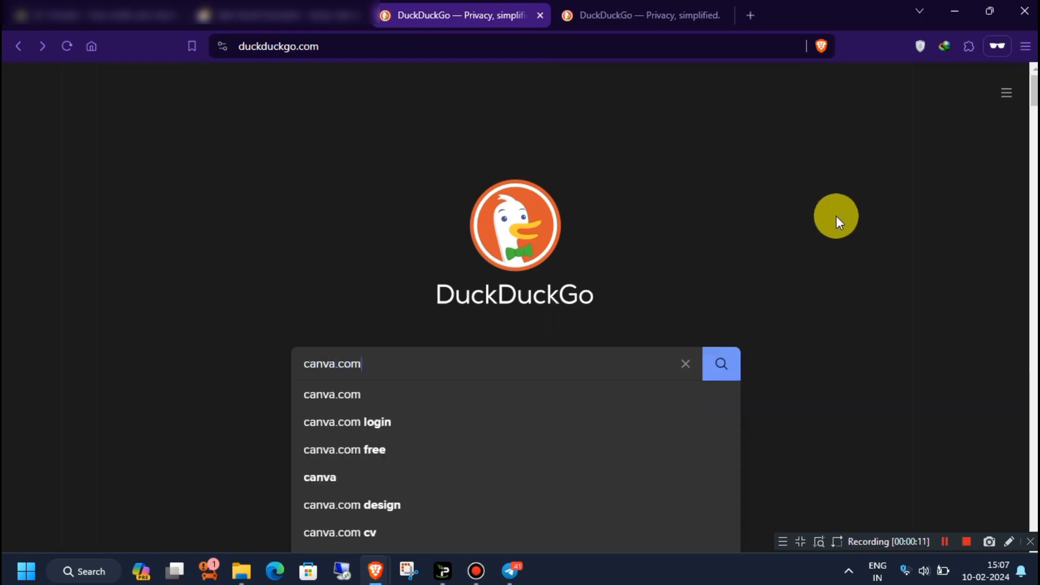
mouse_move(721, 364)
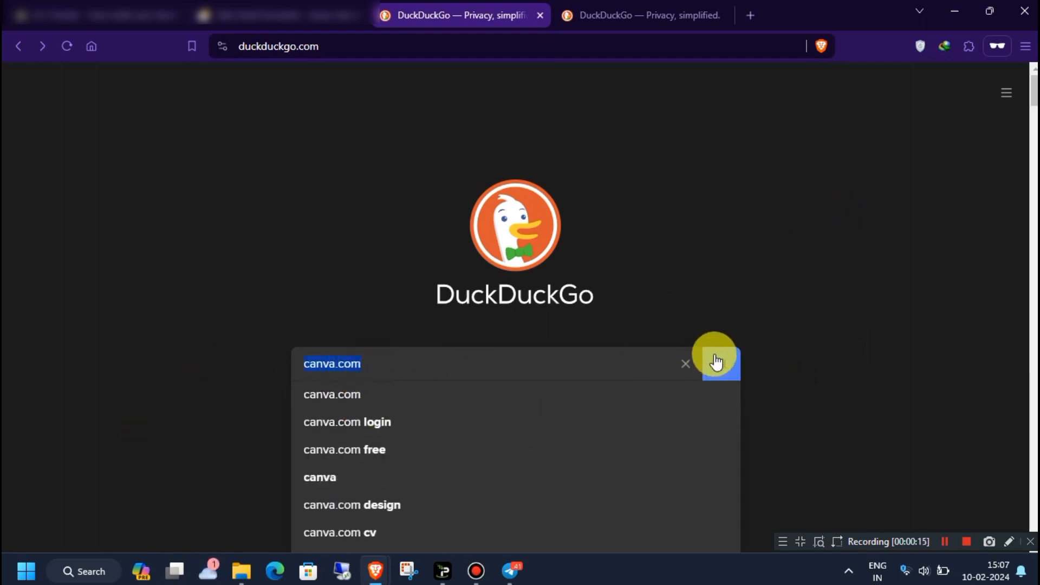
left_click(714, 360)
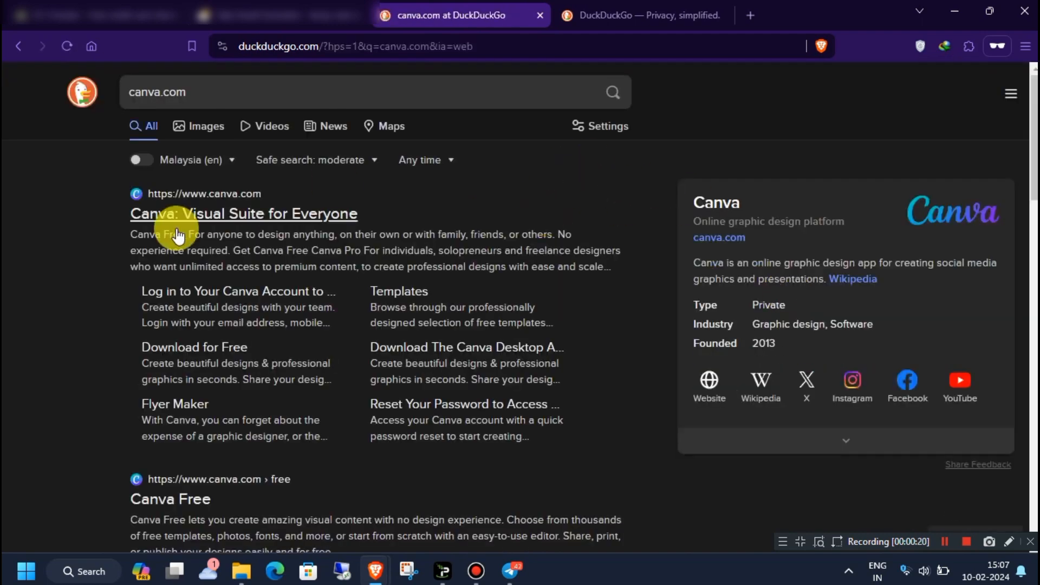
mouse_move(255, 209)
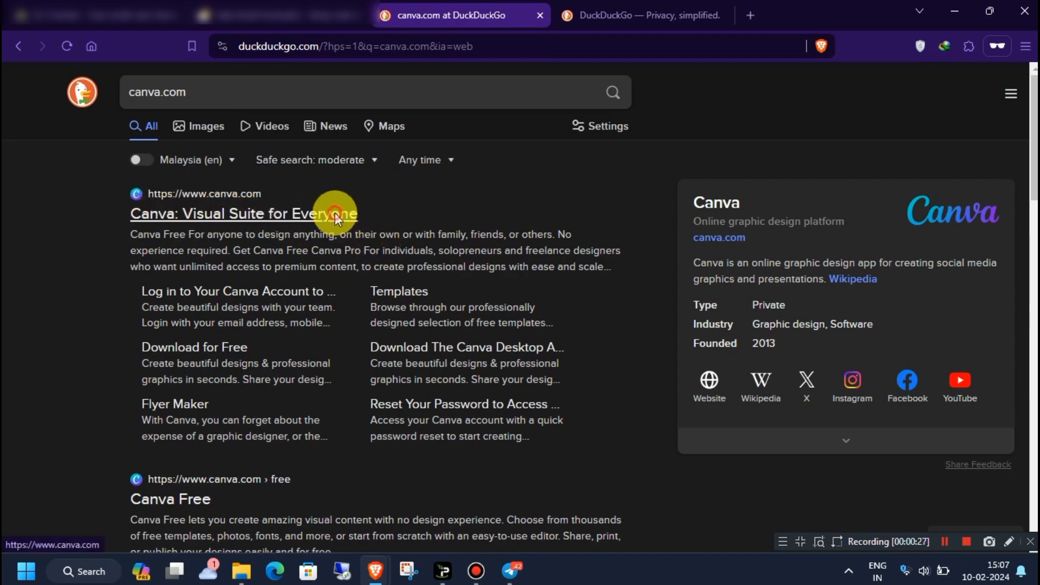
Open Canva's official site and go to the Canva Pro plan page.
left_click(242, 213)
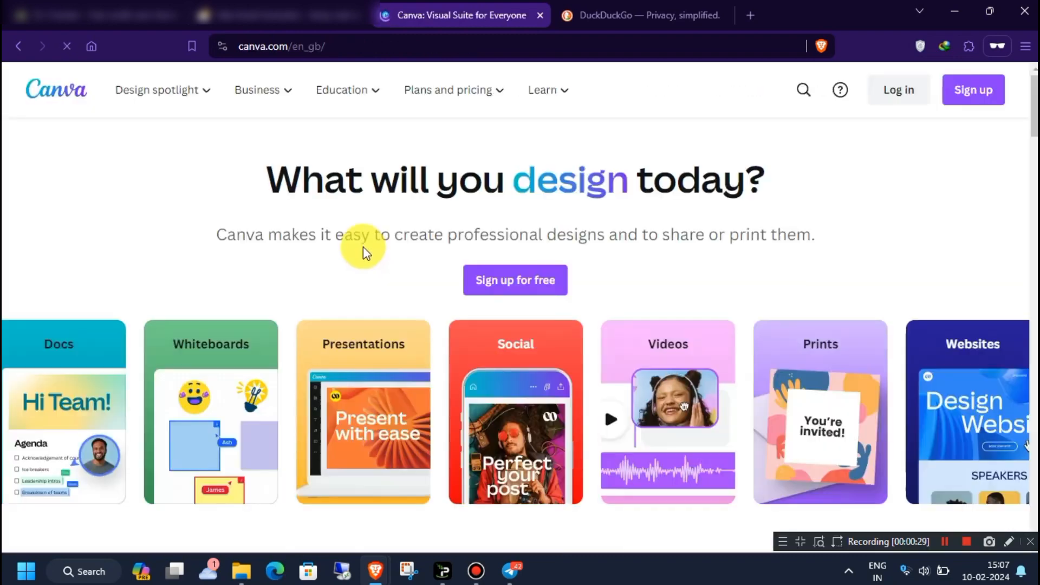
mouse_move(86, 93)
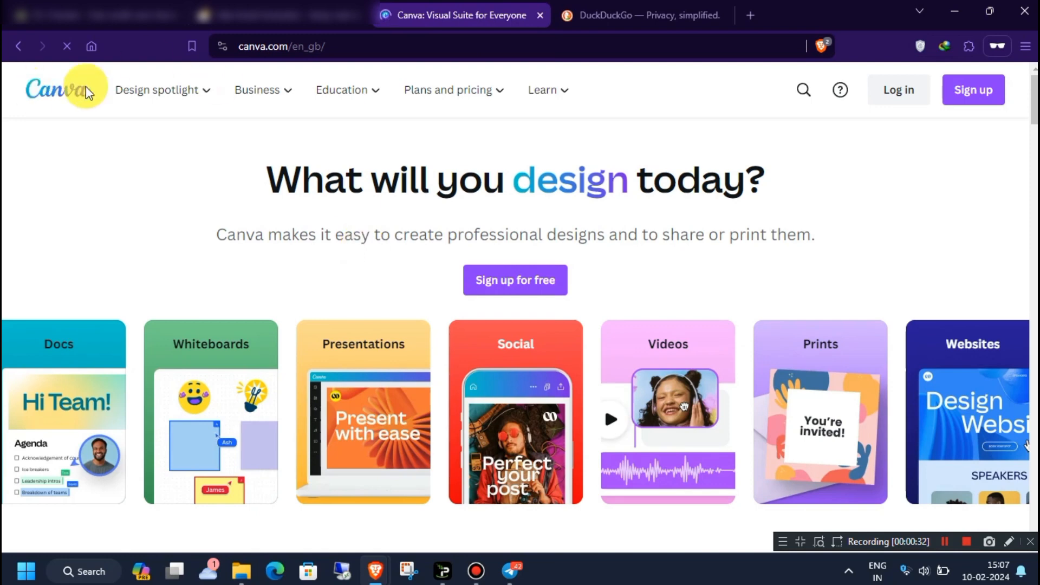
mouse_move(706, 257)
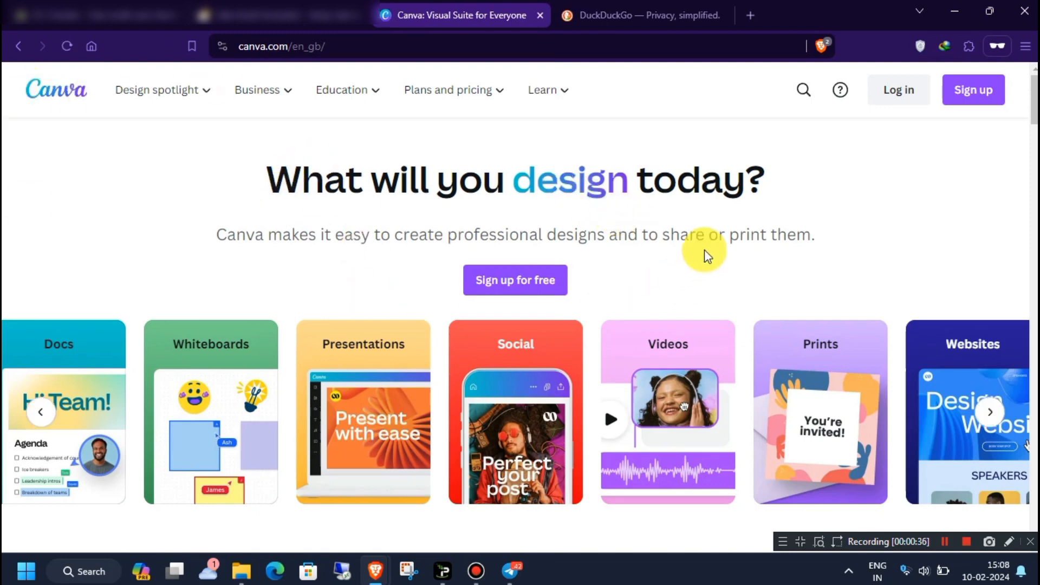
left_click(448, 90)
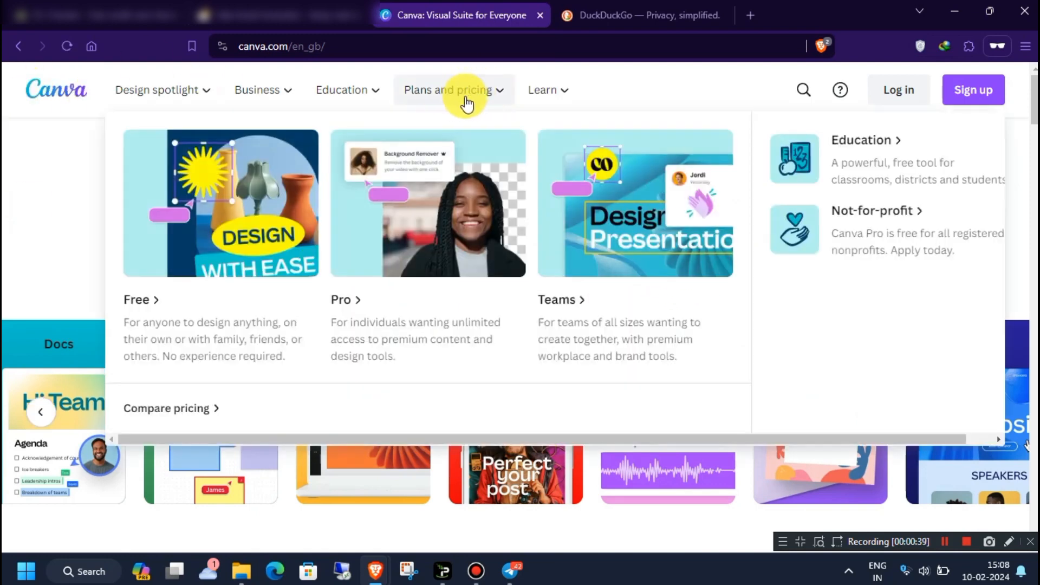
mouse_move(462, 307)
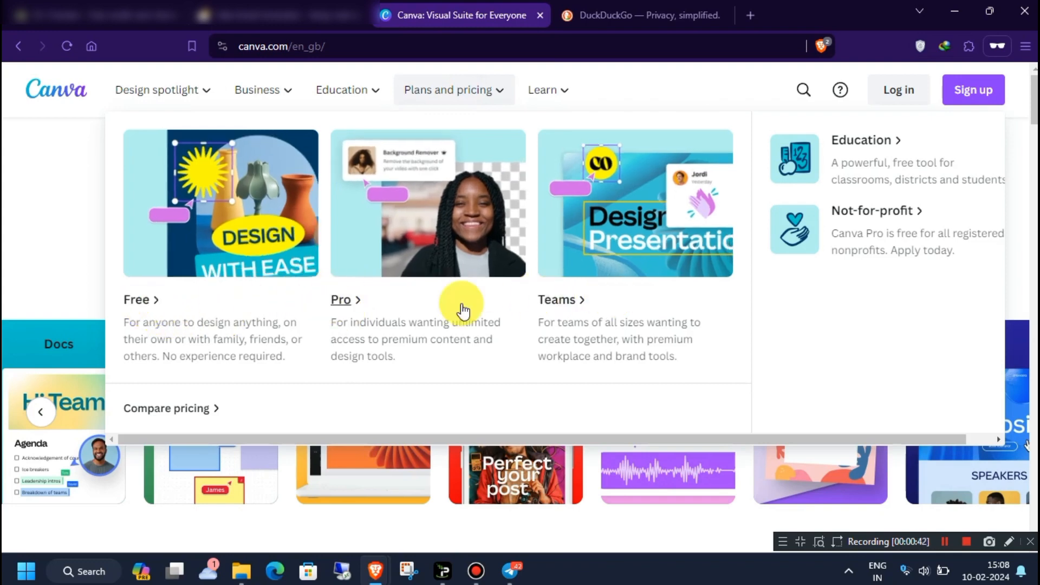
mouse_move(345, 303)
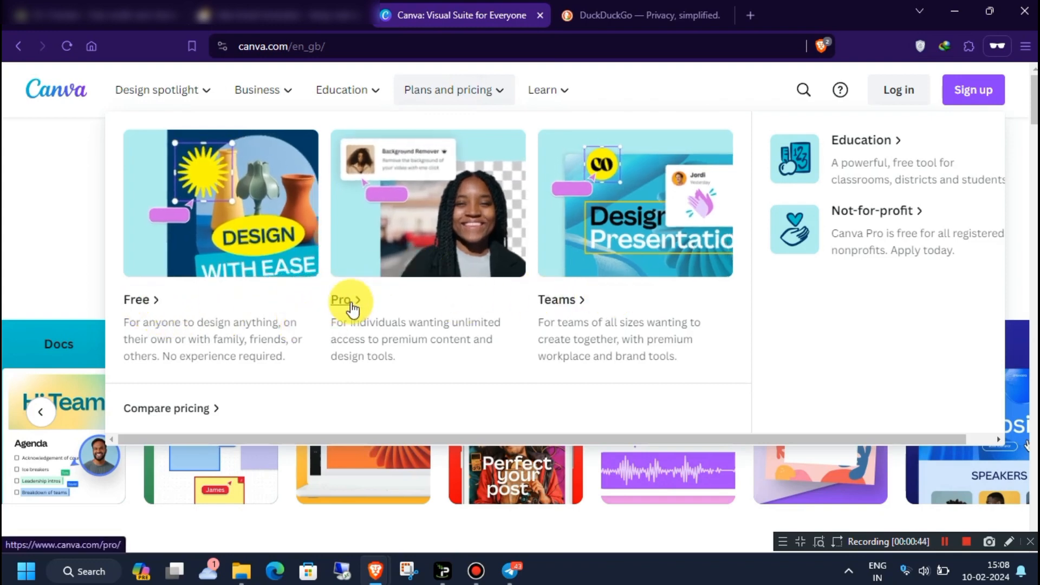
left_click(340, 299)
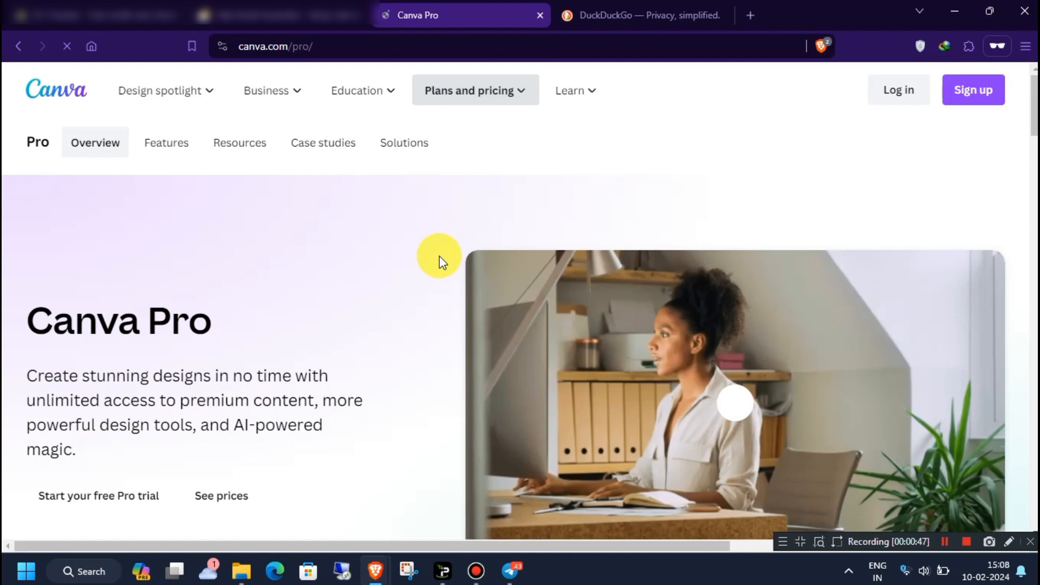
mouse_move(359, 220)
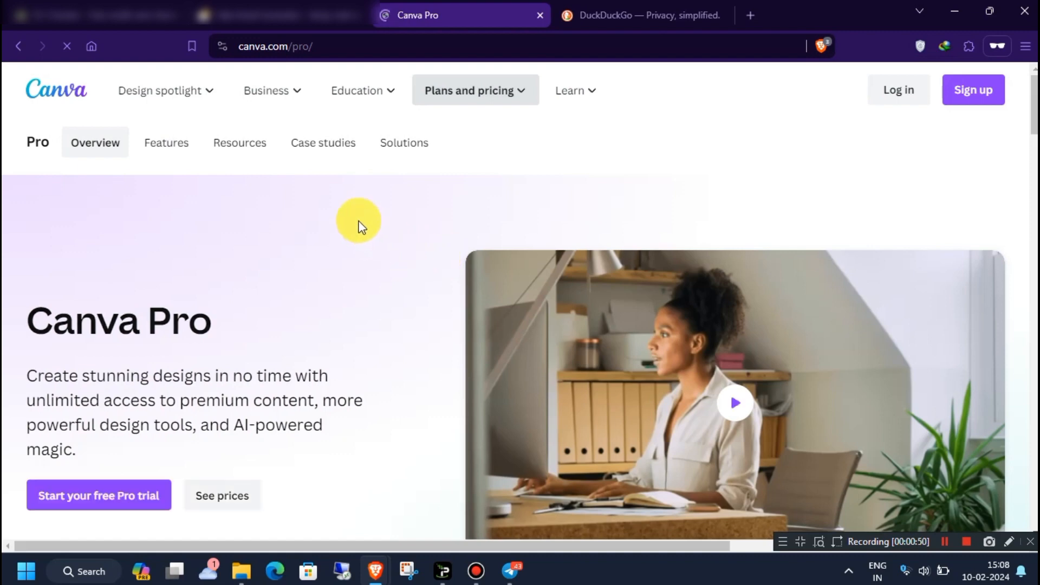
Jump to the pricing cards comparing Canva Free (RM0) with Canva Pro (RM249.90 yearly).
scroll("down", 3)
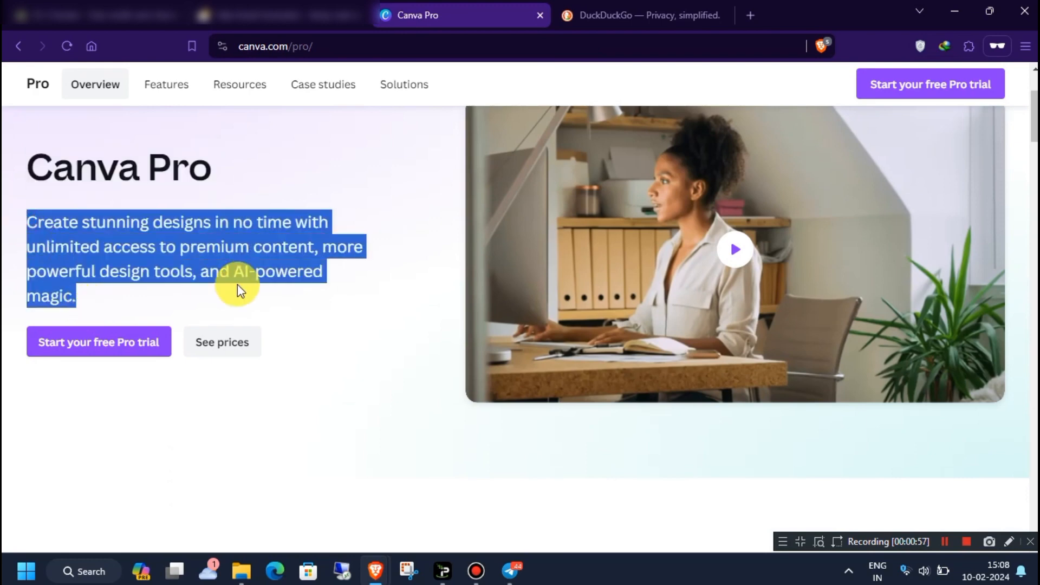
left_click(222, 342)
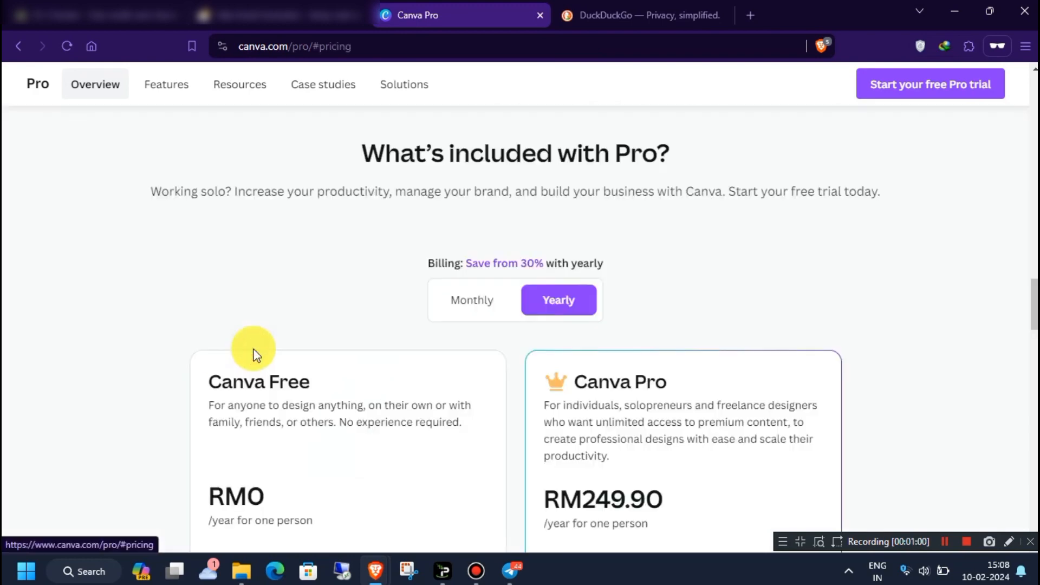
scroll("down", 3)
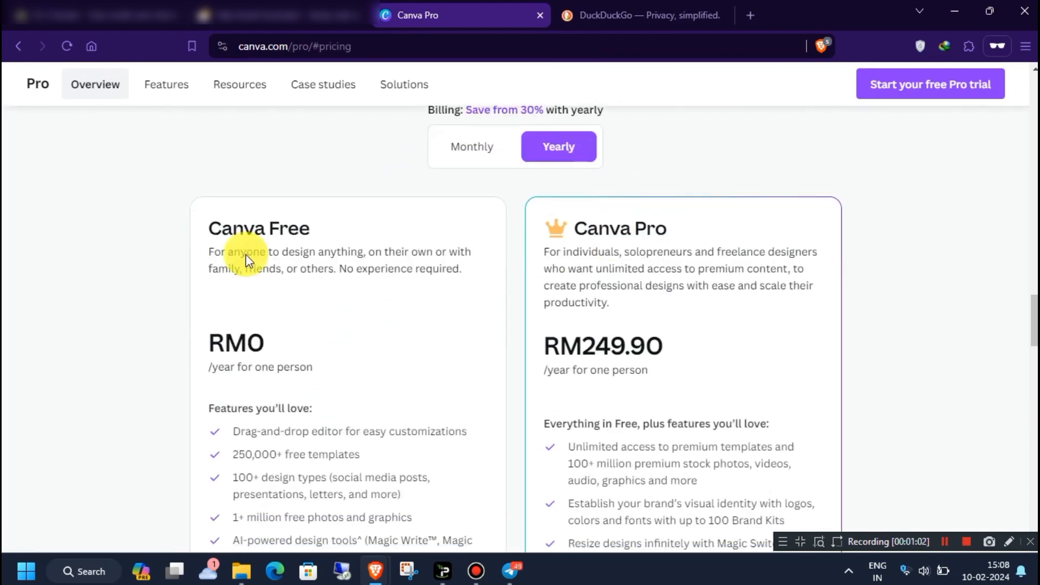
mouse_move(569, 307)
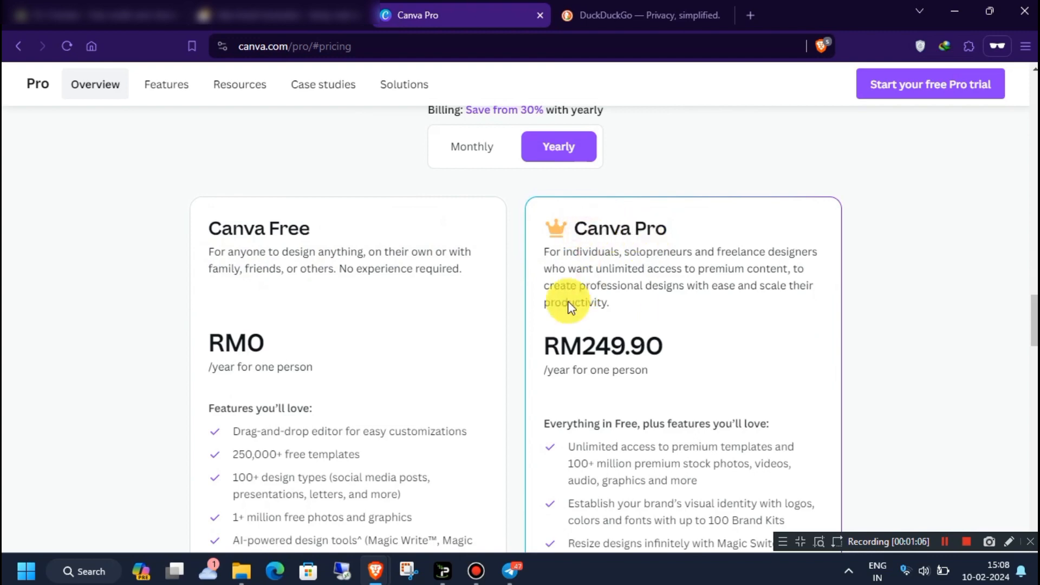
scroll("down", 3)
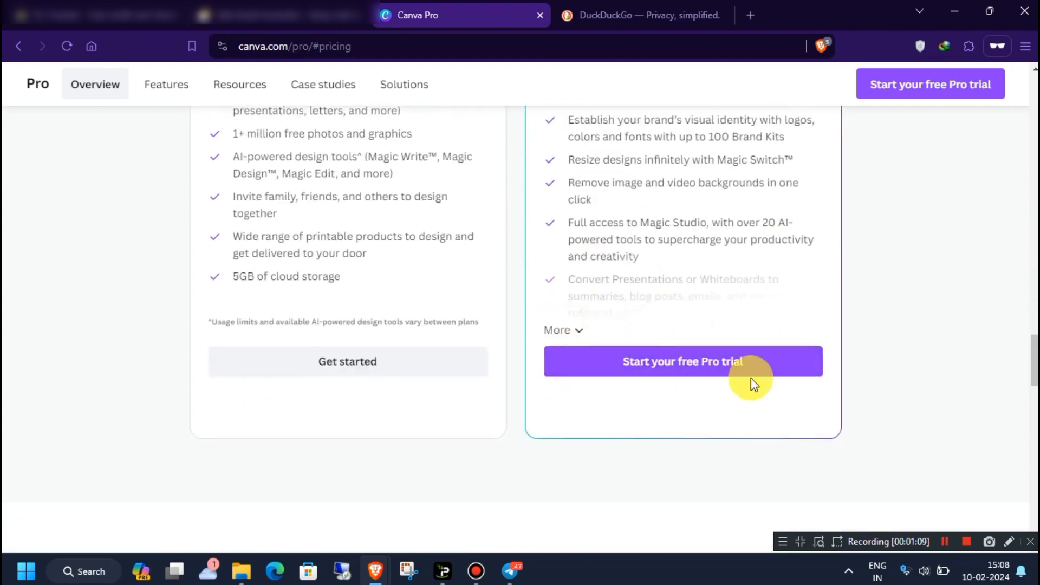
left_click(682, 362)
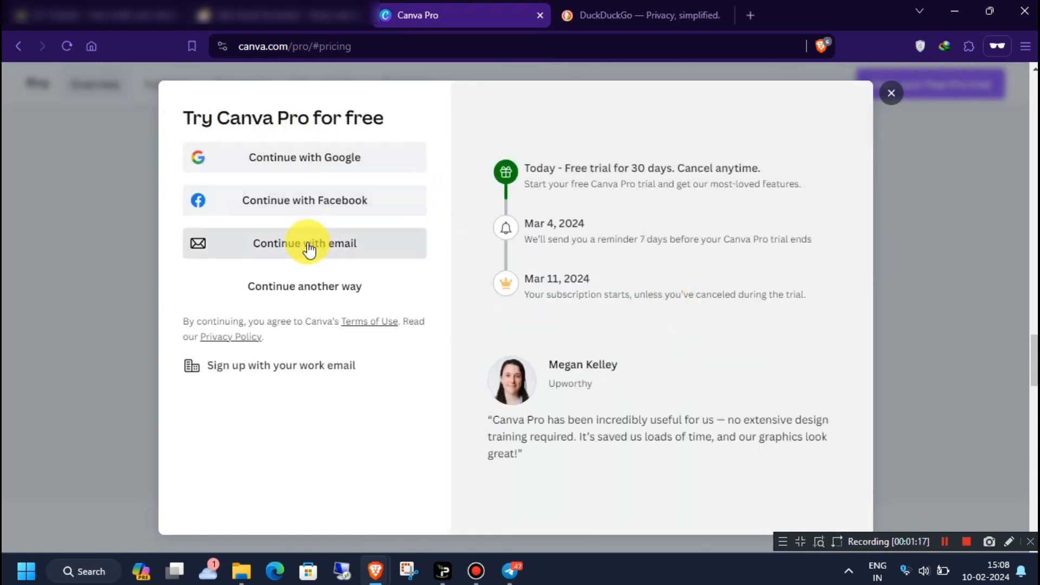
mouse_move(412, 252)
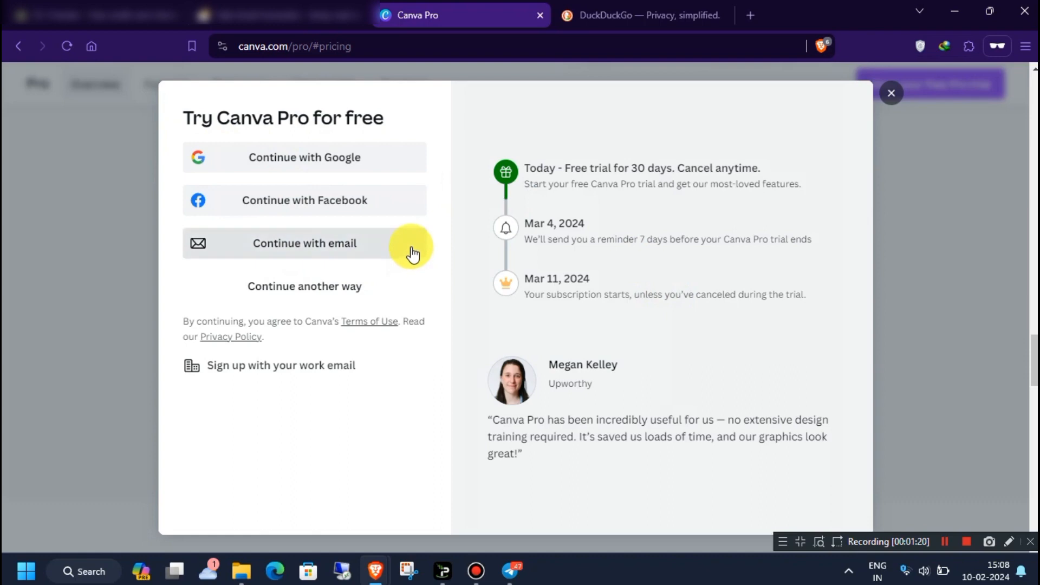
left_click(304, 243)
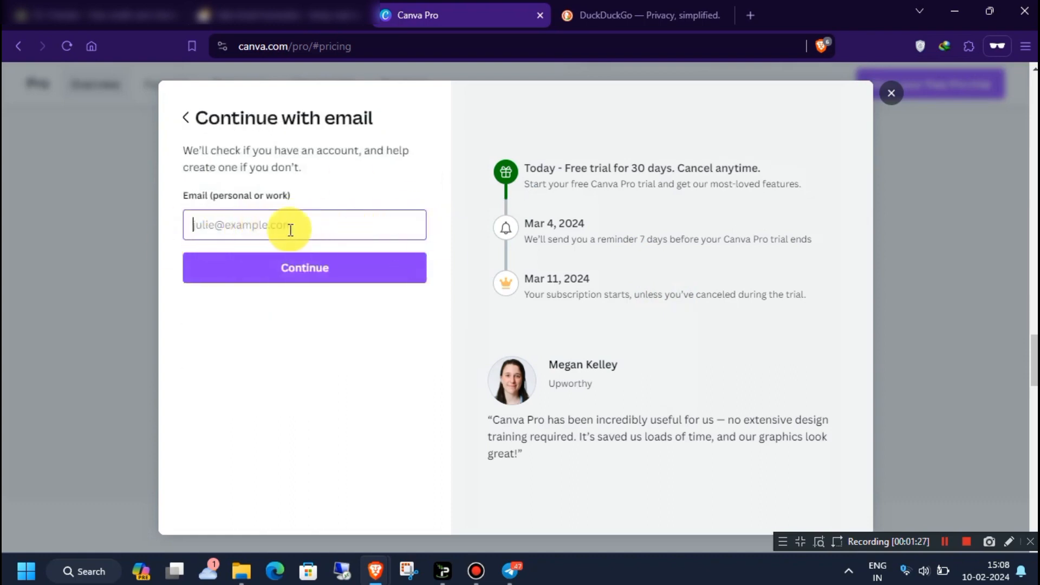
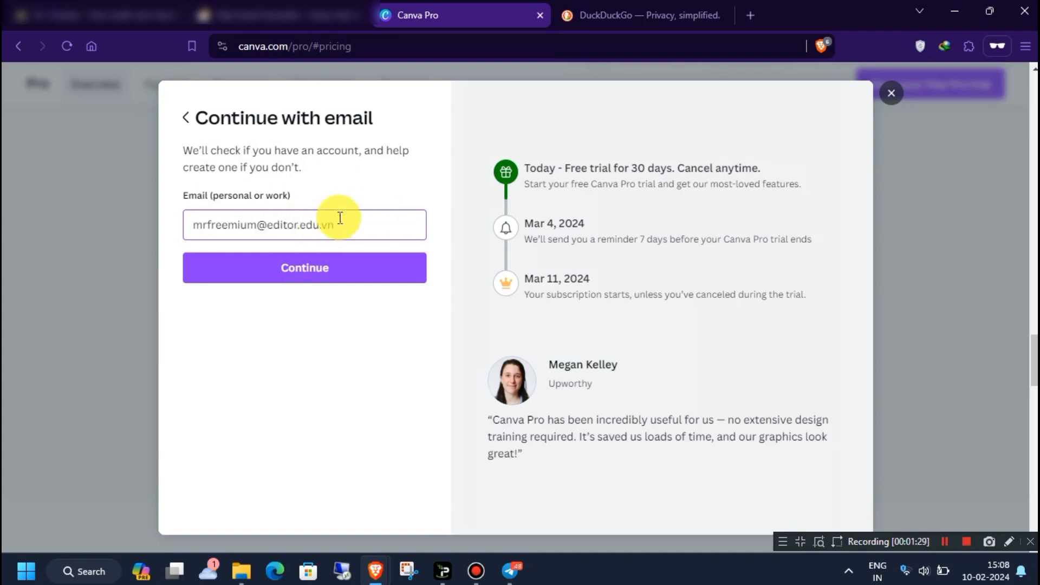
triple_click(305, 225)
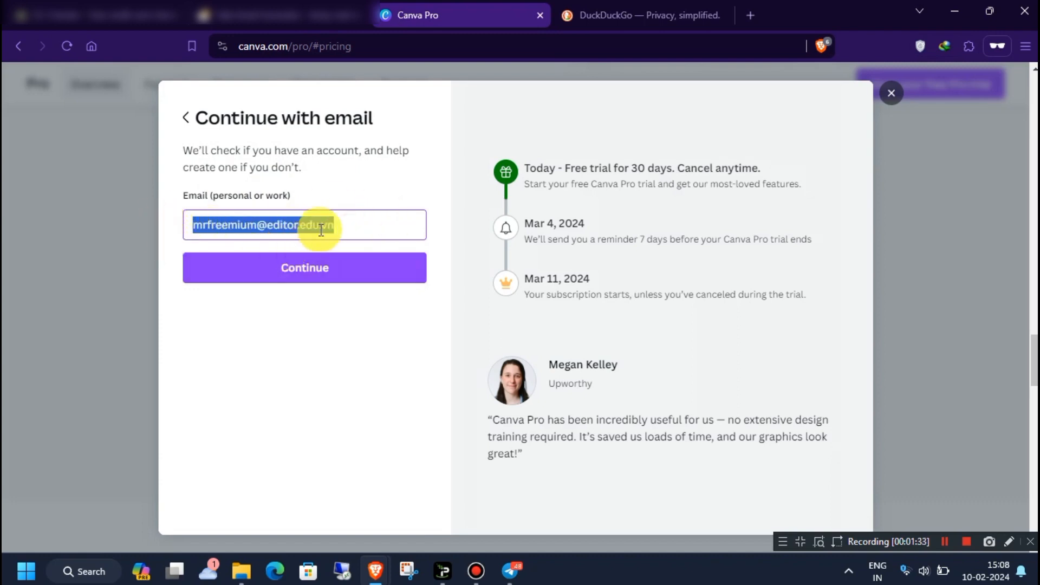
left_click(304, 267)
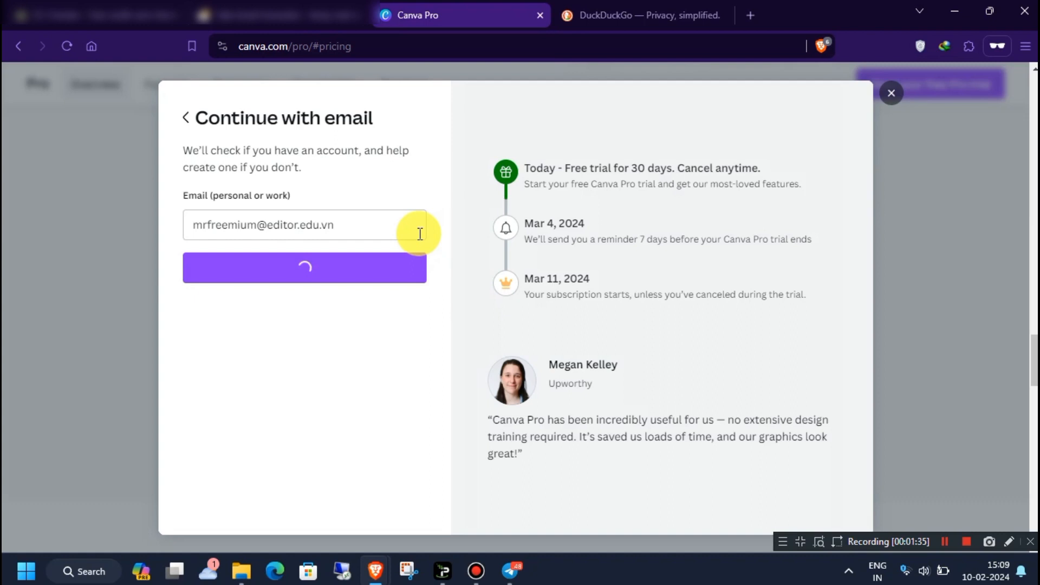
mouse_move(453, 204)
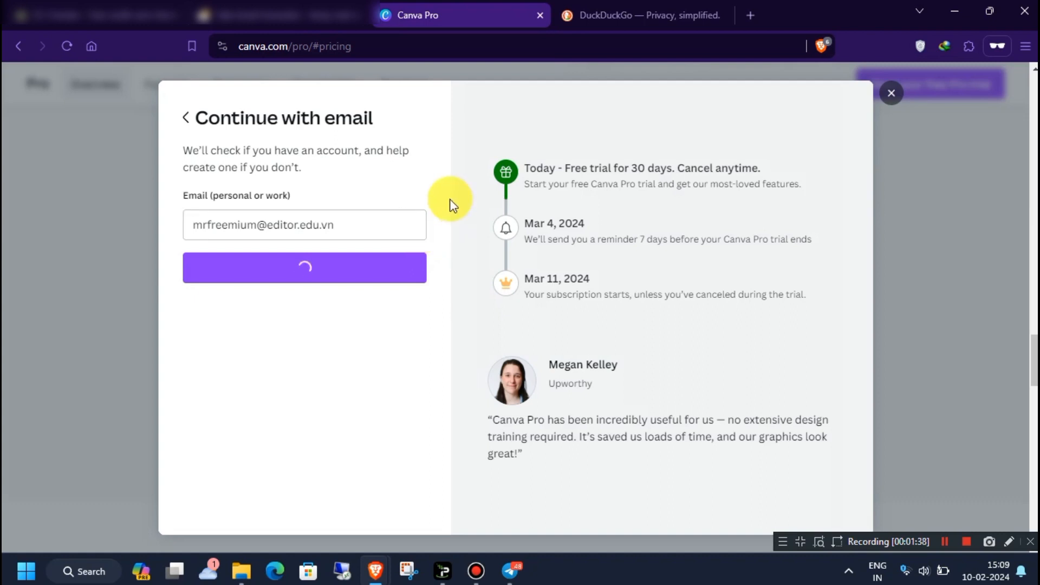
left_click(305, 267)
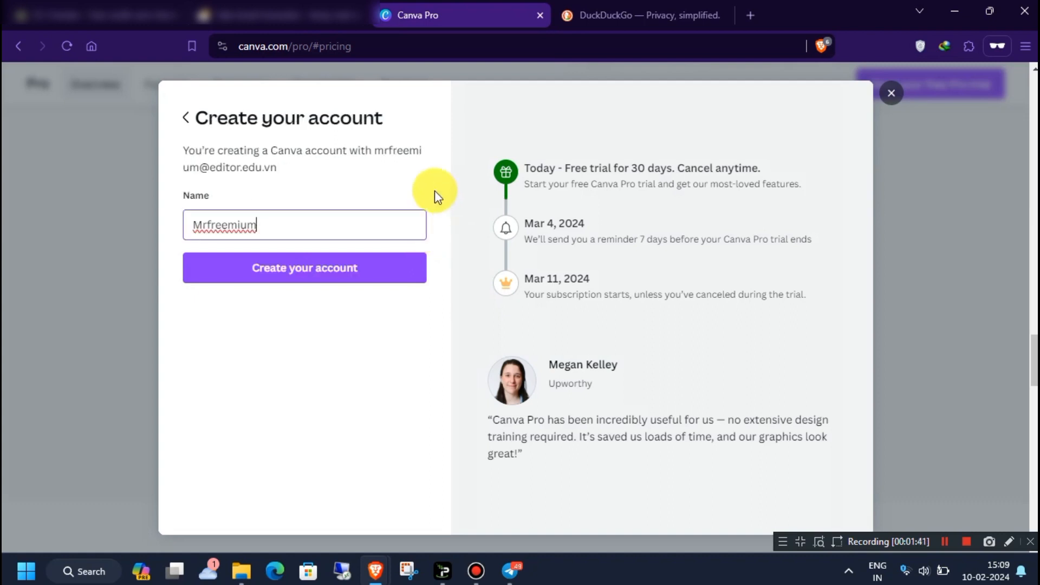
mouse_move(256, 228)
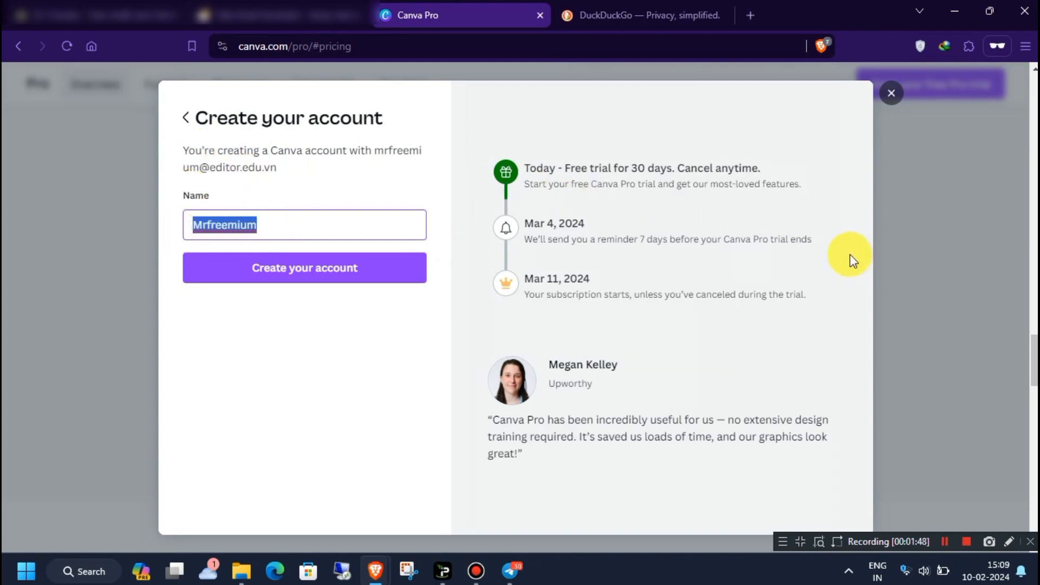
type("YouTube:")
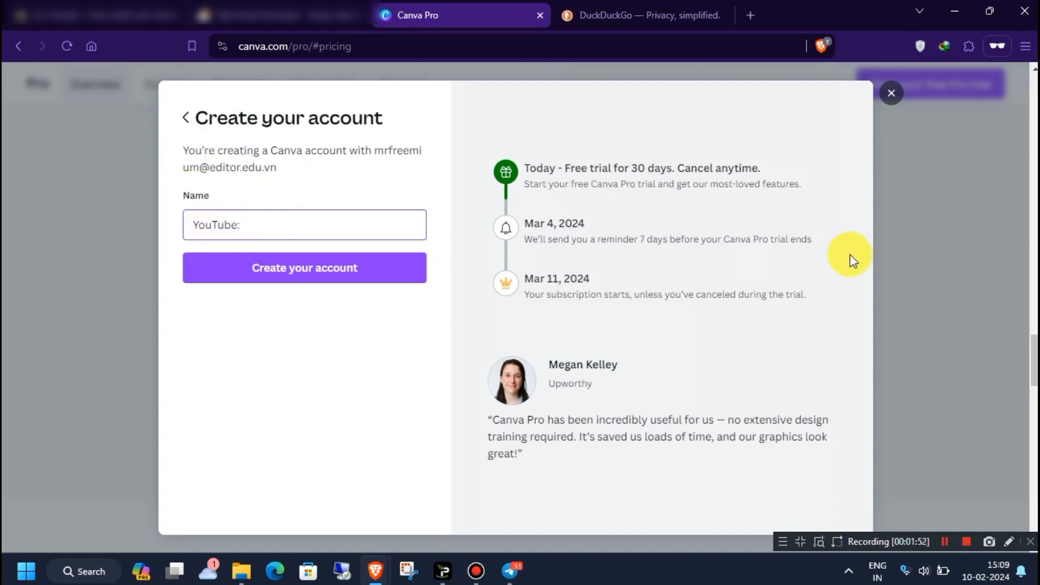
type("Mr. Freemiu")
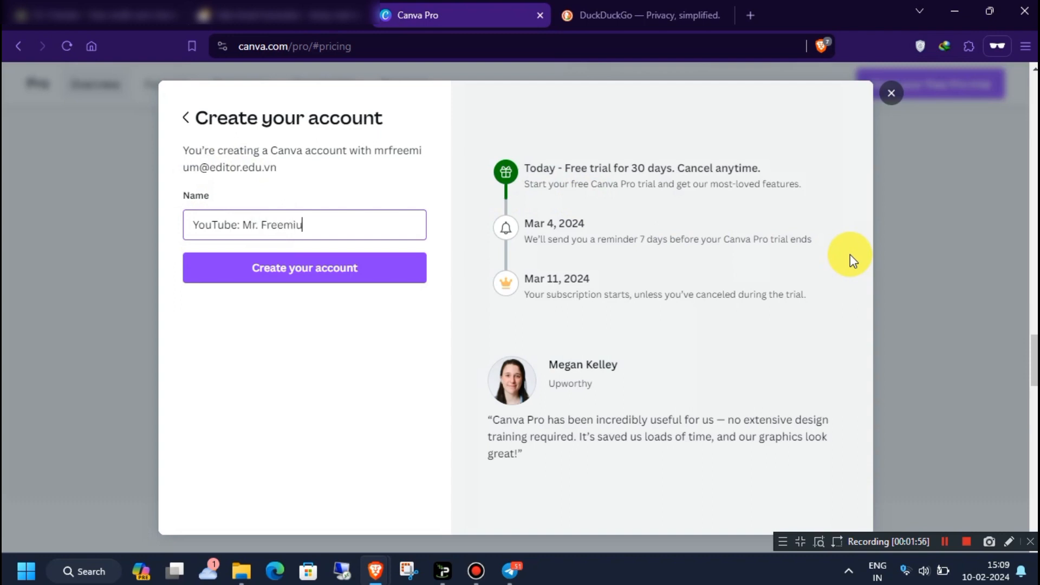
type("m (@itsmr")
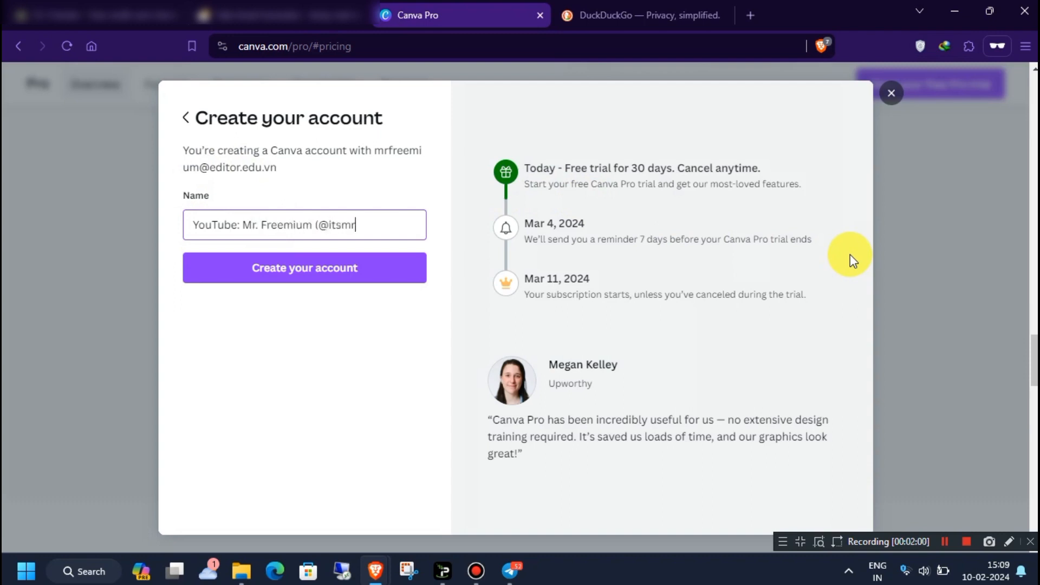
type("freemium)")
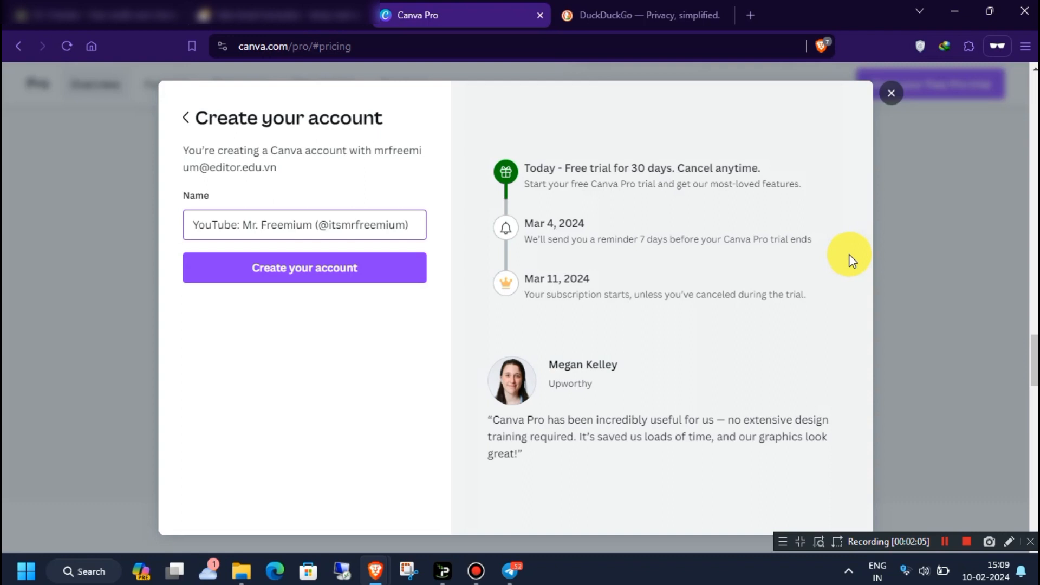
type("T")
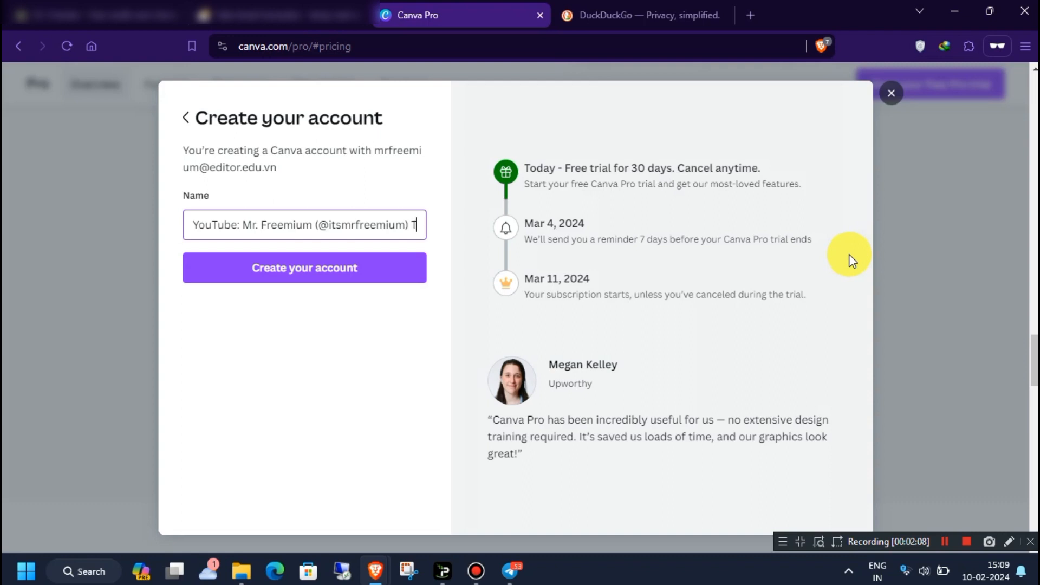
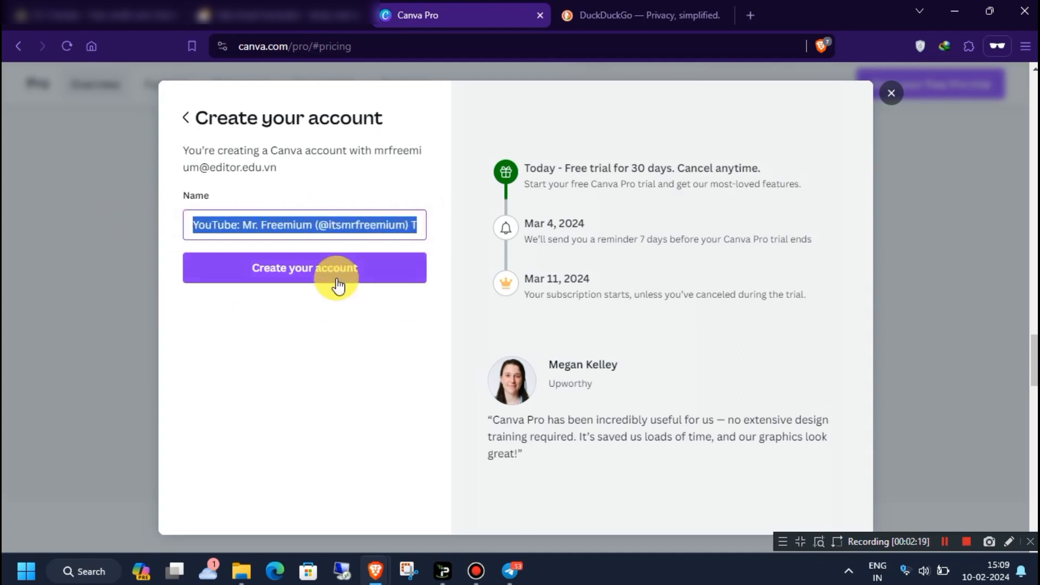
left_click(304, 268)
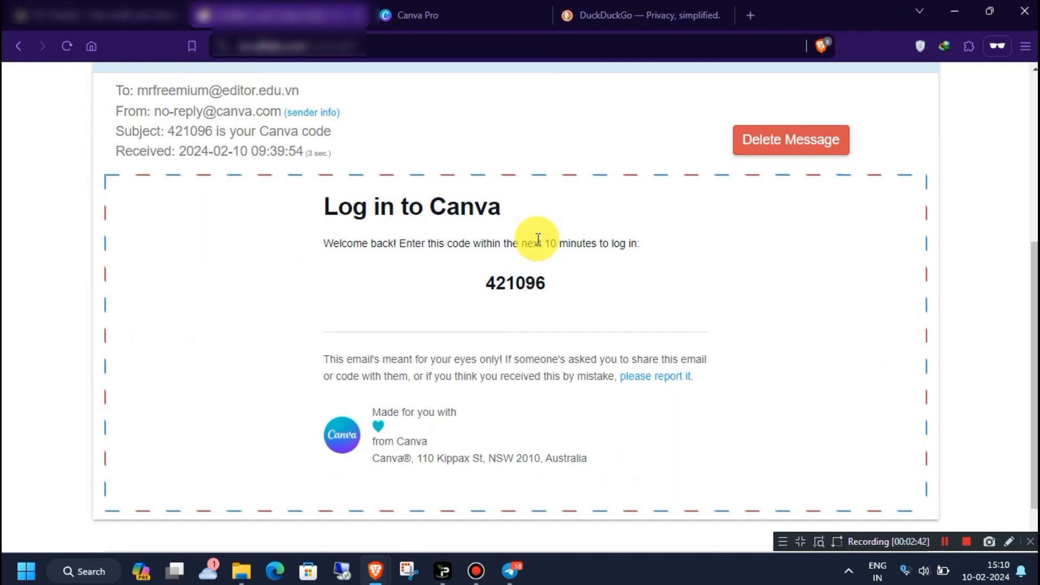
mouse_move(120, 92)
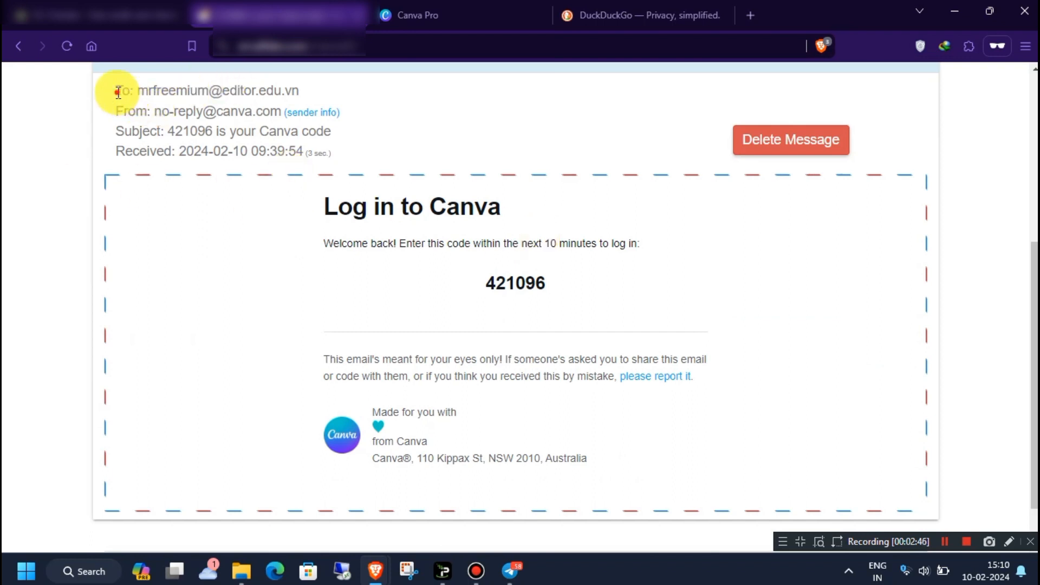
double_click(410, 207)
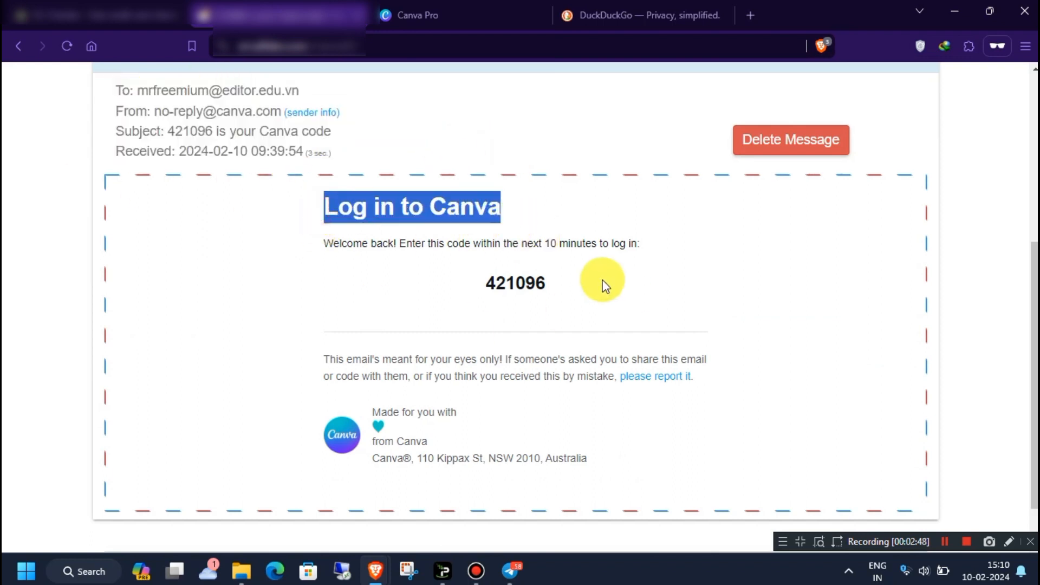
double_click(515, 283)
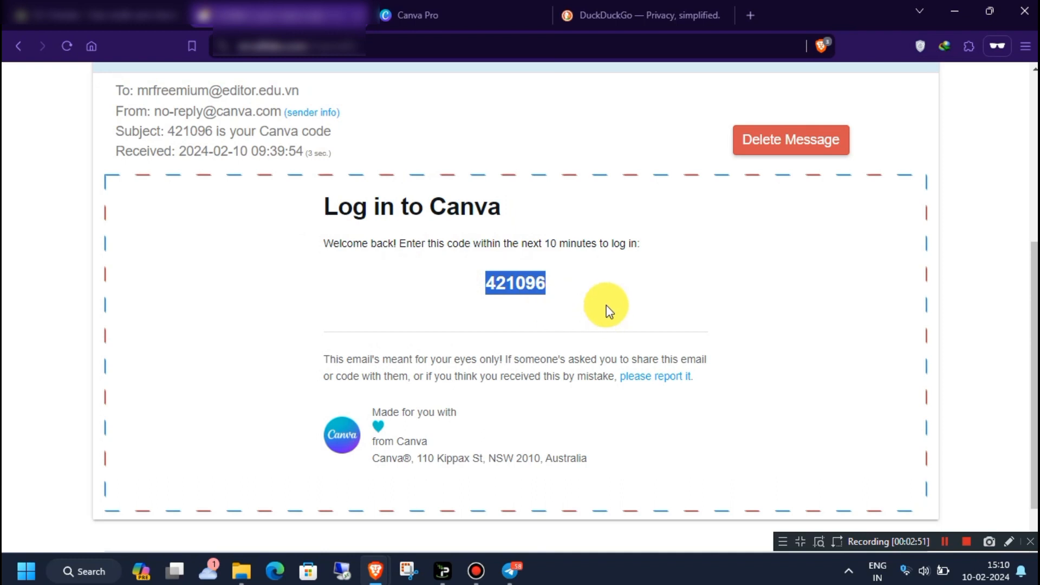
left_click(461, 14)
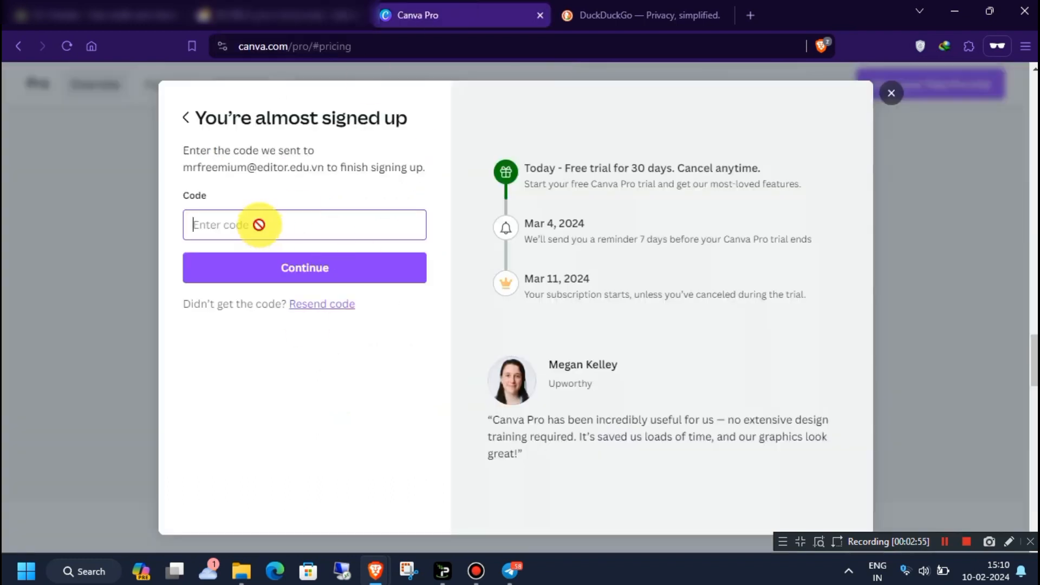
left_click(304, 267)
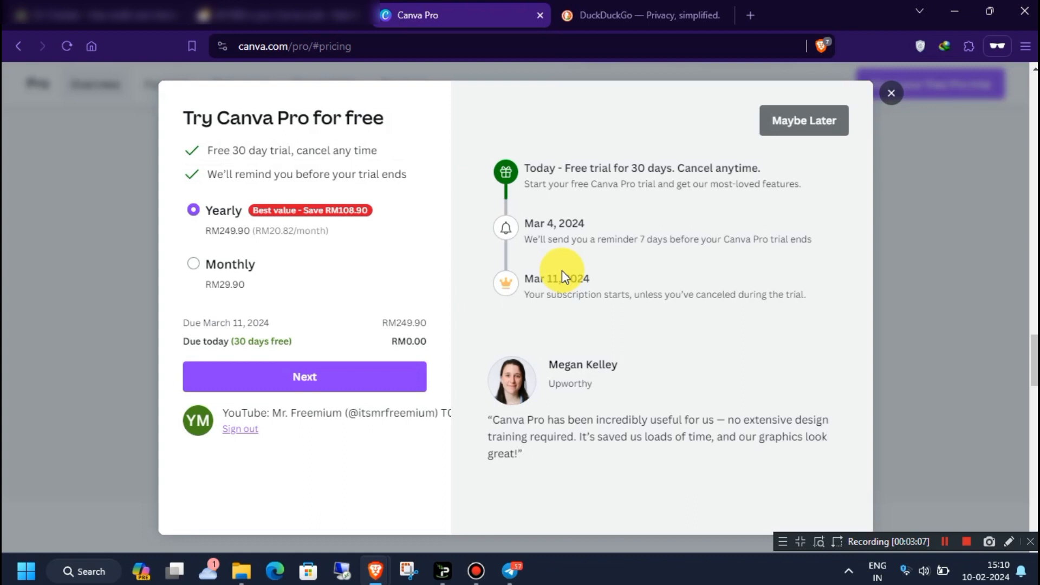
mouse_move(352, 385)
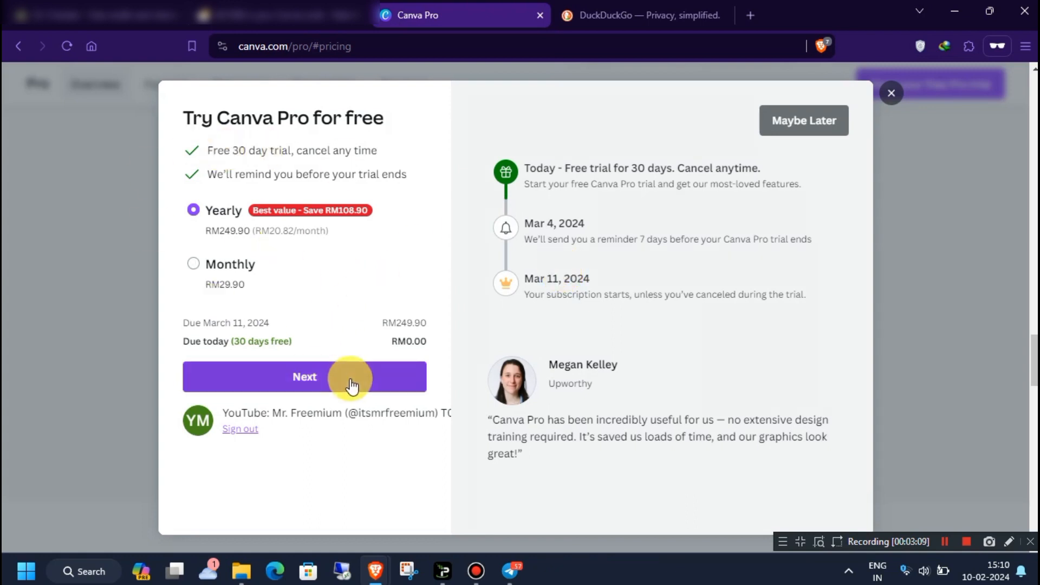
mouse_move(313, 318)
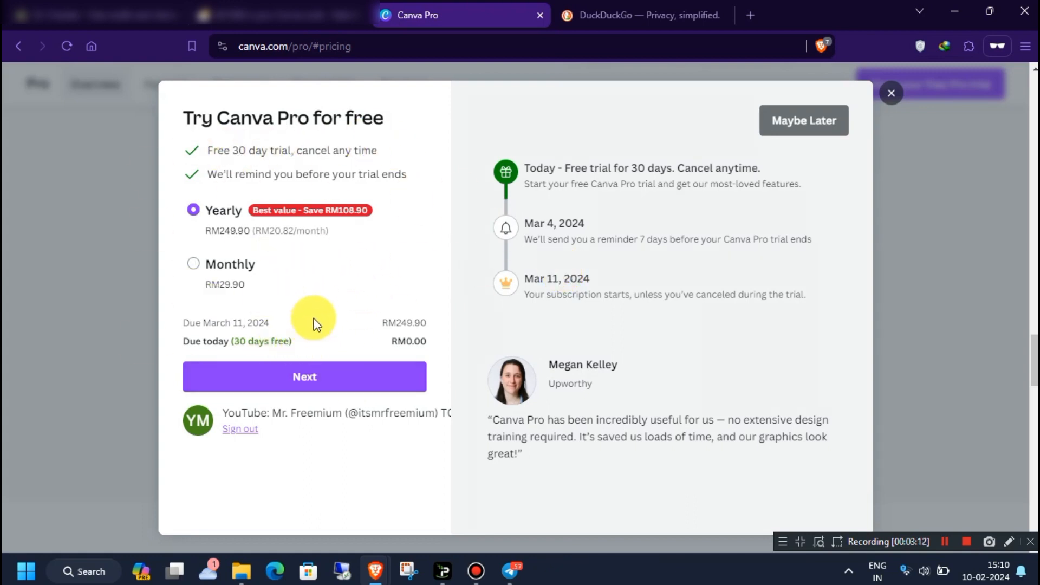
left_click(304, 375)
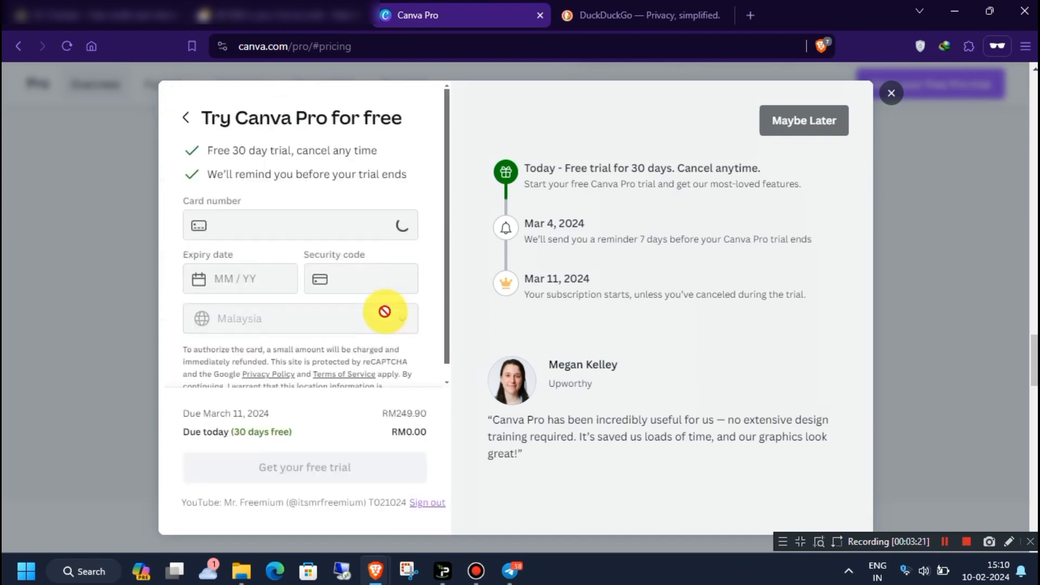
mouse_move(398, 275)
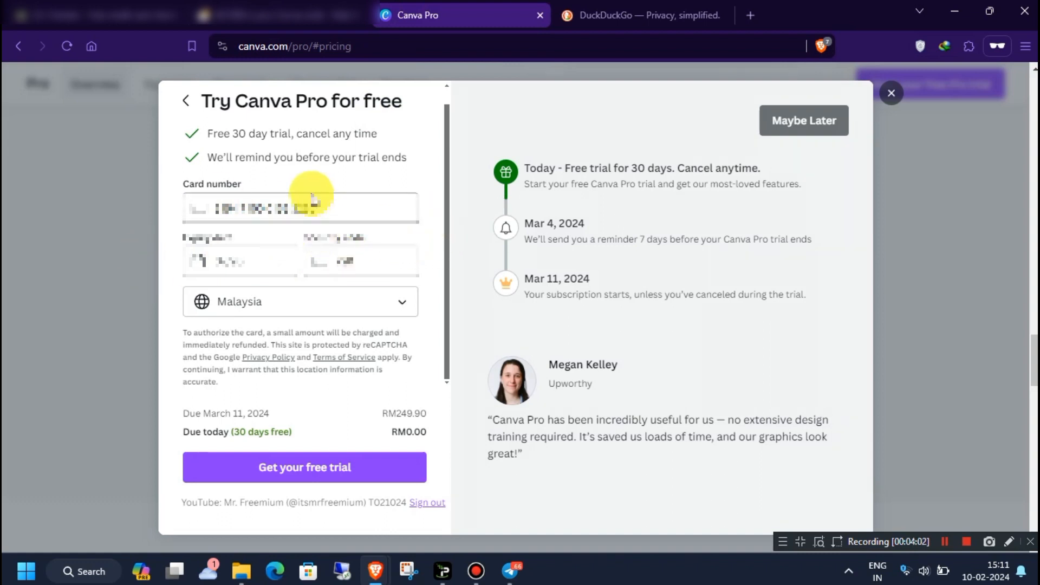
mouse_move(309, 437)
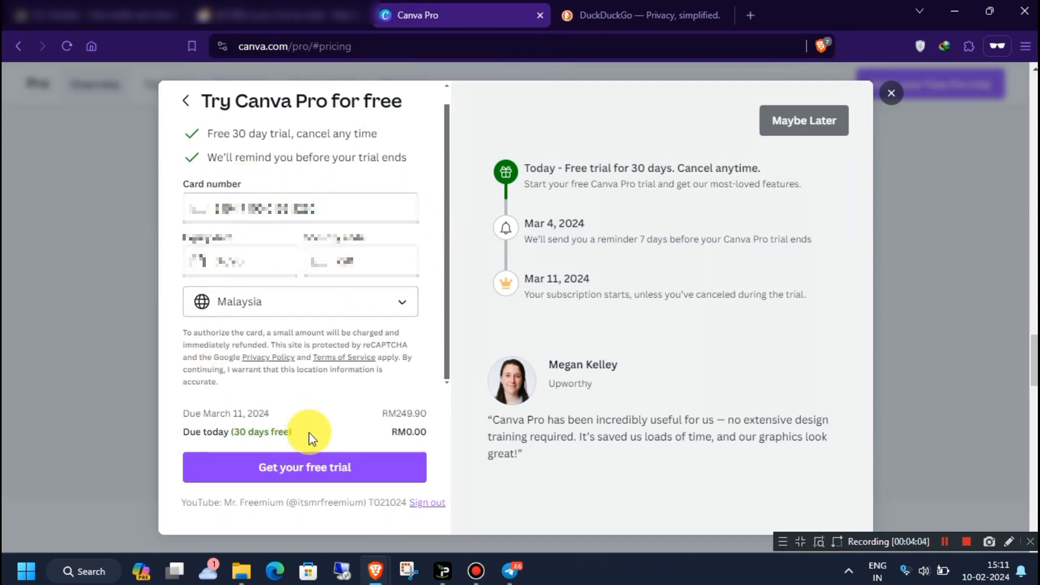
Submit the card details with Malaysia as the country to begin the free trial.
left_click(304, 467)
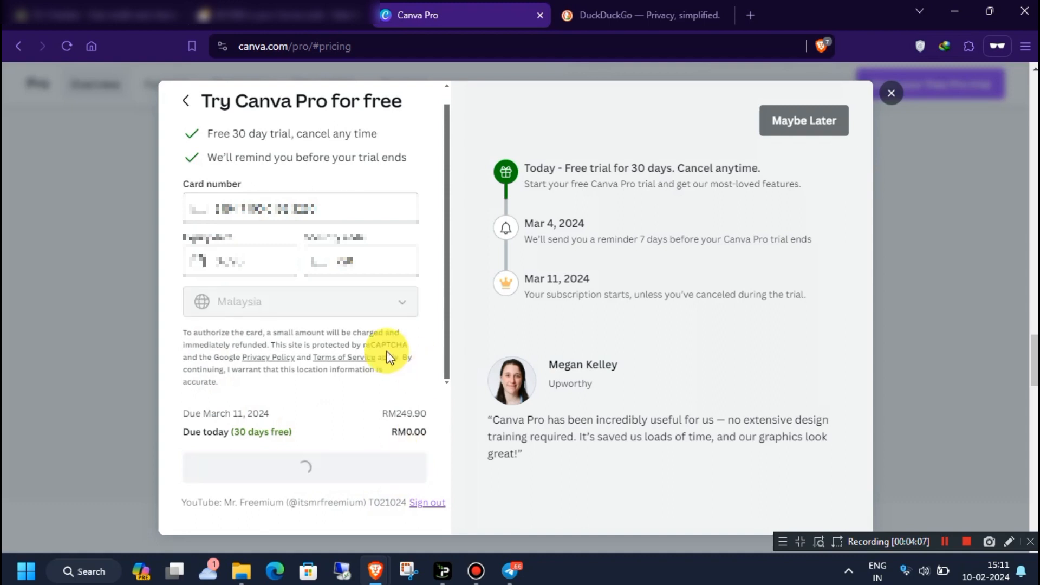
mouse_move(403, 364)
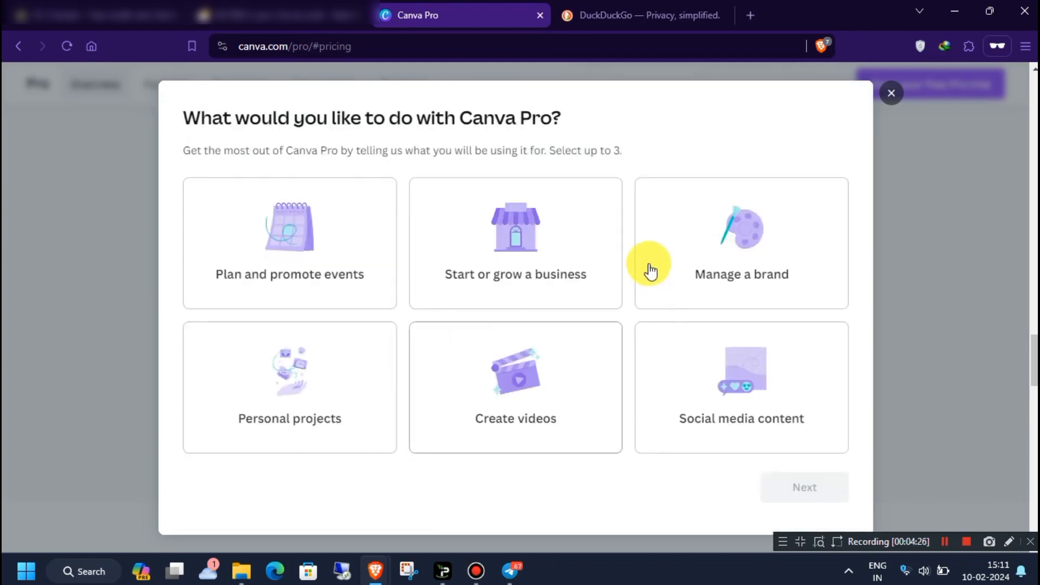
mouse_move(611, 286)
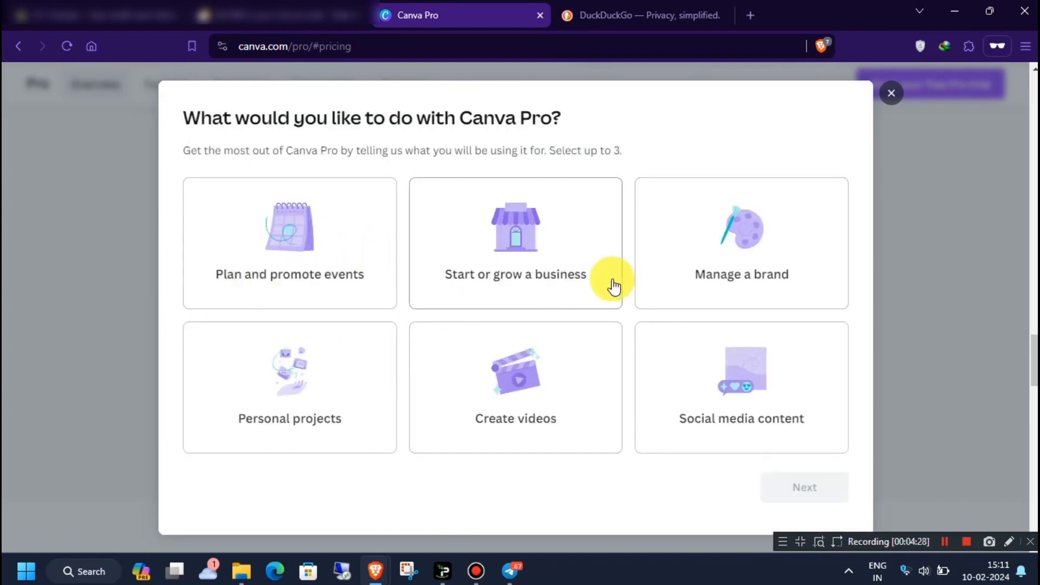
Choose business, personal projects and video creation as uses, then dismiss the Pro welcome.
left_click(515, 387)
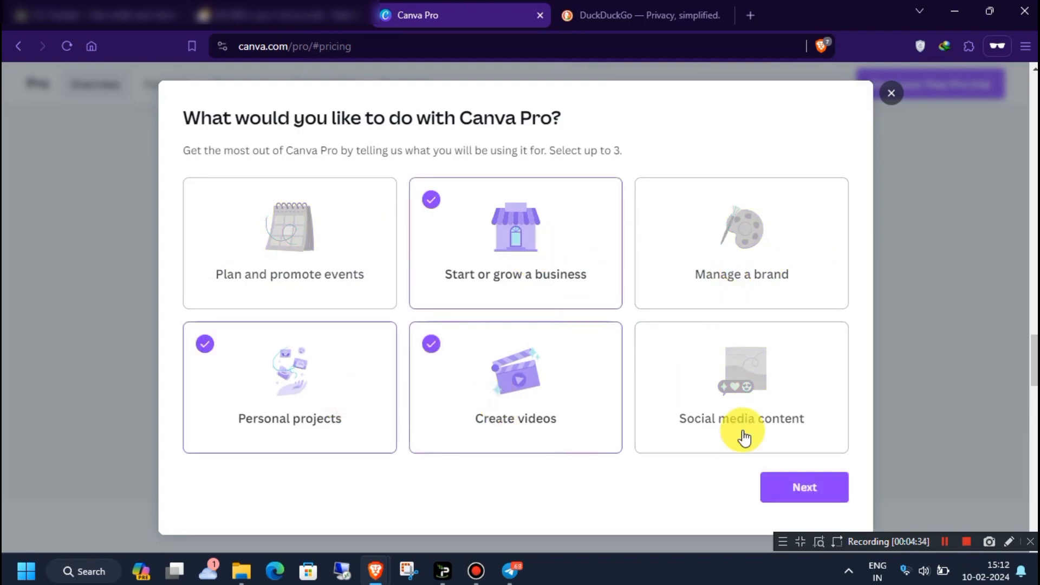
left_click(803, 487)
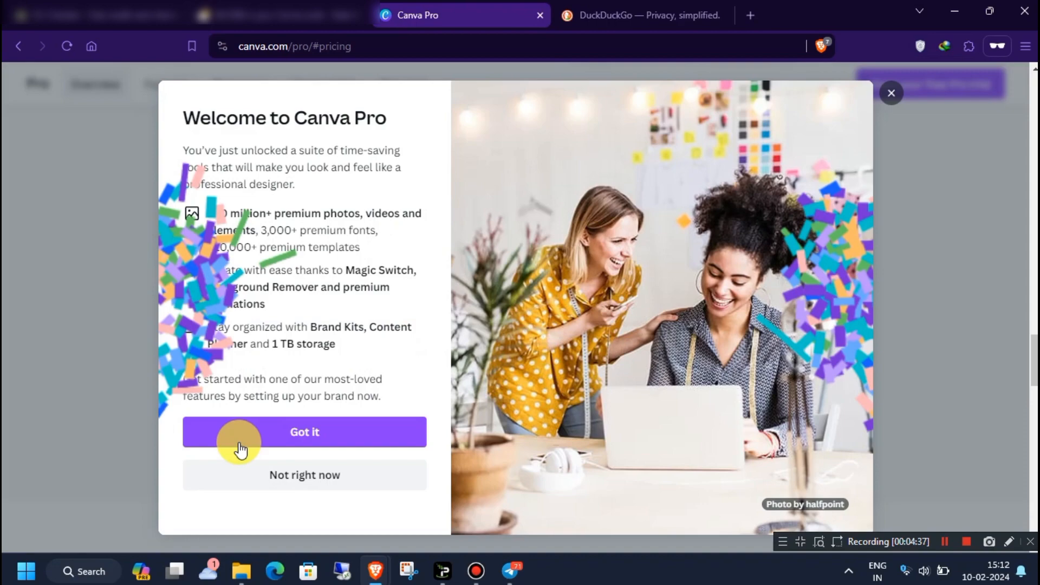
mouse_move(617, 350)
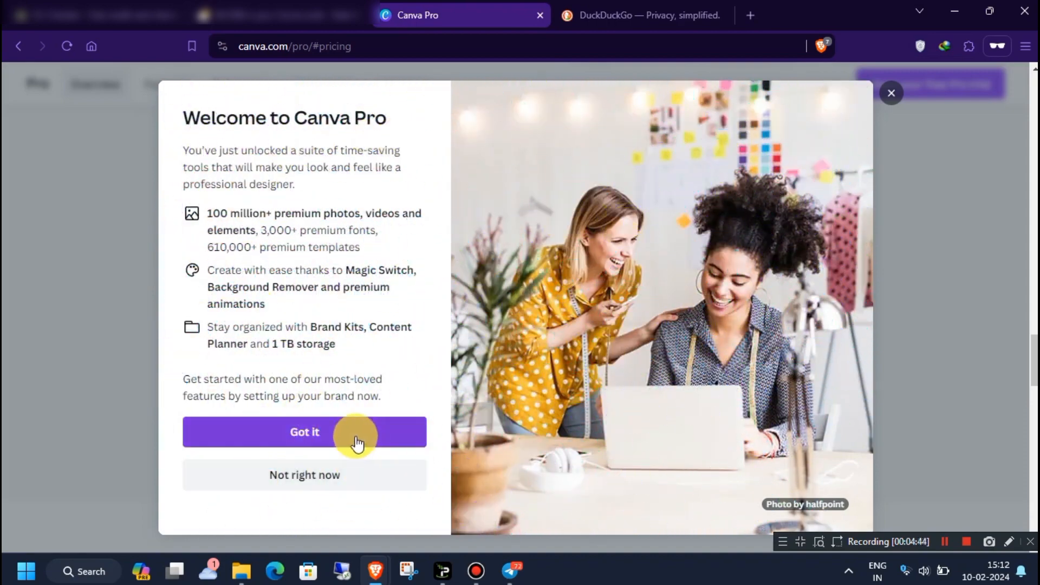
mouse_move(394, 445)
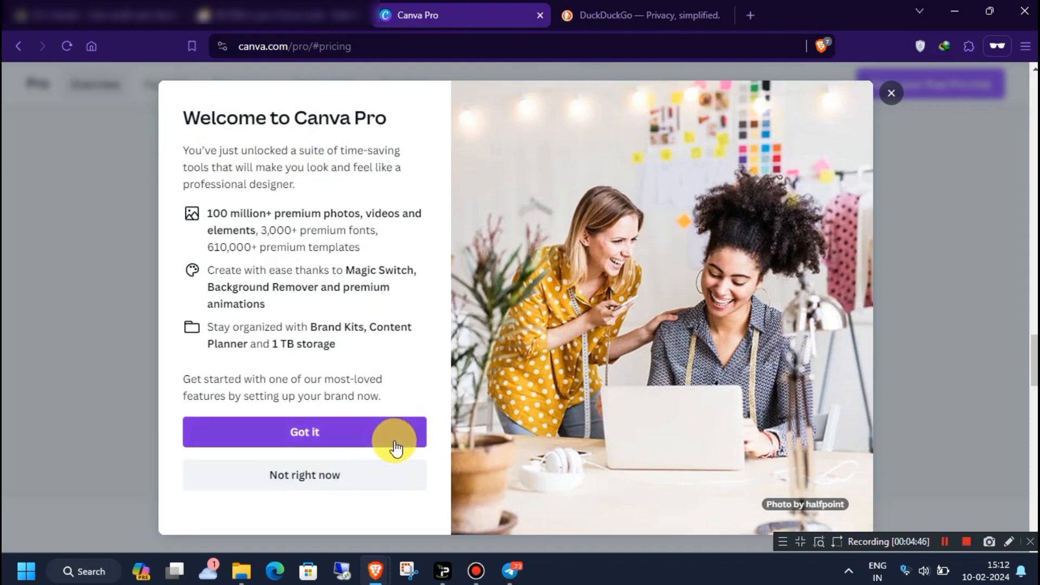
left_click(304, 431)
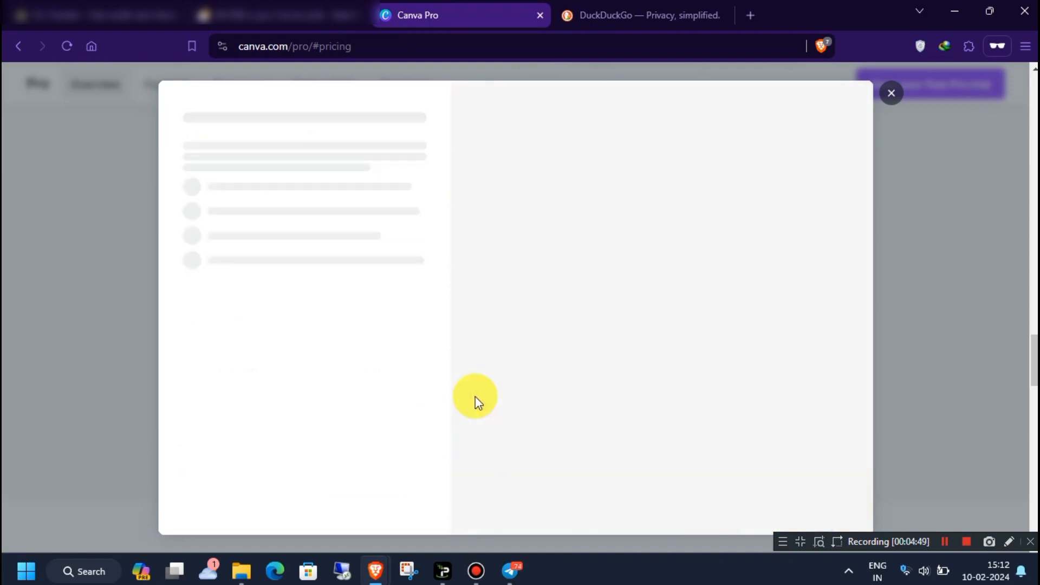
Pick Non-profit or charity as the usage type and skip the Canva for Nonprofits offer.
left_click(892, 92)
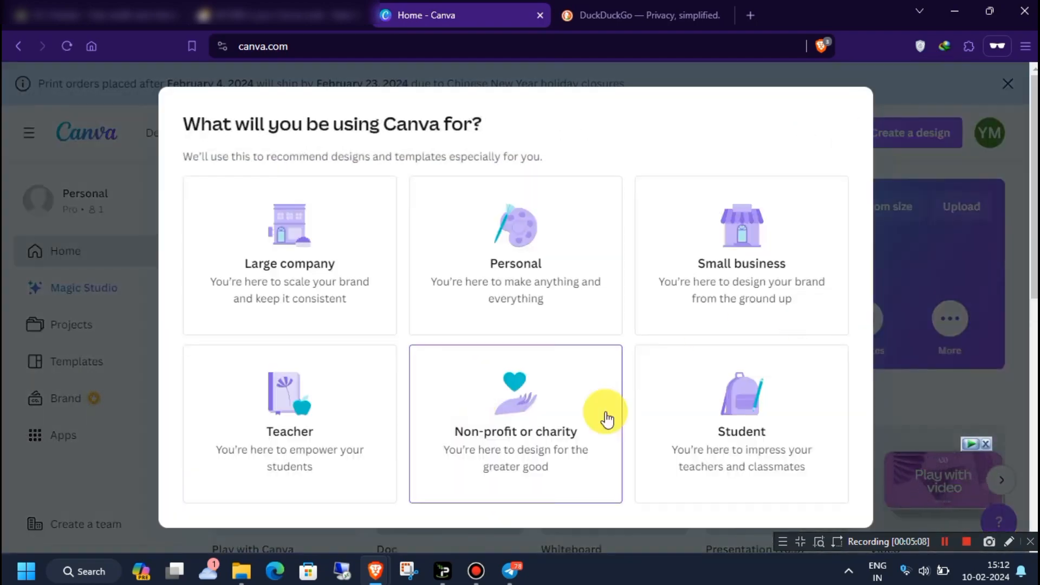
mouse_move(531, 422)
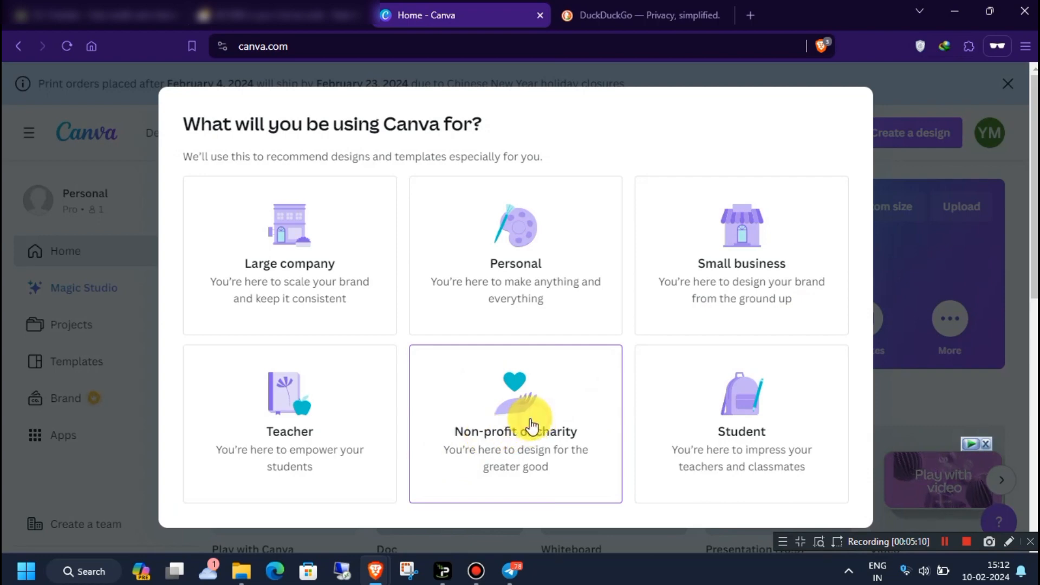
left_click(514, 423)
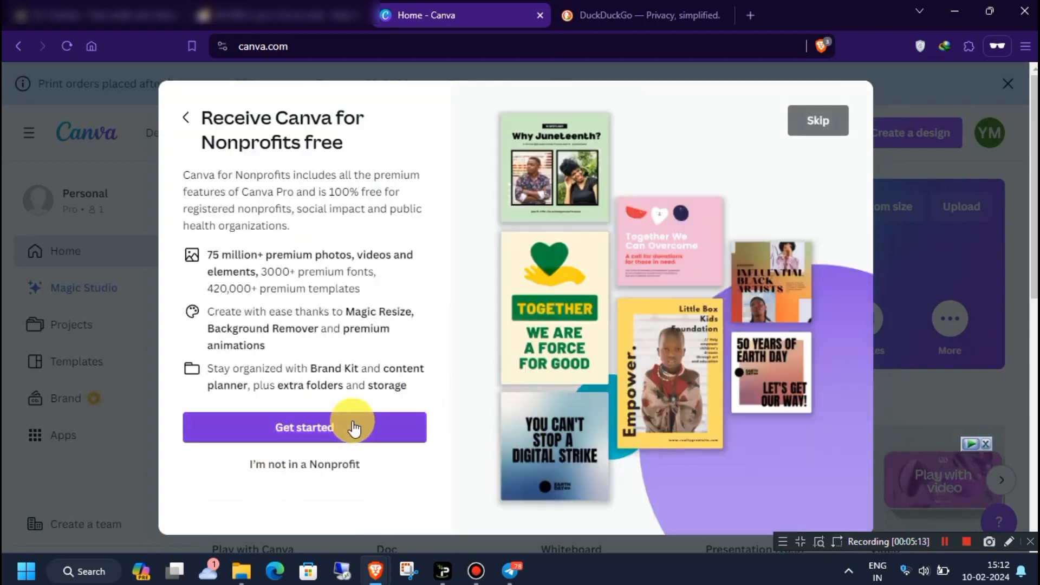
mouse_move(818, 125)
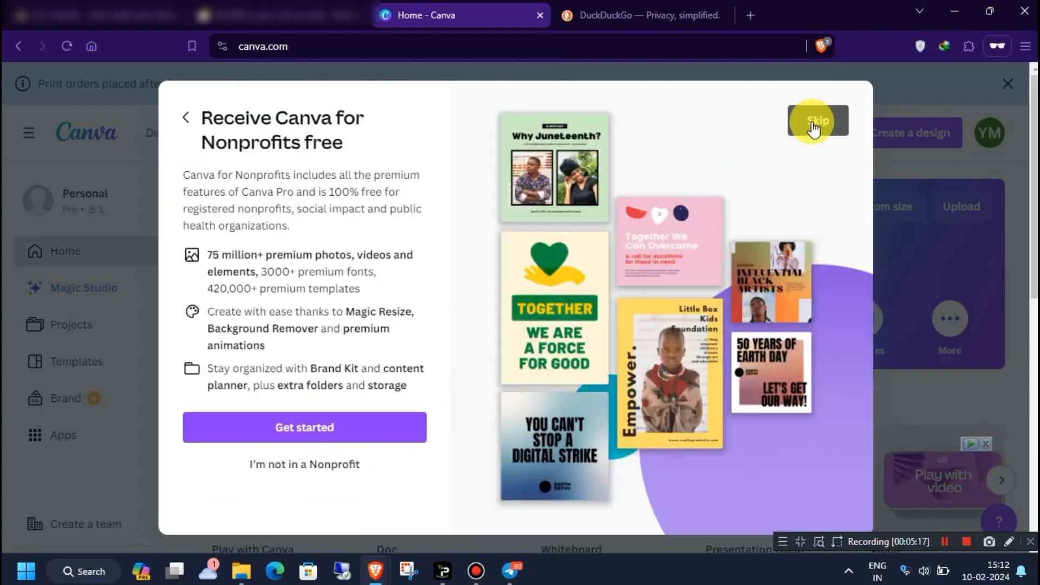
left_click(817, 121)
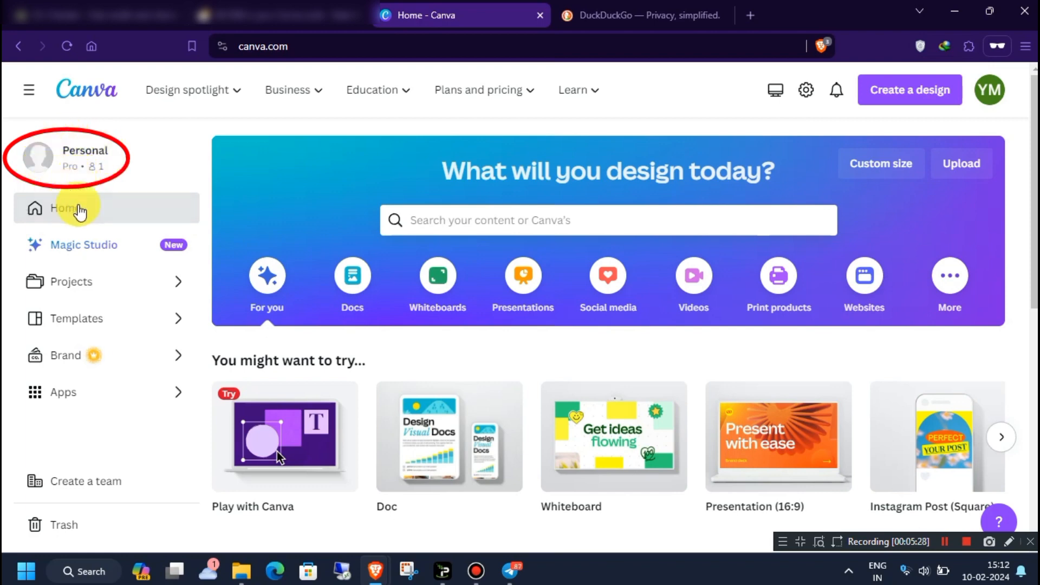
mouse_move(256, 225)
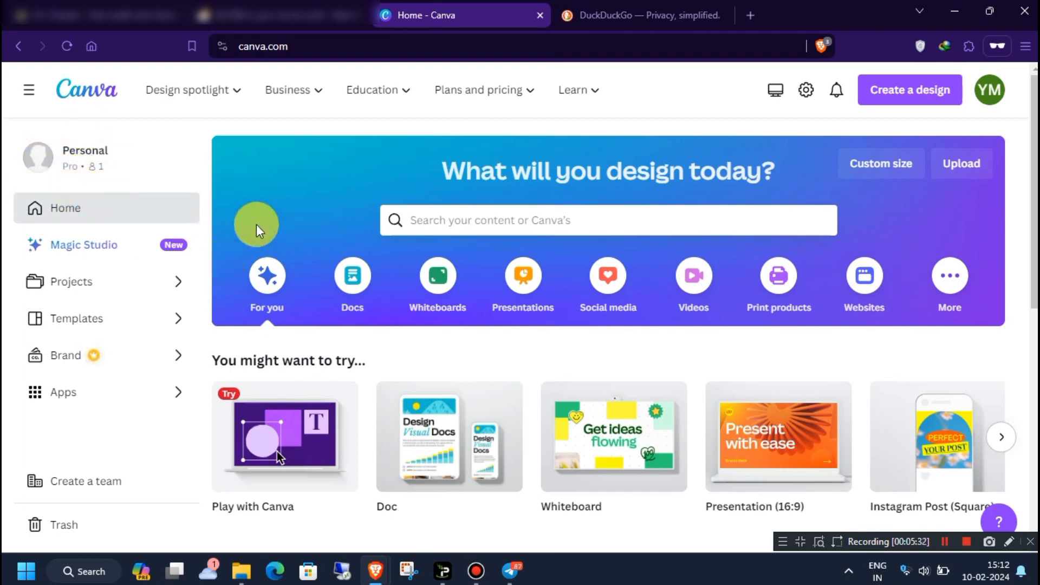
mouse_move(127, 482)
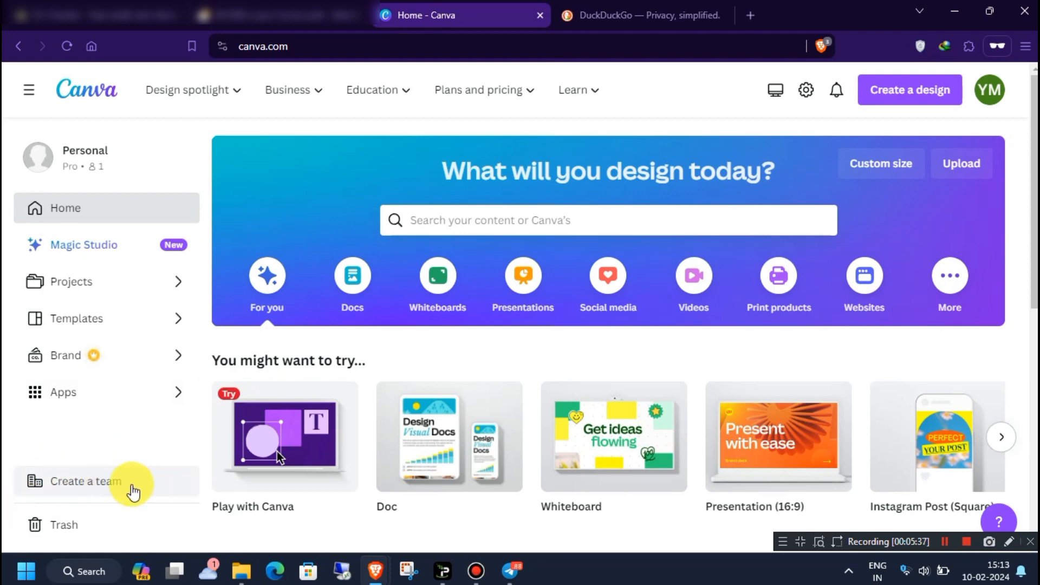
Create a Canva for Teams team with no invitees and dismiss its welcome dialog.
left_click(85, 481)
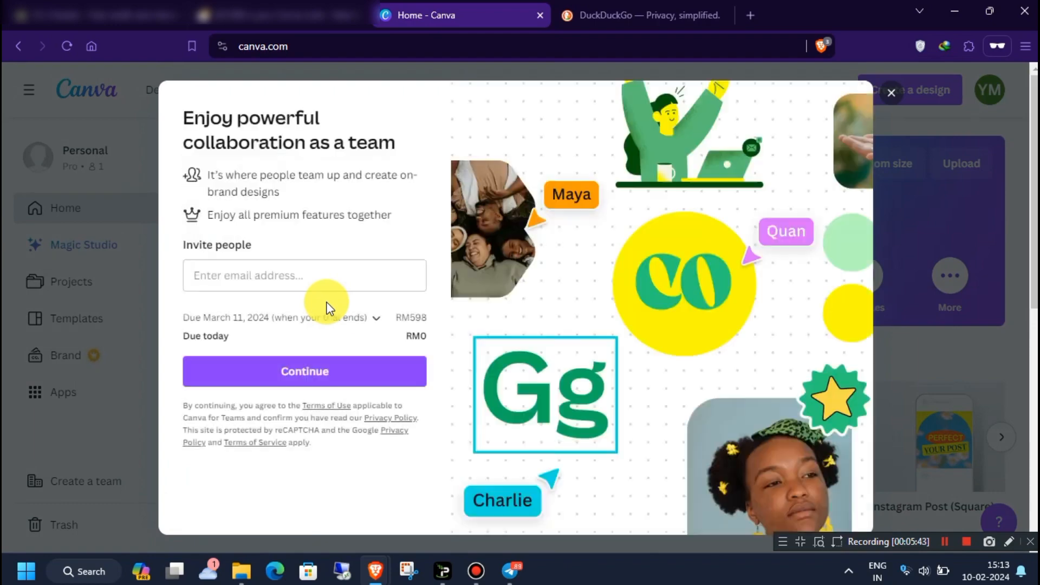
mouse_move(252, 196)
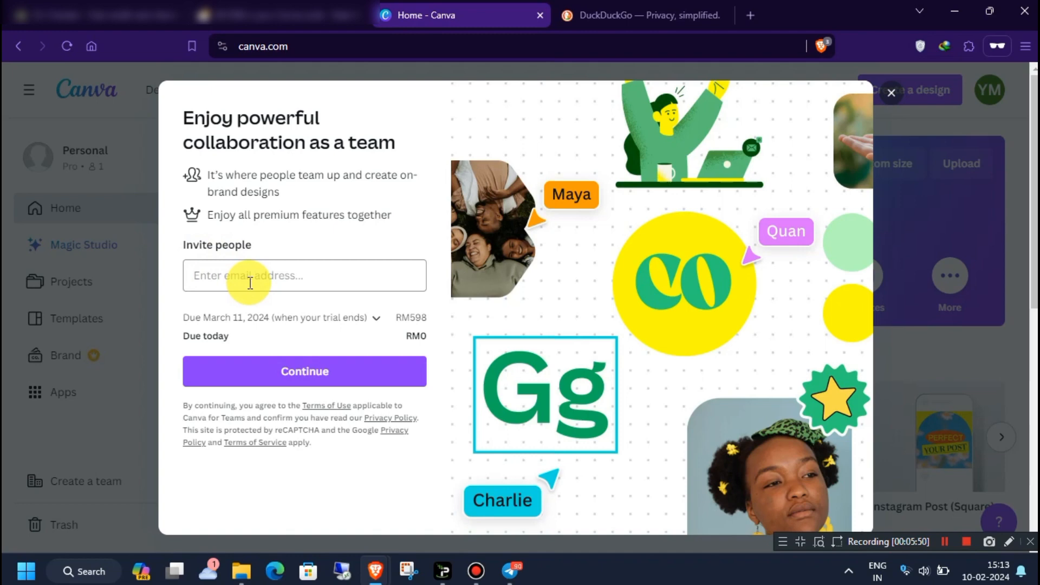
left_click(304, 371)
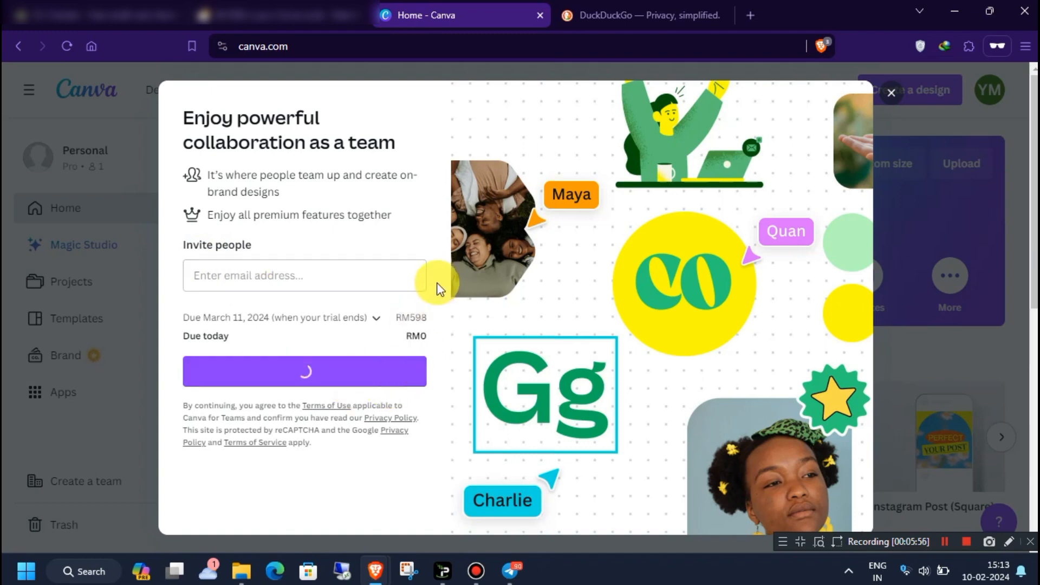
left_click(303, 371)
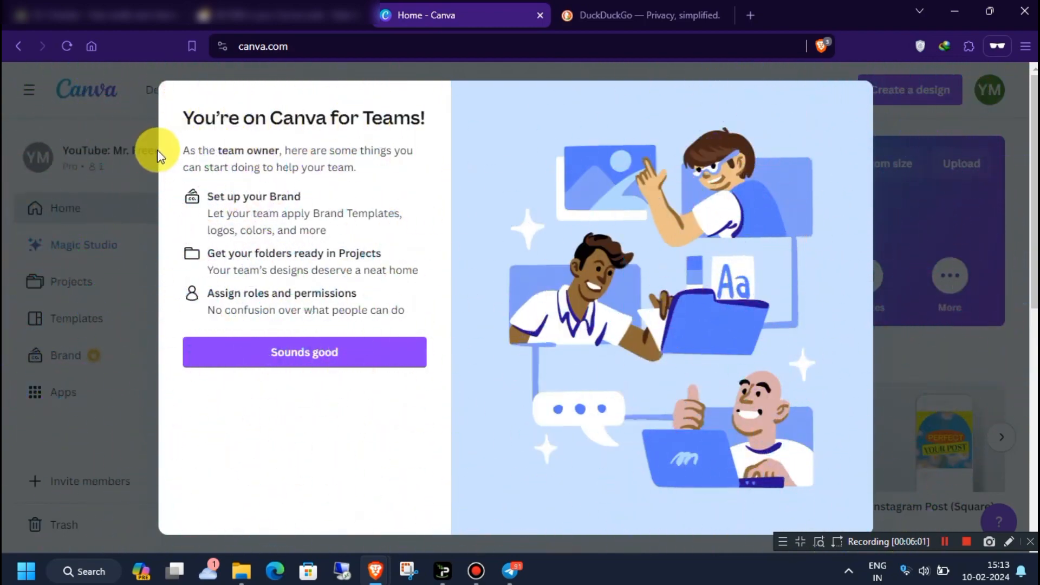
mouse_move(319, 277)
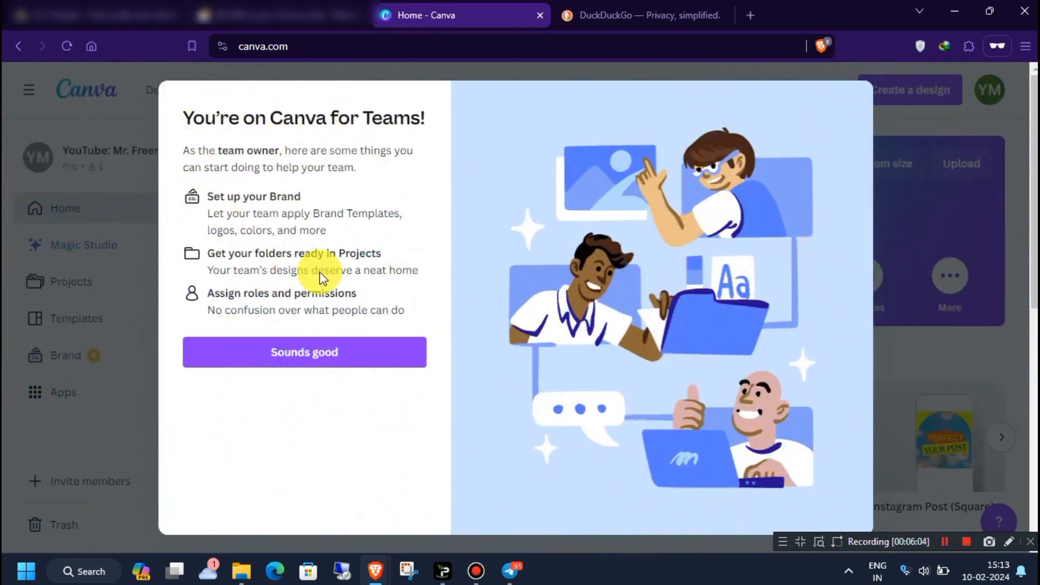
mouse_move(416, 350)
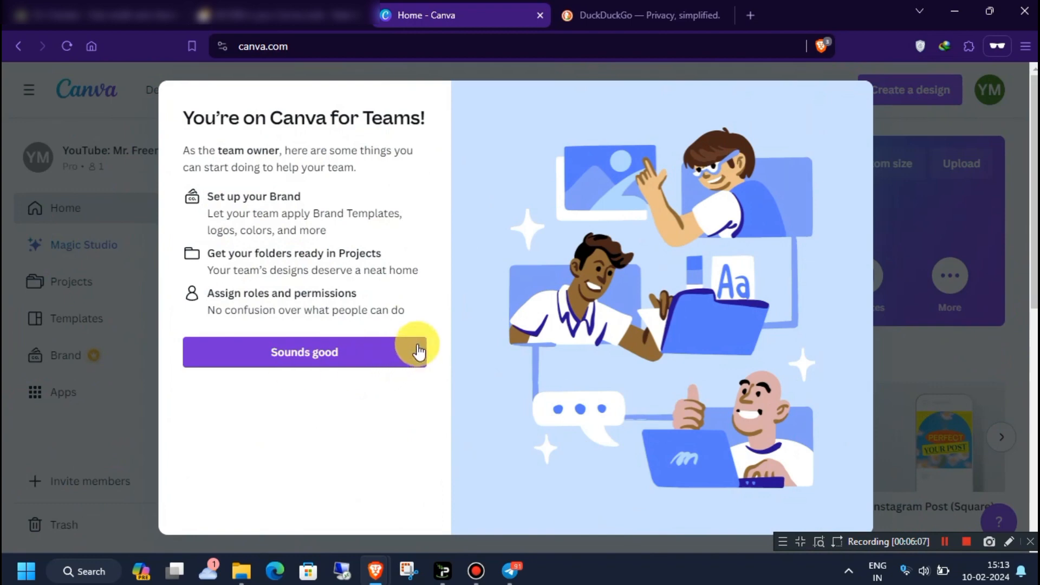
left_click(304, 352)
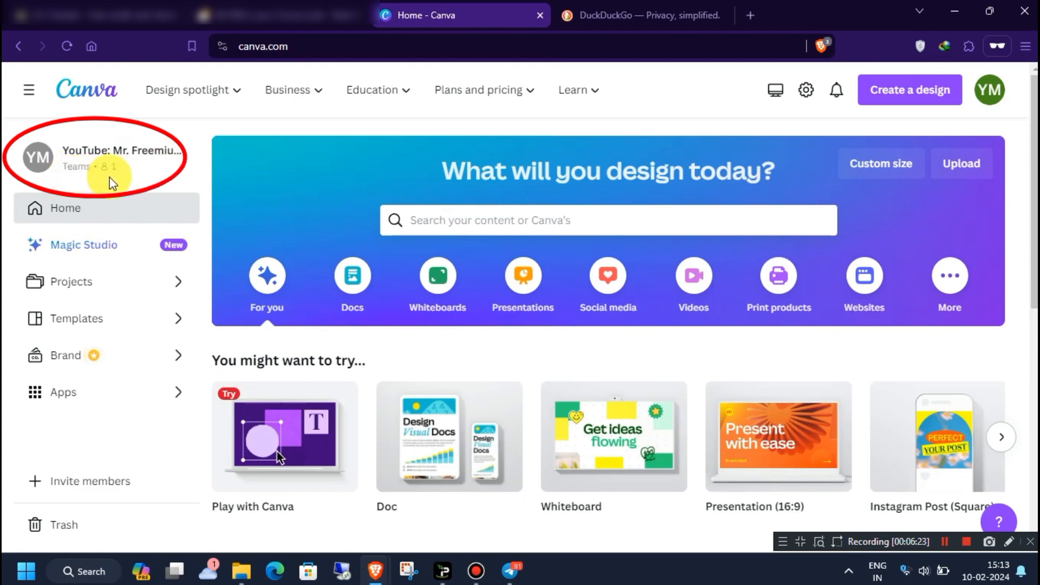
mouse_move(989, 89)
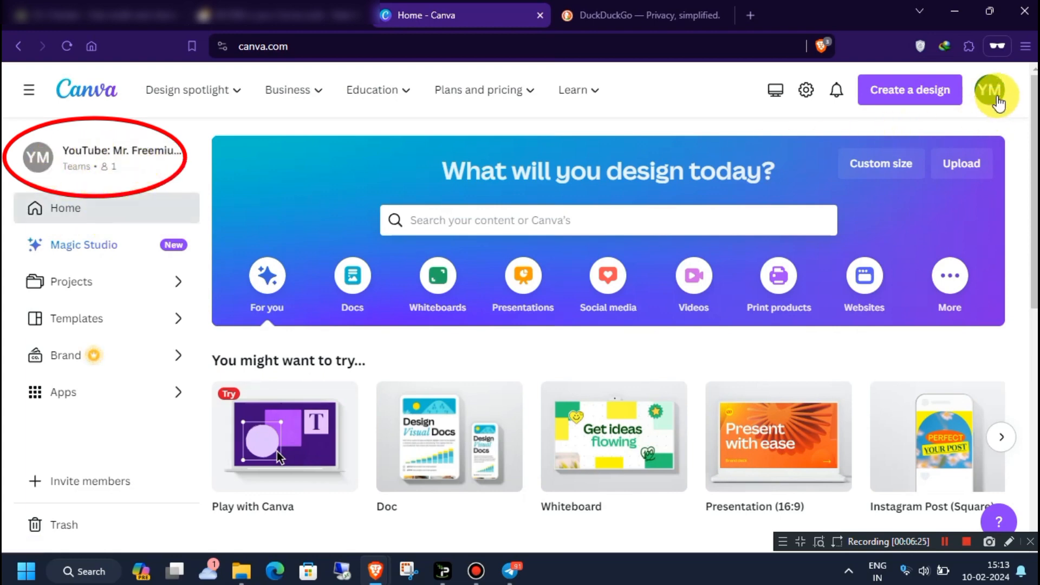
Open Your account settings from the top-bar gear icon.
left_click(989, 89)
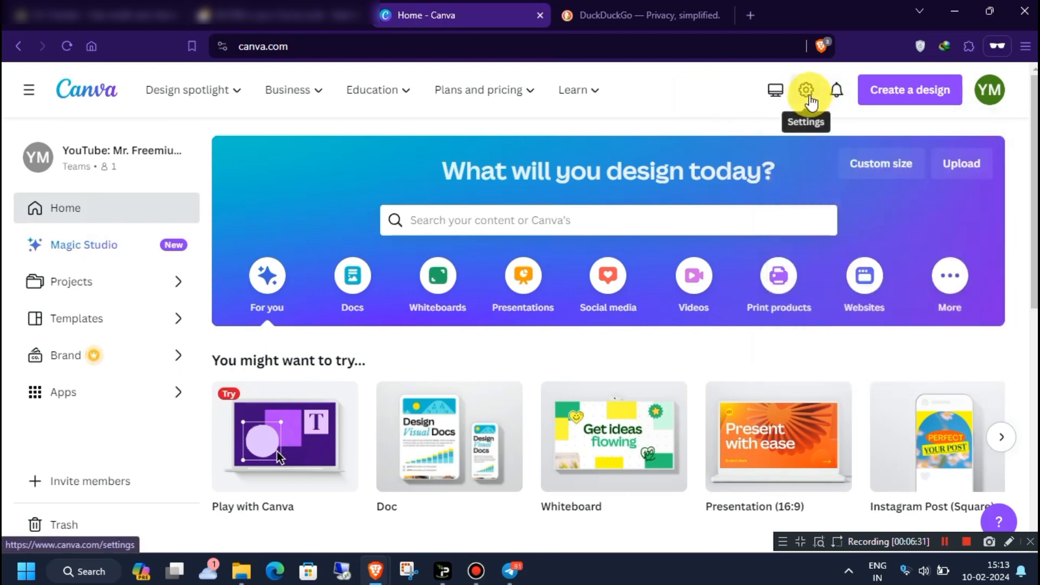
left_click(805, 89)
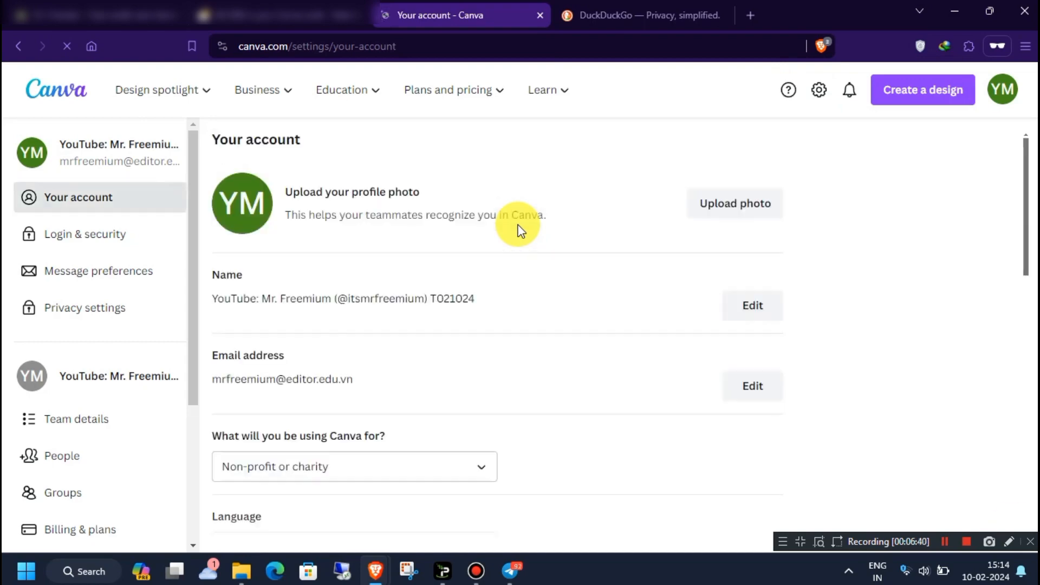
Open Billing & plans and confirm the Canva for Teams trial ends March 11, 2024.
scroll("down", 3)
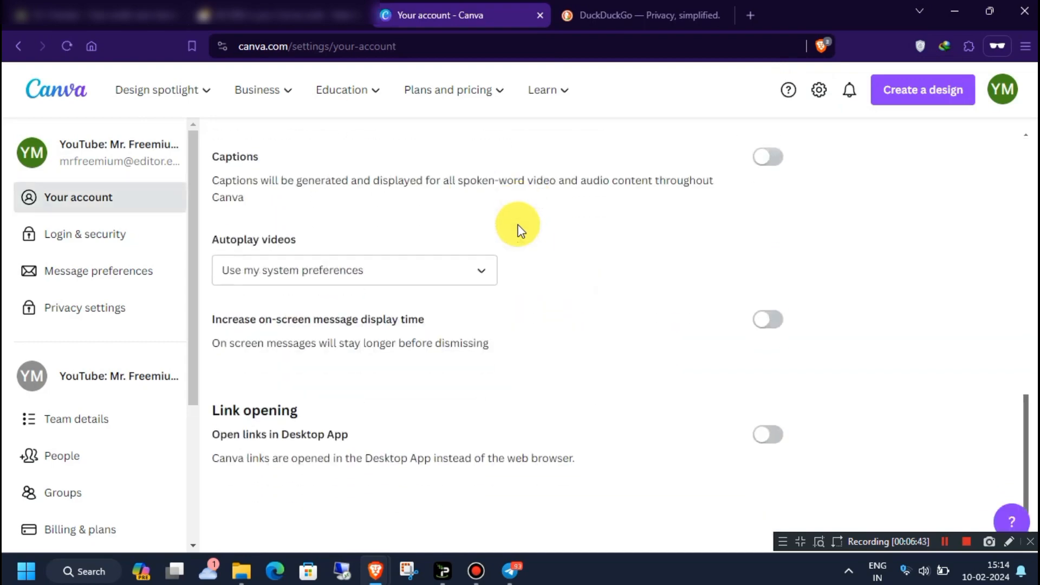
scroll("down", 3)
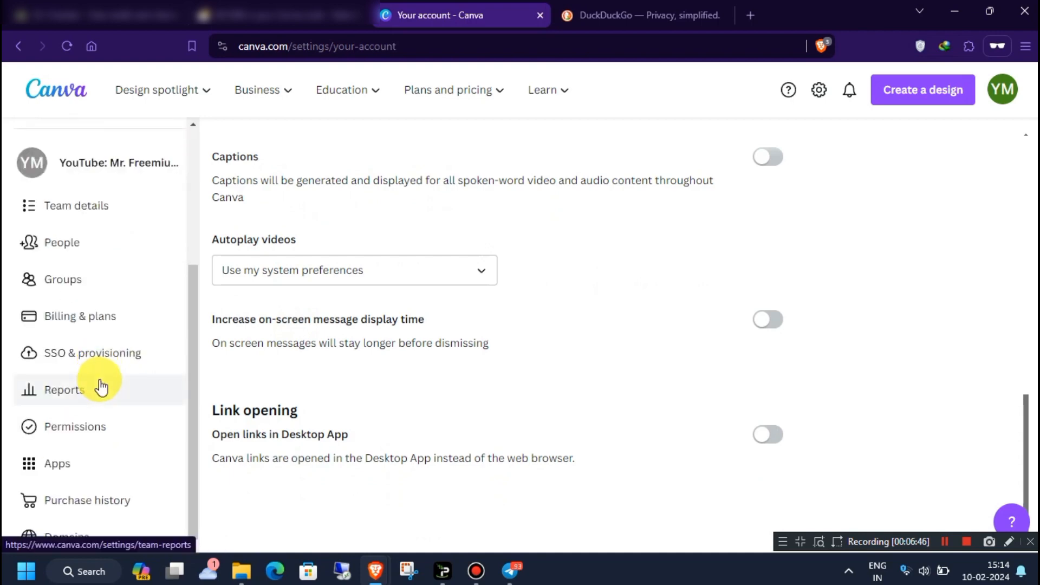
left_click(80, 315)
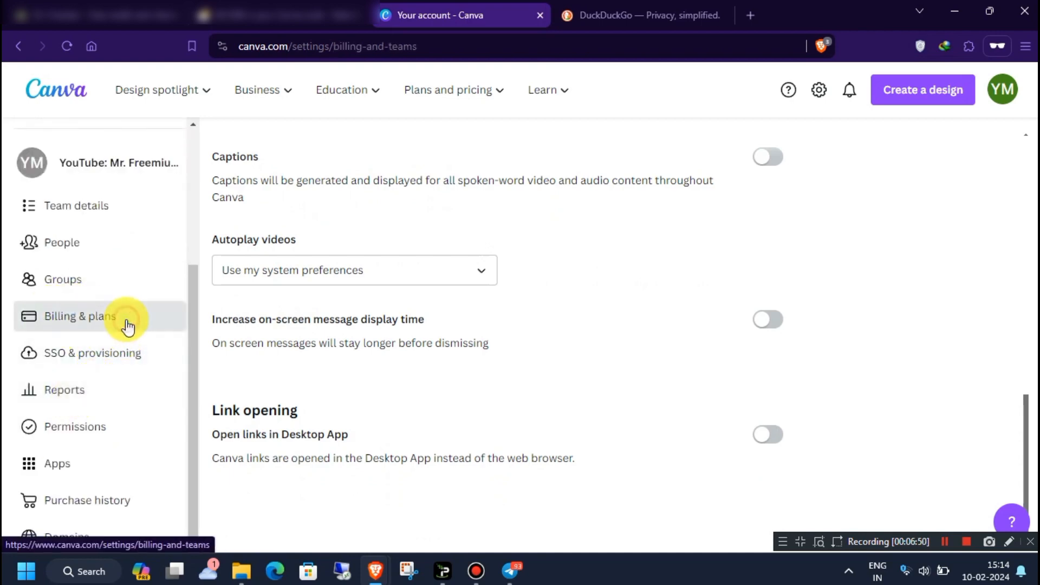
left_click(80, 316)
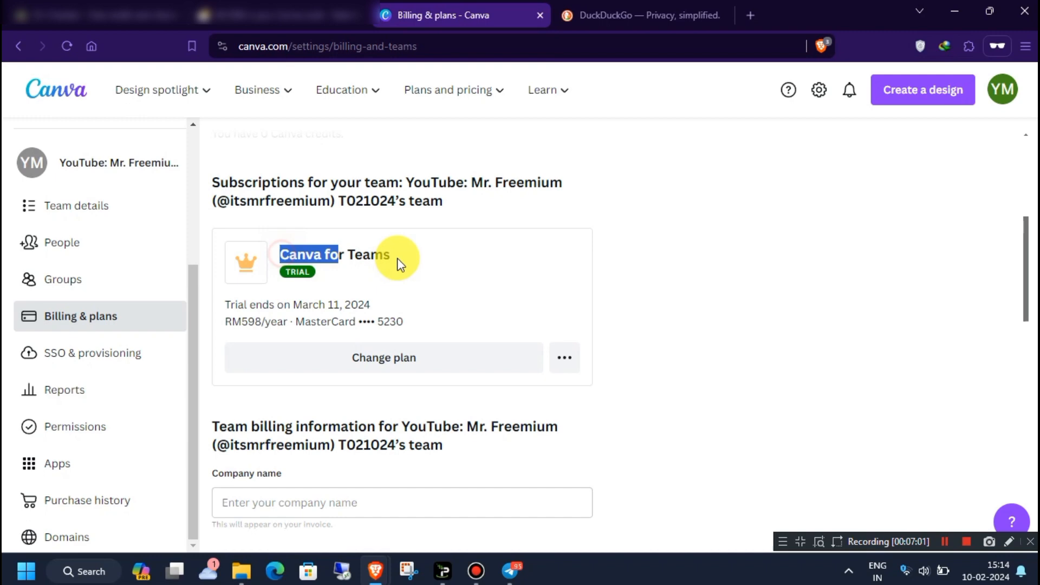
scroll("down", 3)
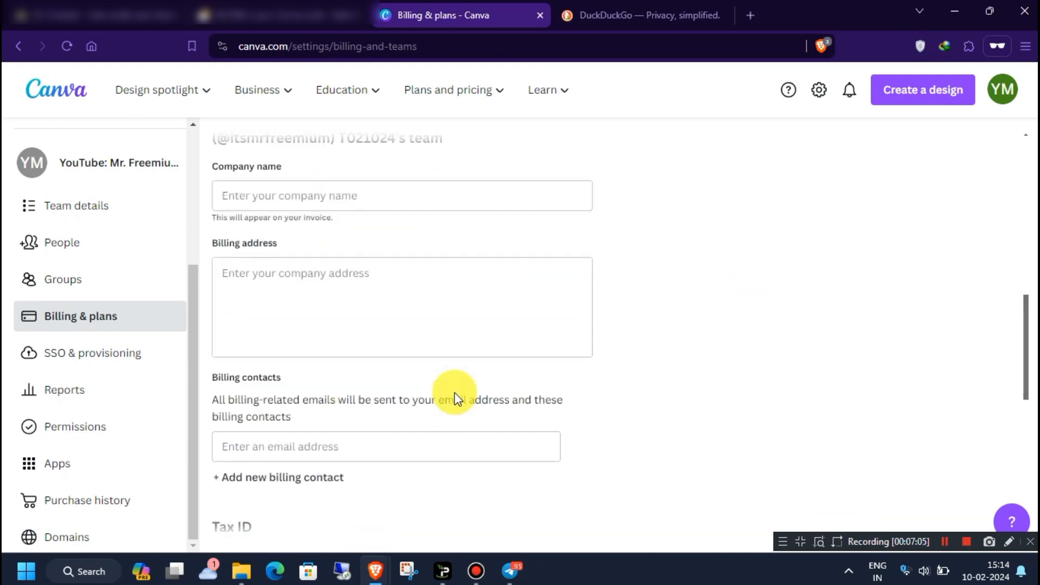
scroll("up", 3)
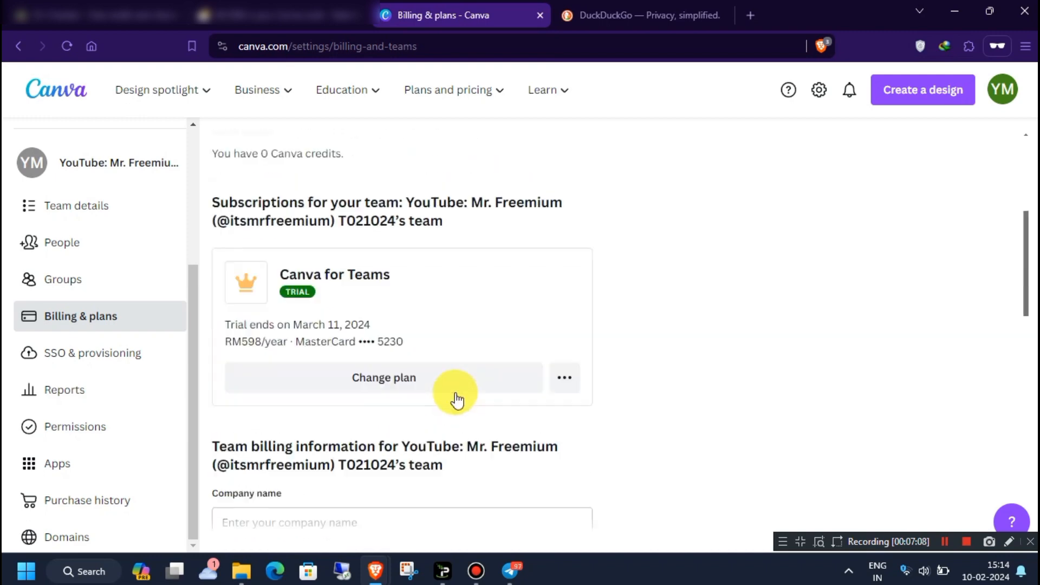
mouse_move(100, 322)
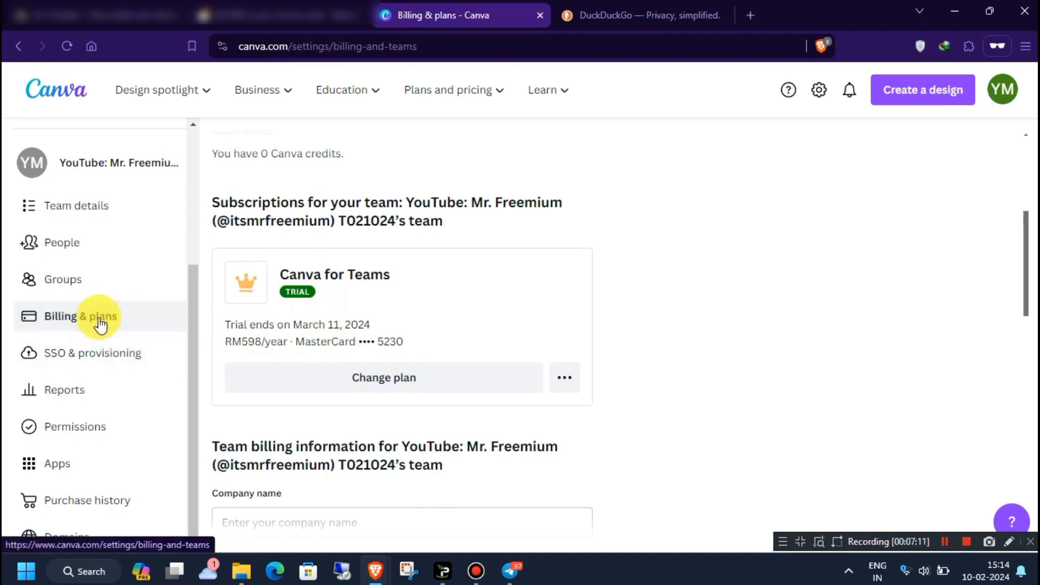
scroll("up", 3)
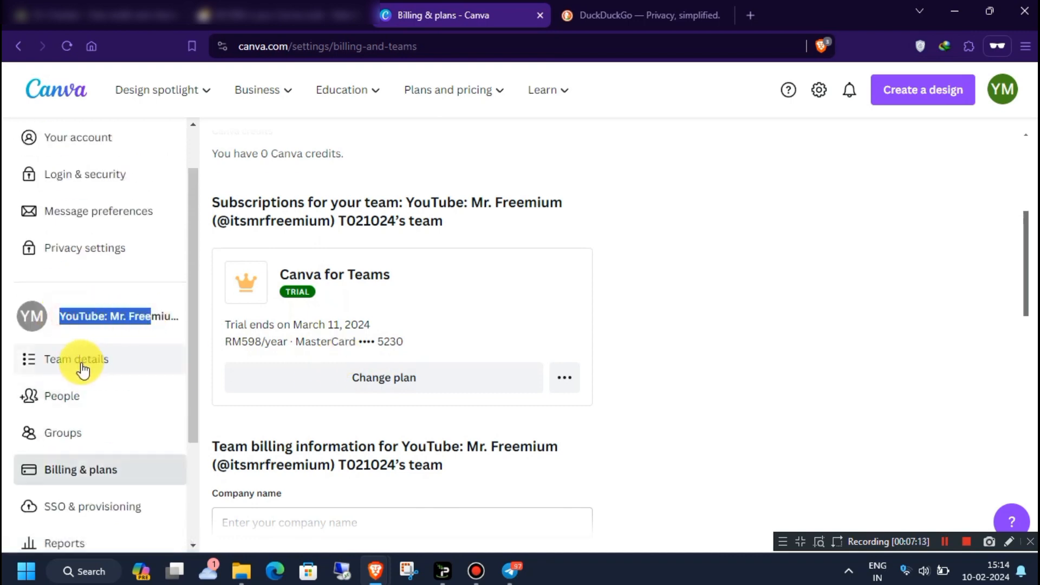
View the Team details, then the People page listing only the Owner.
left_click(75, 359)
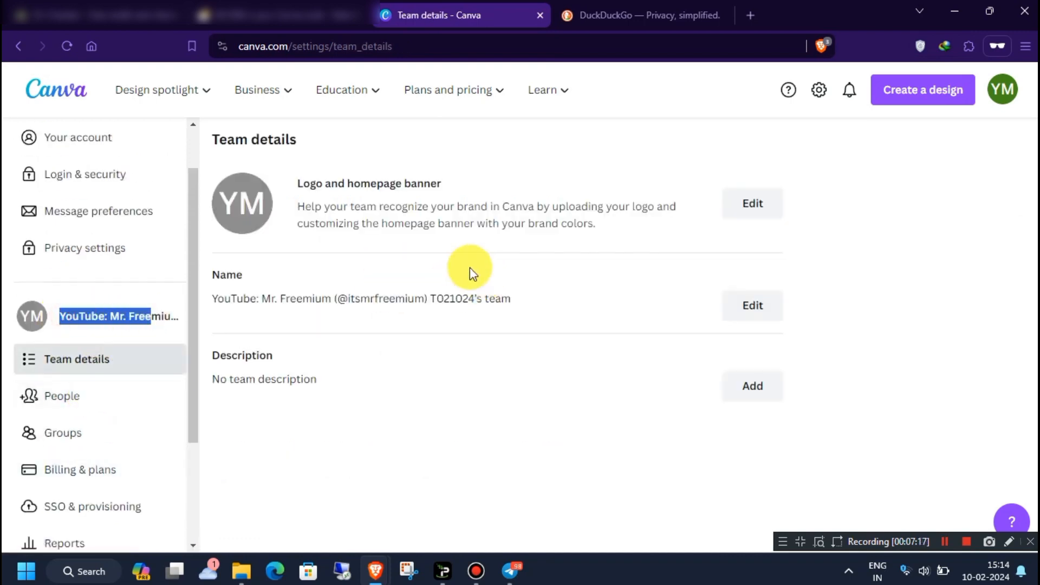
scroll("down", 3)
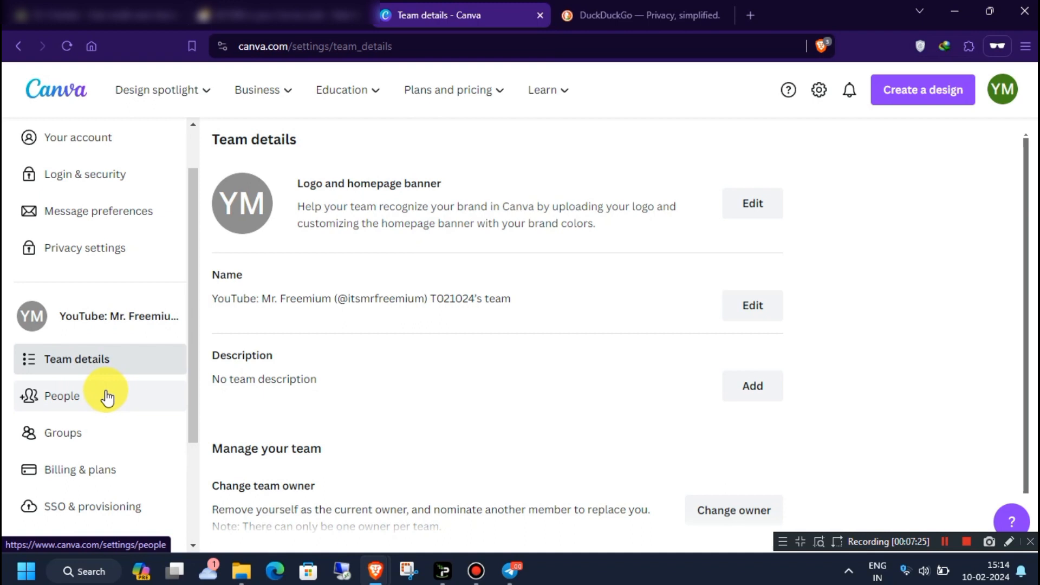
left_click(61, 396)
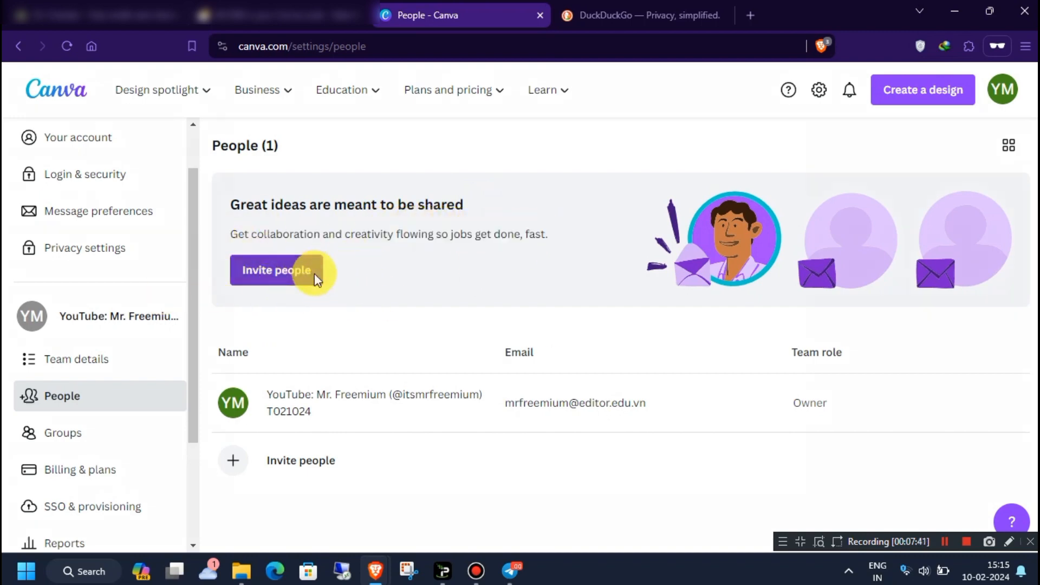
Generate a team invite link in the Invite people dialog and copy it.
left_click(276, 269)
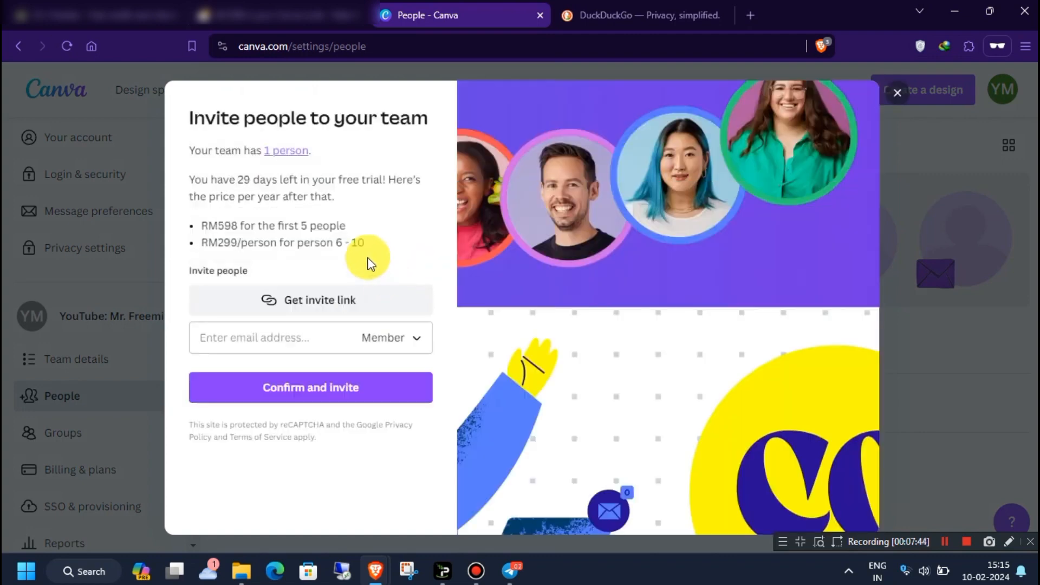
mouse_move(198, 191)
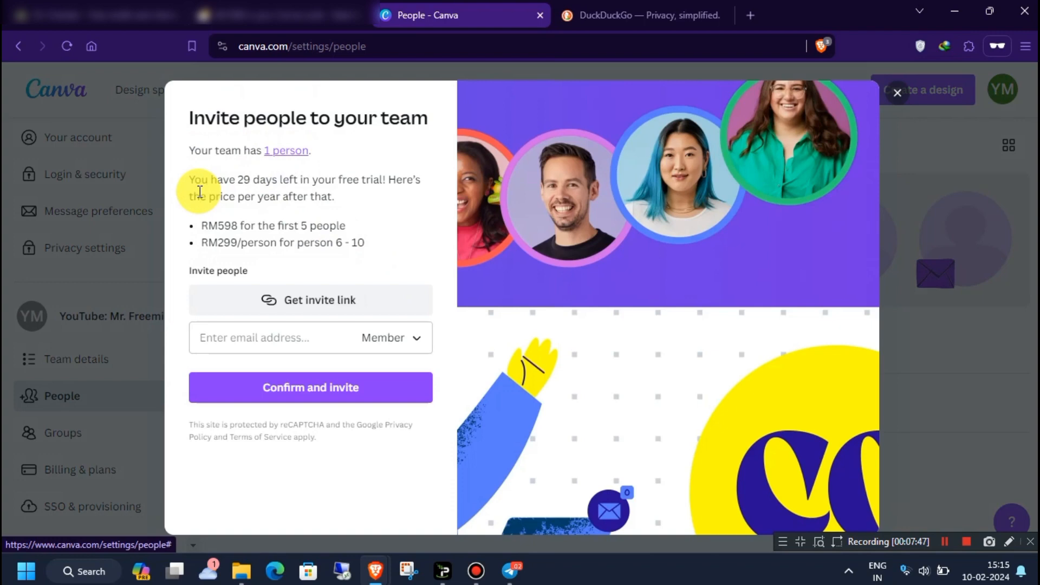
mouse_move(398, 299)
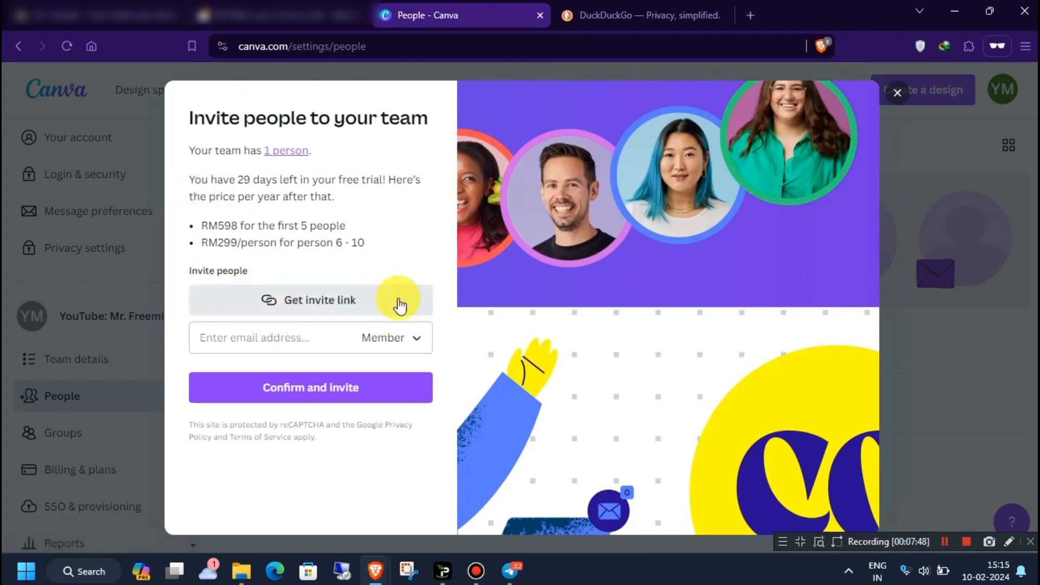
mouse_move(372, 308)
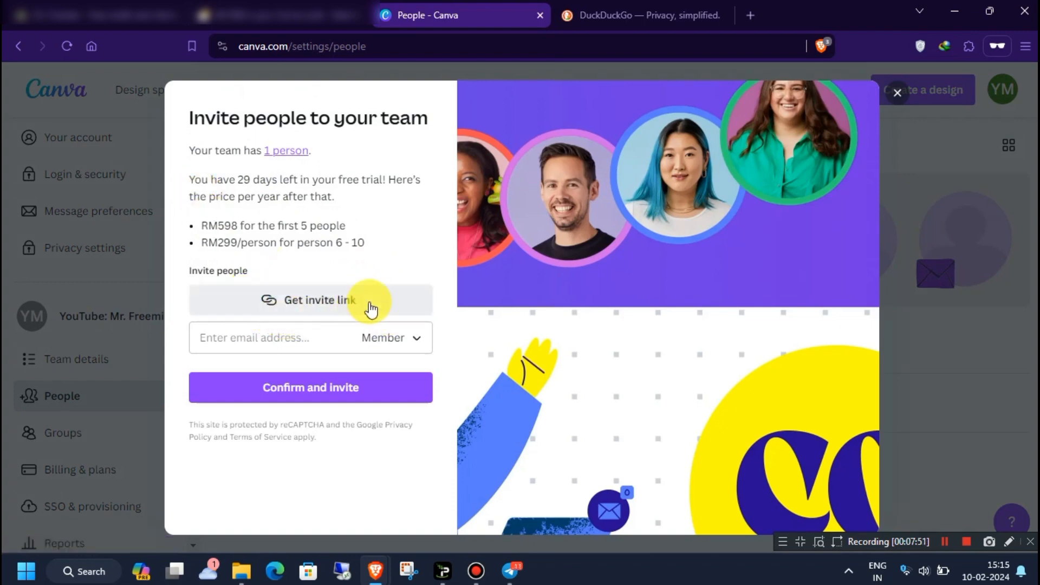
left_click(310, 299)
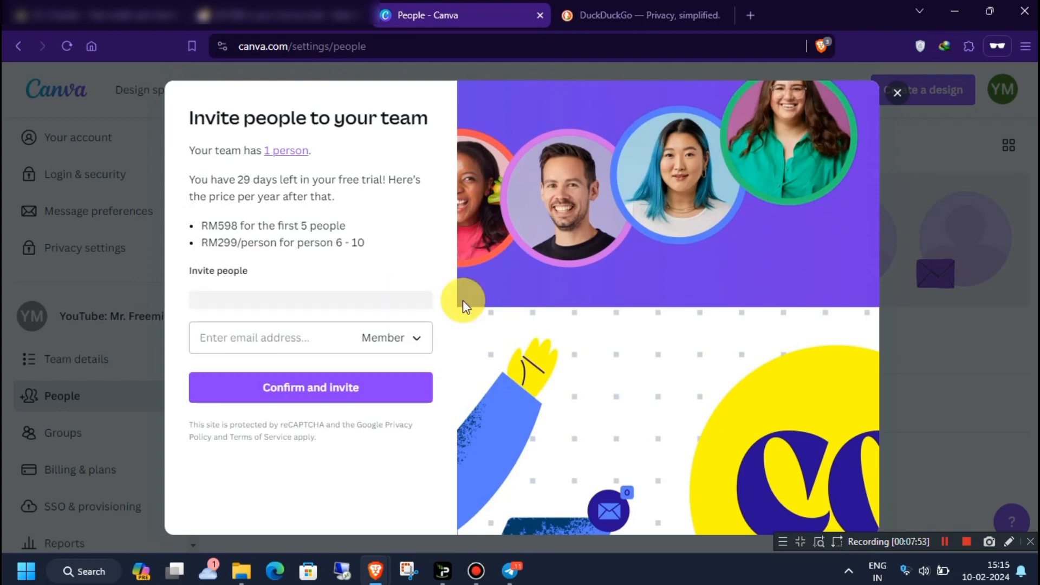
left_click(310, 299)
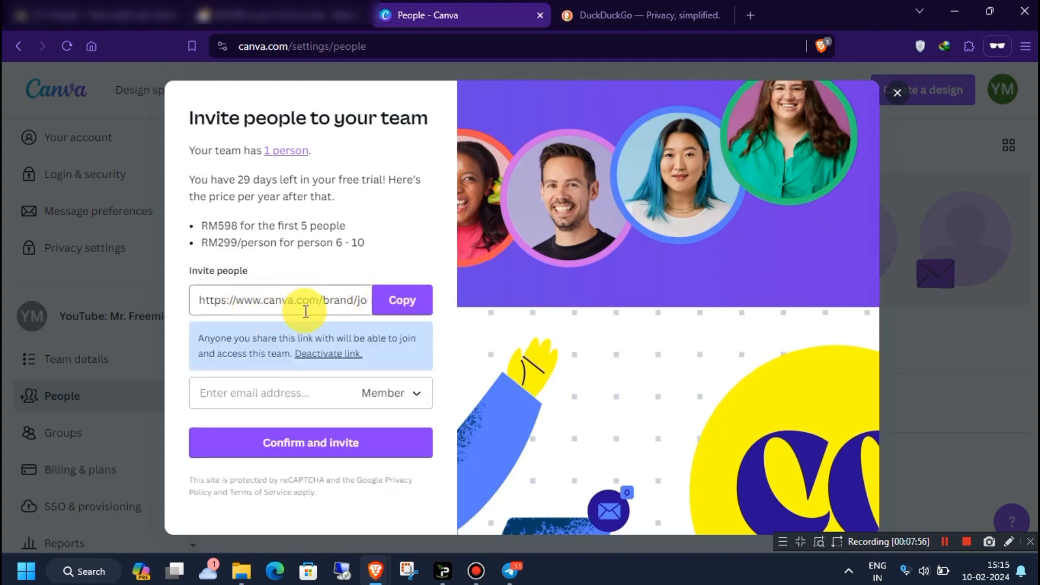
left_click(401, 300)
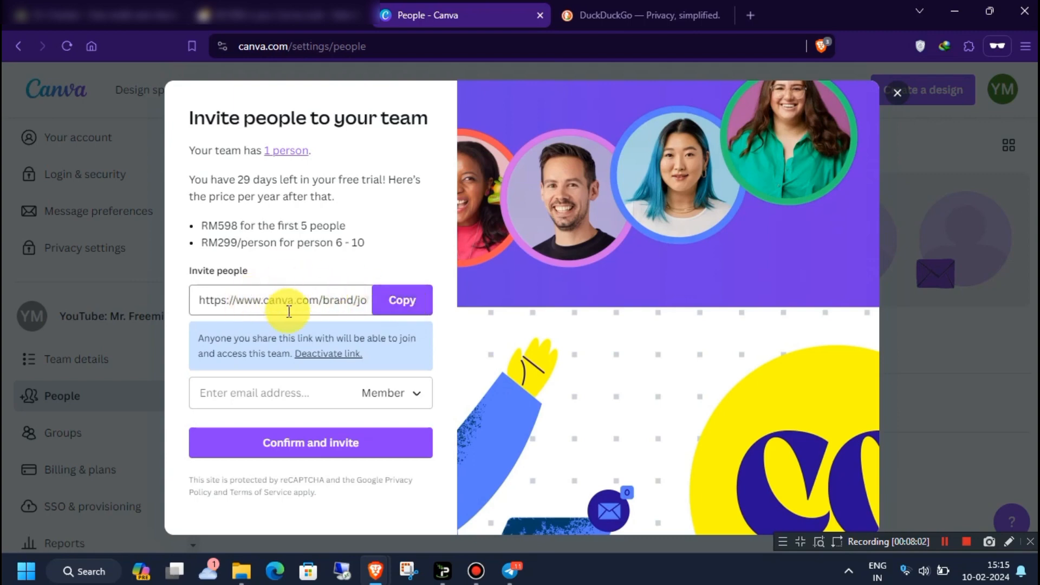
mouse_move(335, 315)
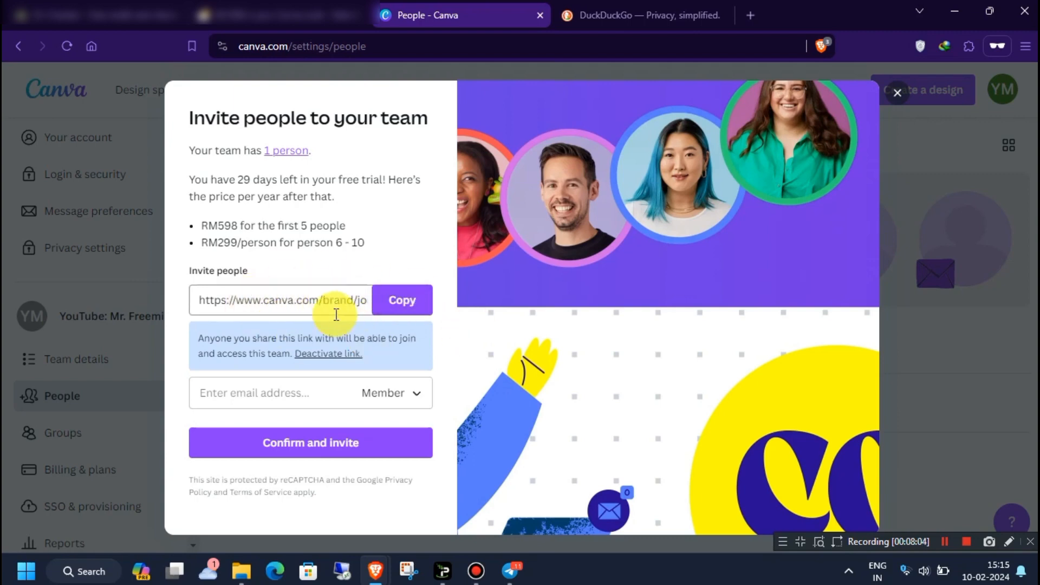
mouse_move(185, 347)
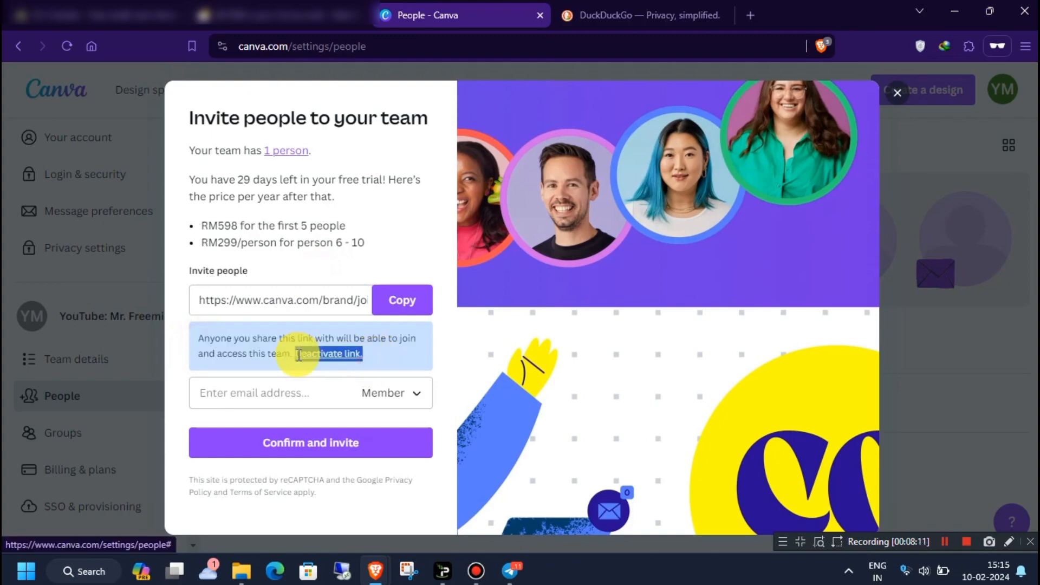
left_click(641, 15)
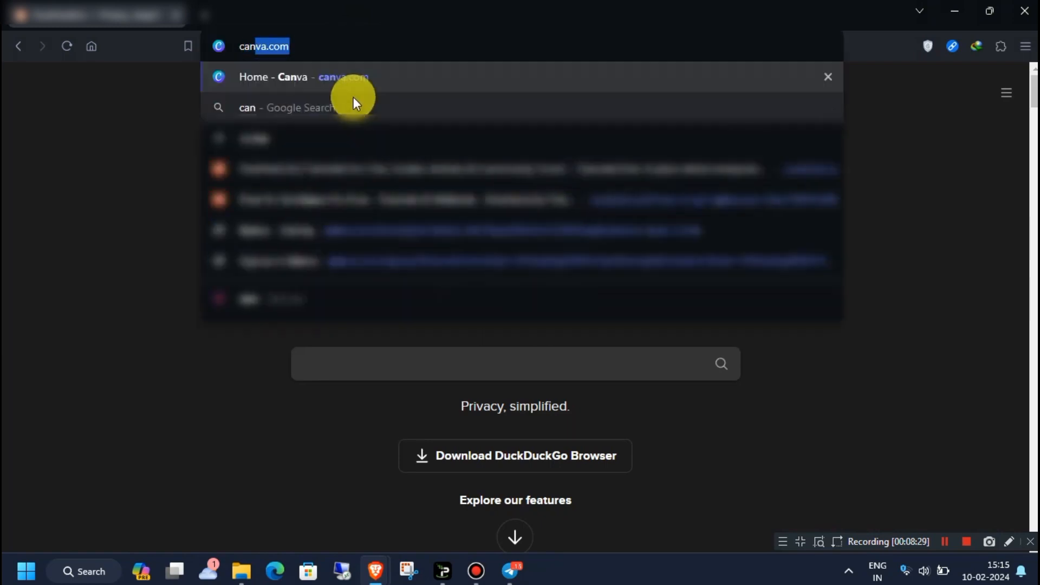
As the second account, open the pasted team join link to join the team.
left_click(272, 77)
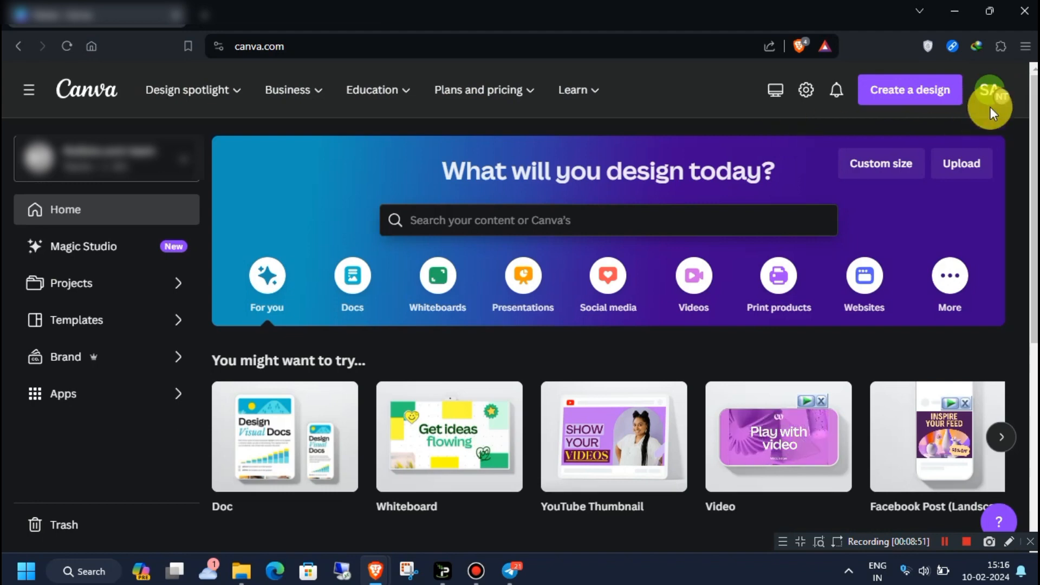
left_click(989, 89)
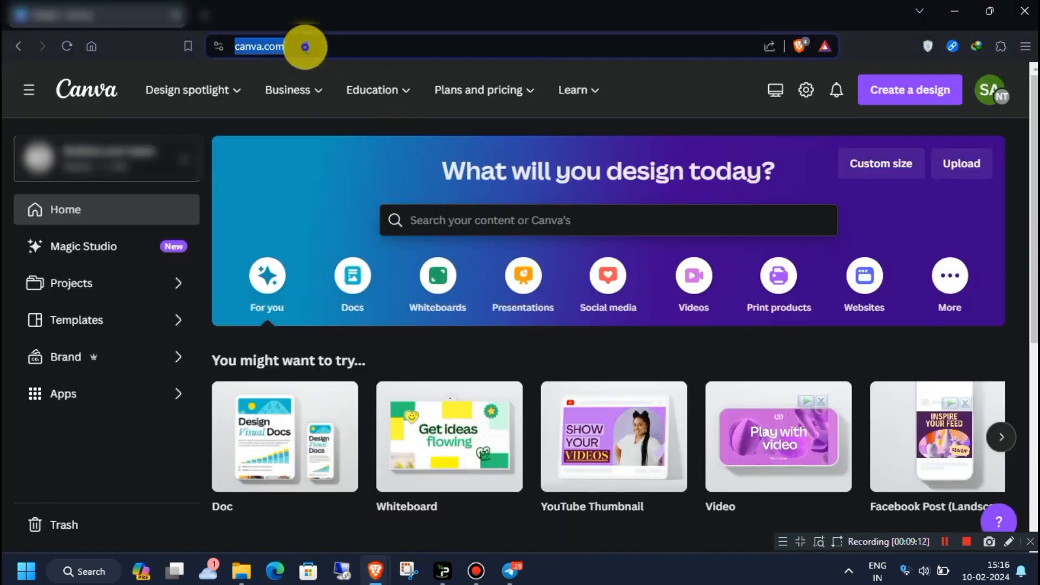
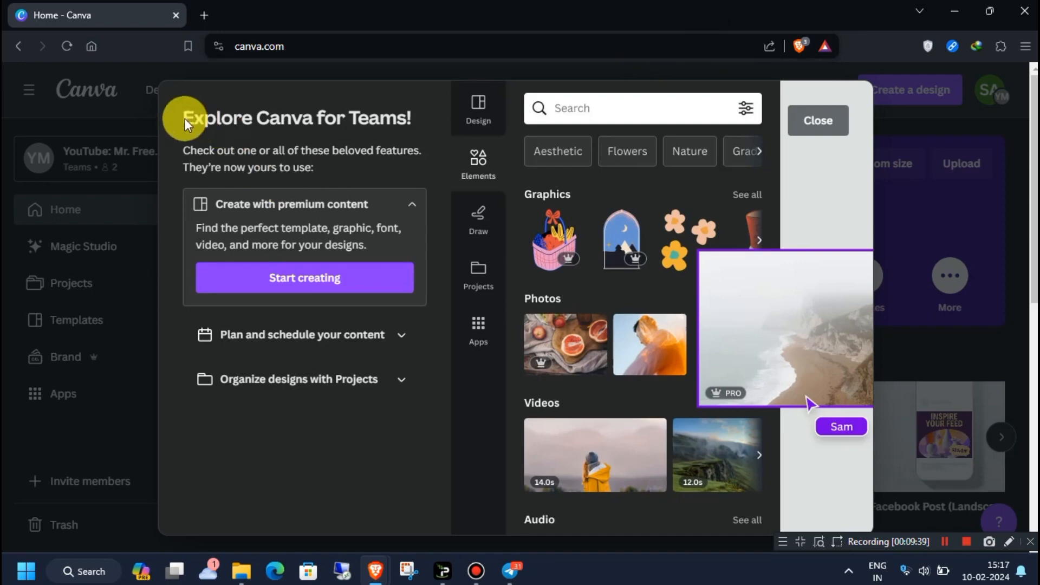
mouse_move(317, 290)
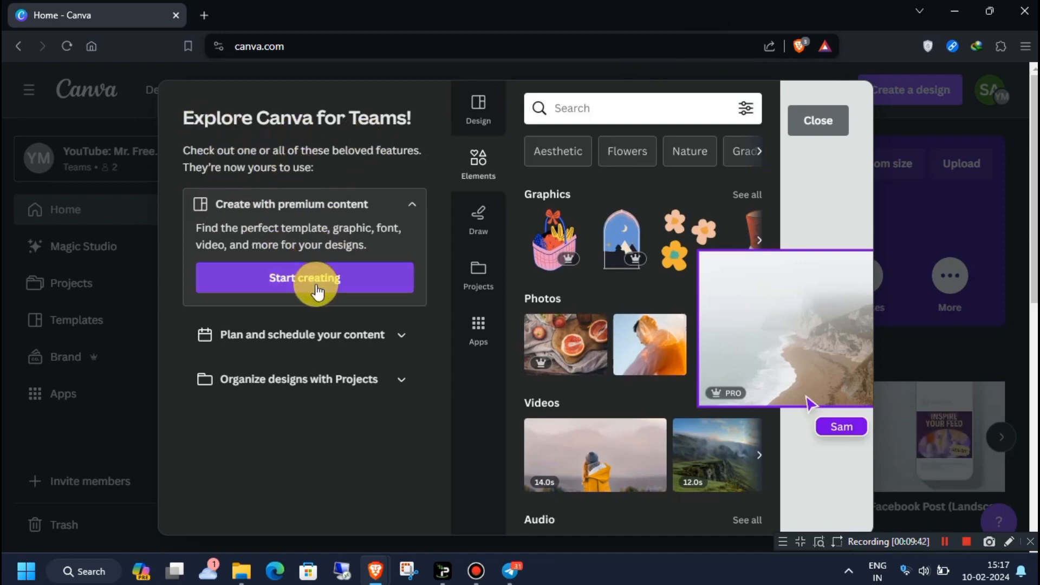
Close the Explore Canva for Teams popup and create a blank YouTube Thumbnail.
left_click(816, 121)
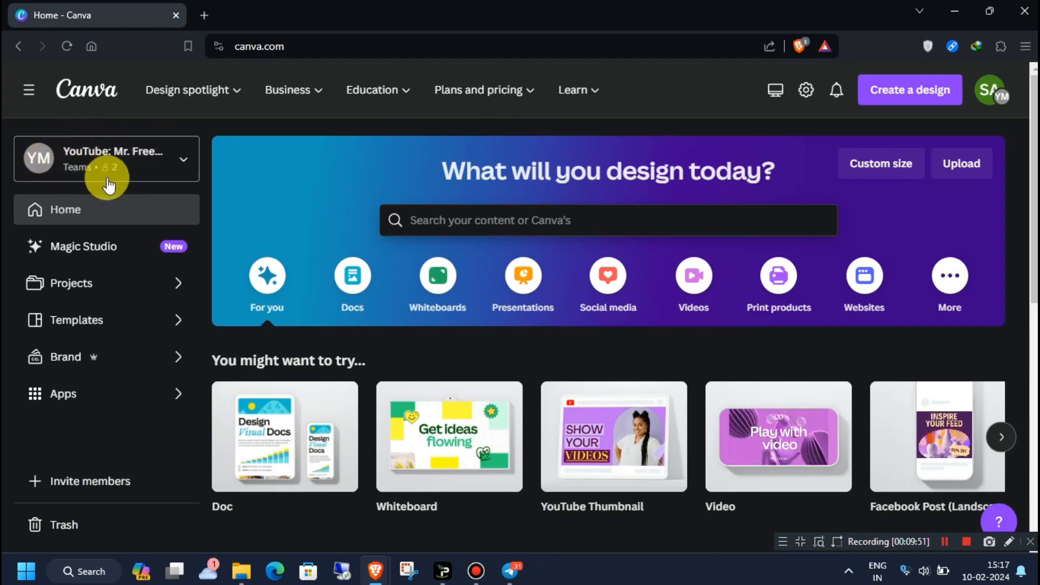
scroll("down", 3)
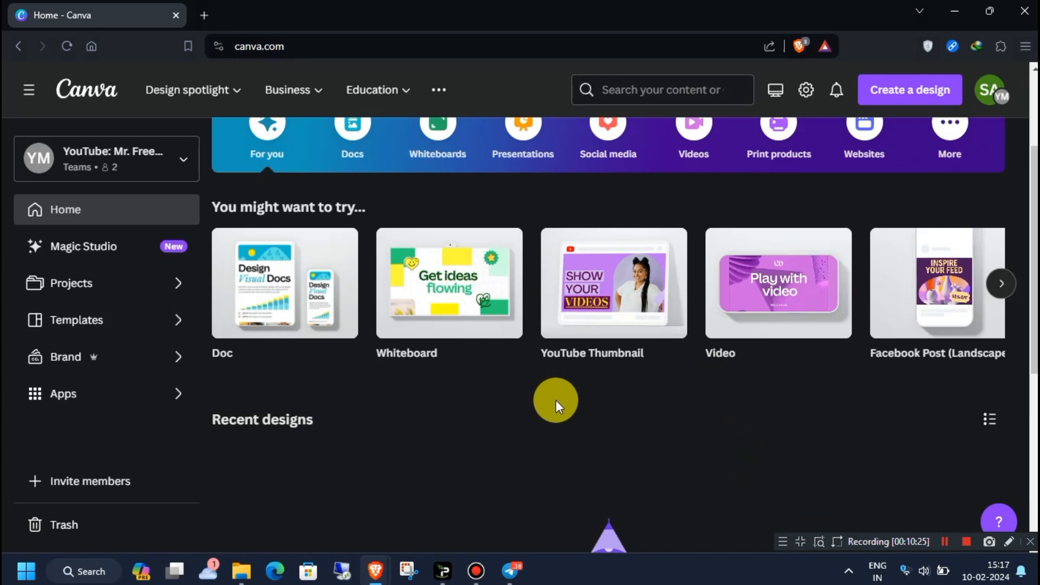
left_click(612, 283)
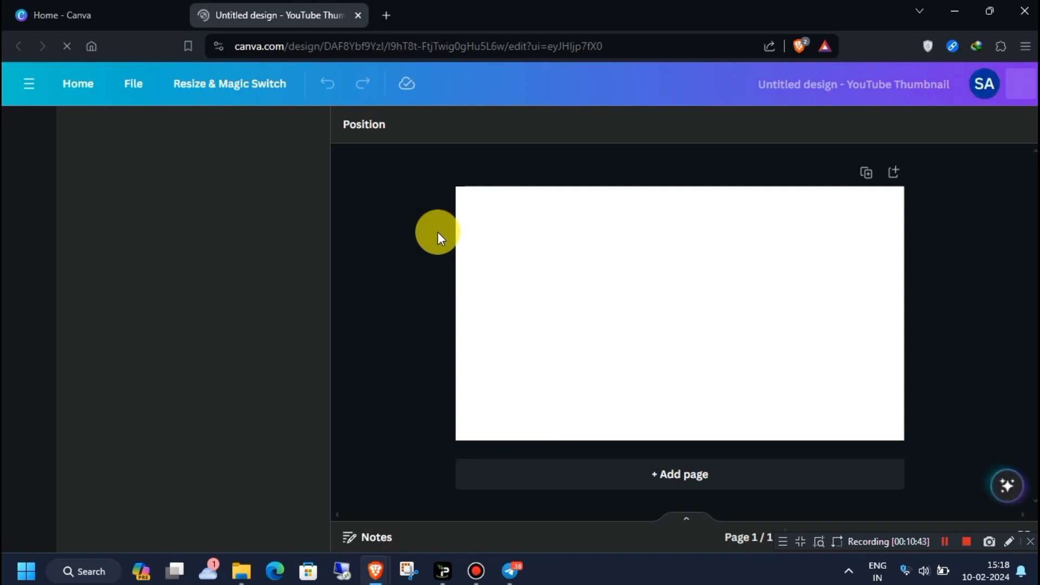
Apply the Pro 'Blue Comics Amazing Wonders' template from the Design tab's templates.
left_click(29, 133)
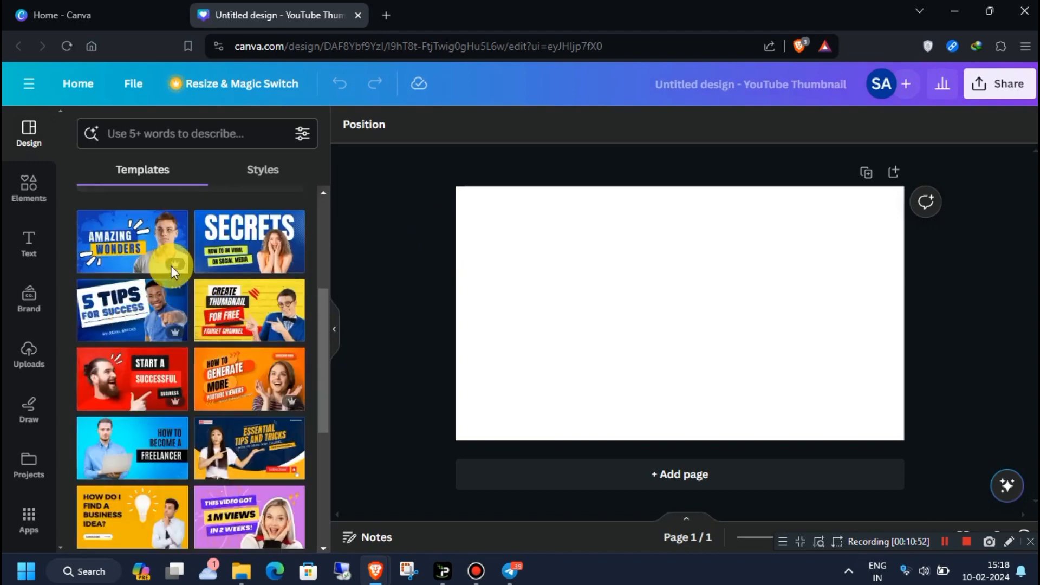
mouse_move(173, 332)
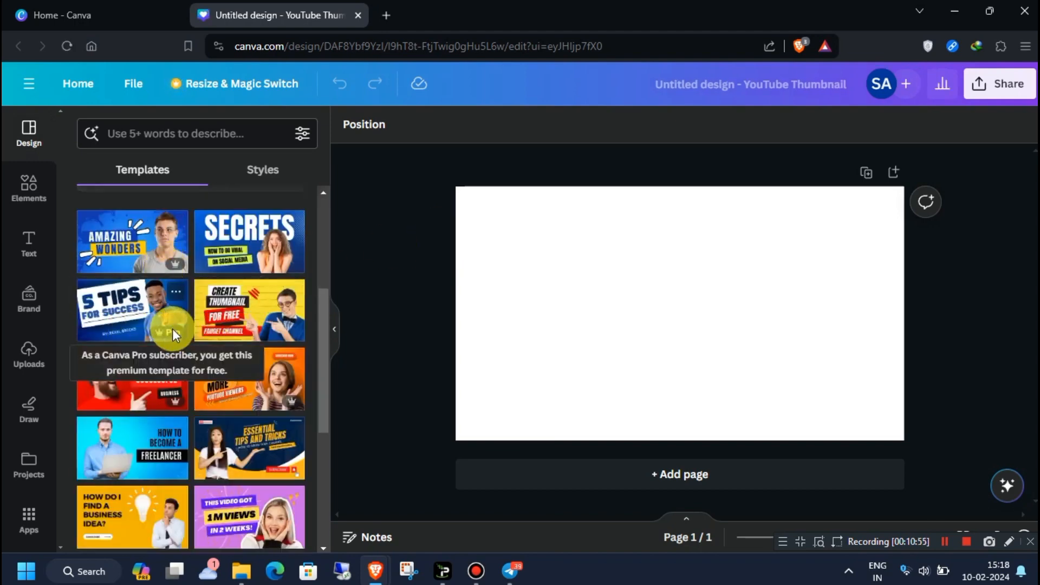
scroll("down", 3)
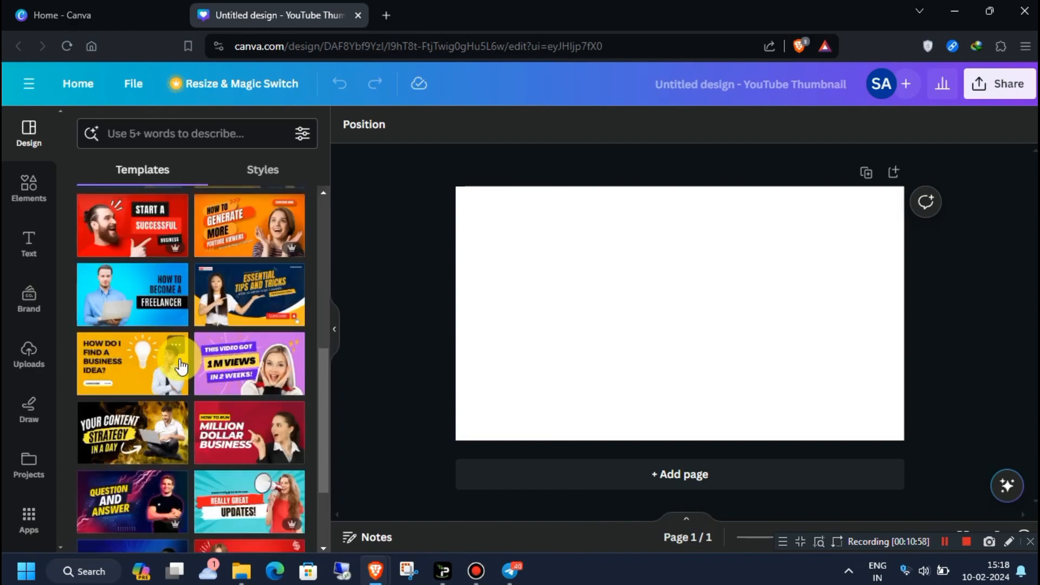
scroll("down", 3)
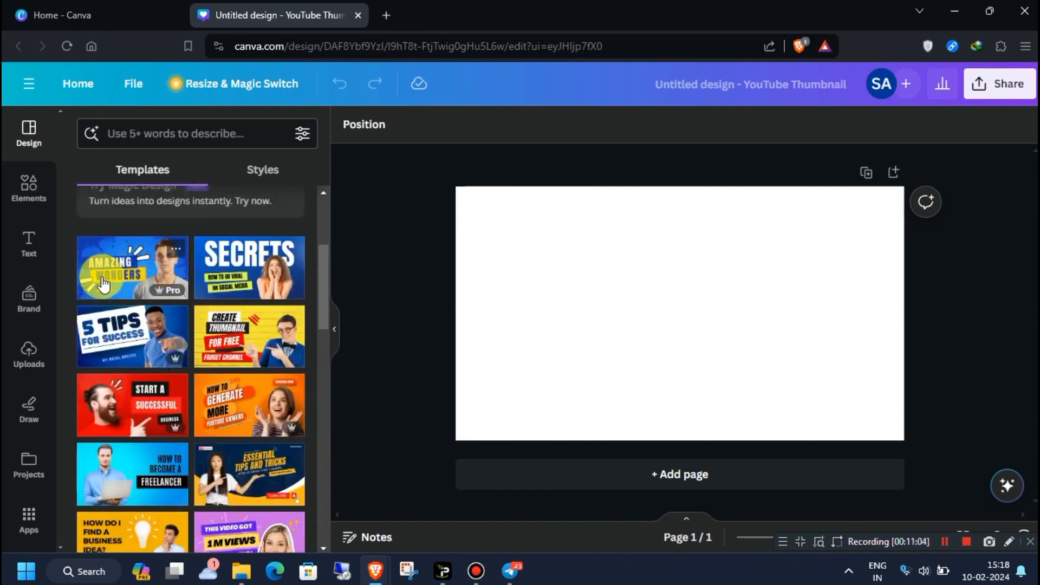
left_click(132, 267)
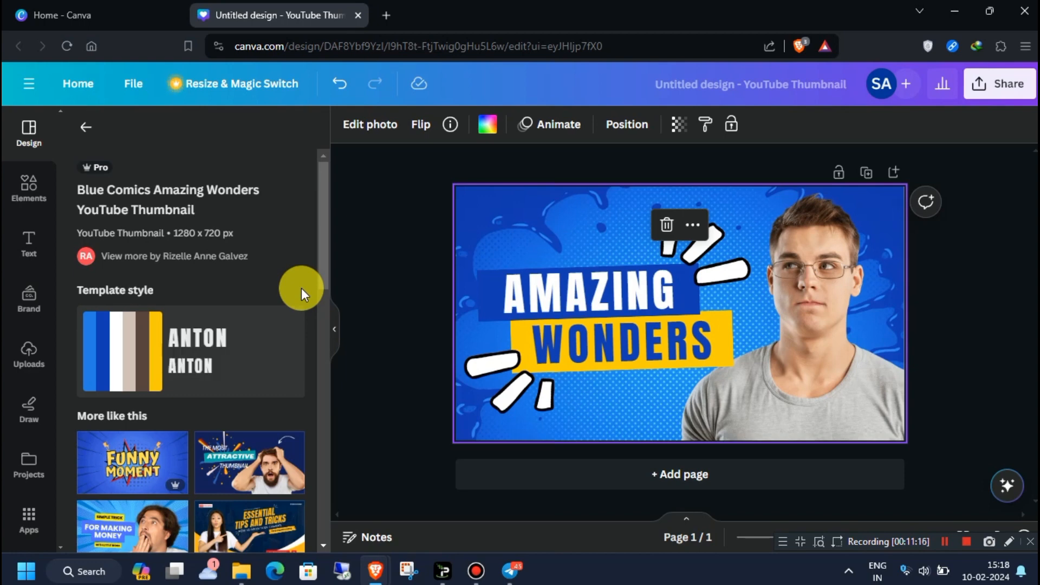
Rewrite the AMAZING WONDERS headline as 'MR. FREEMIUM'.
left_click(587, 295)
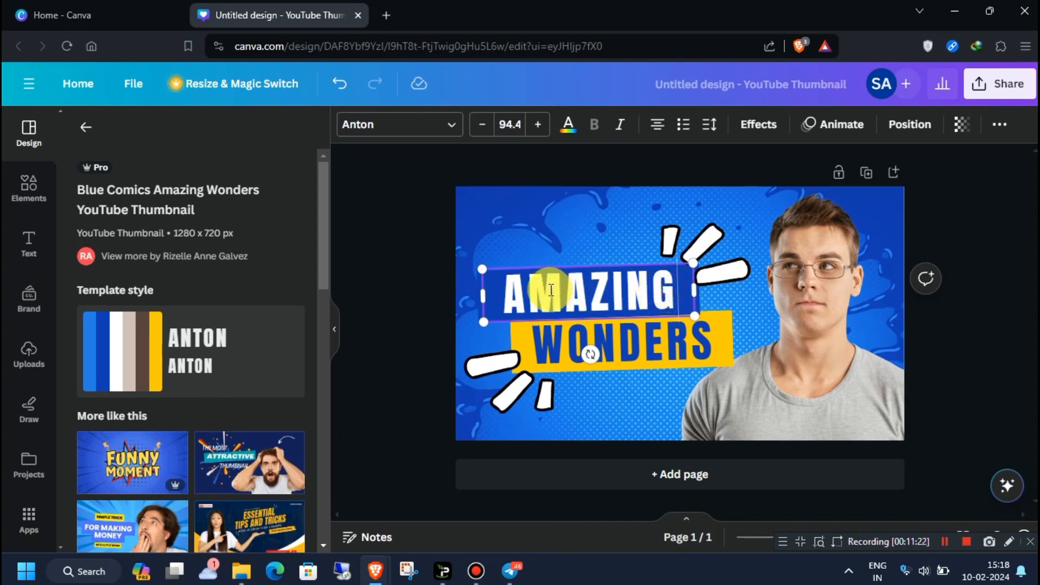
type("MR.")
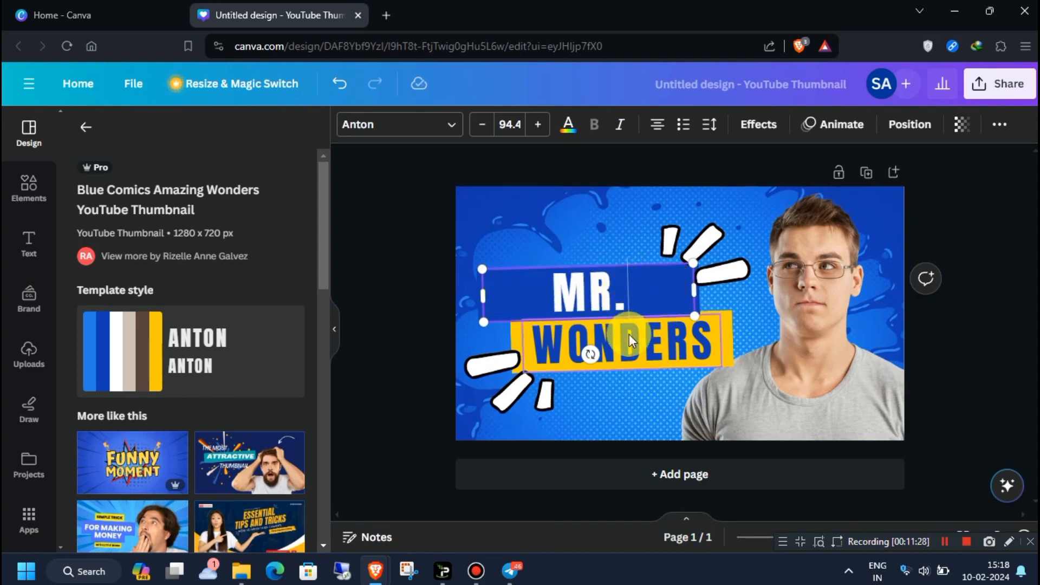
type("FREEMIUM")
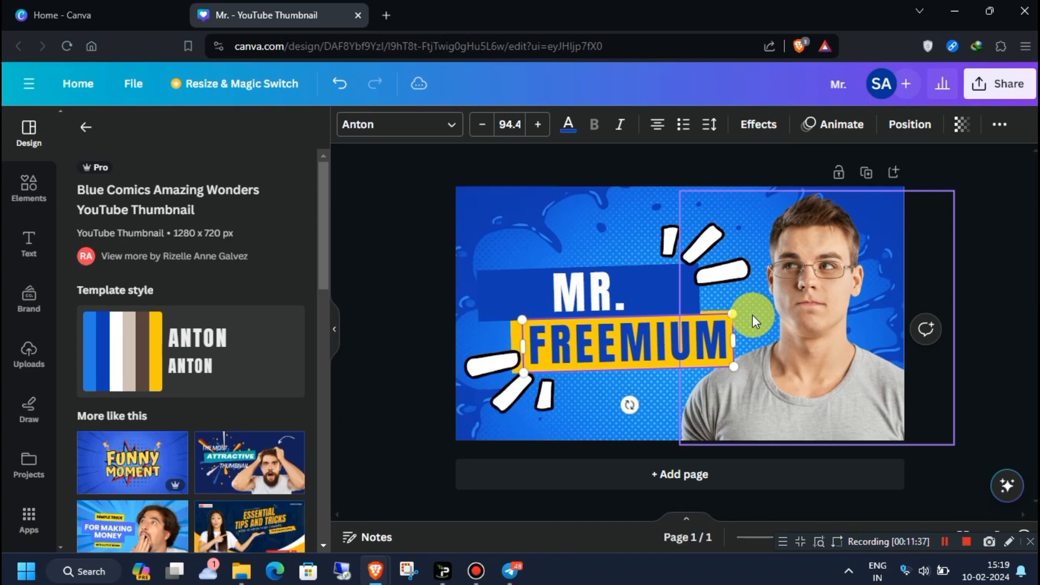
left_click(620, 289)
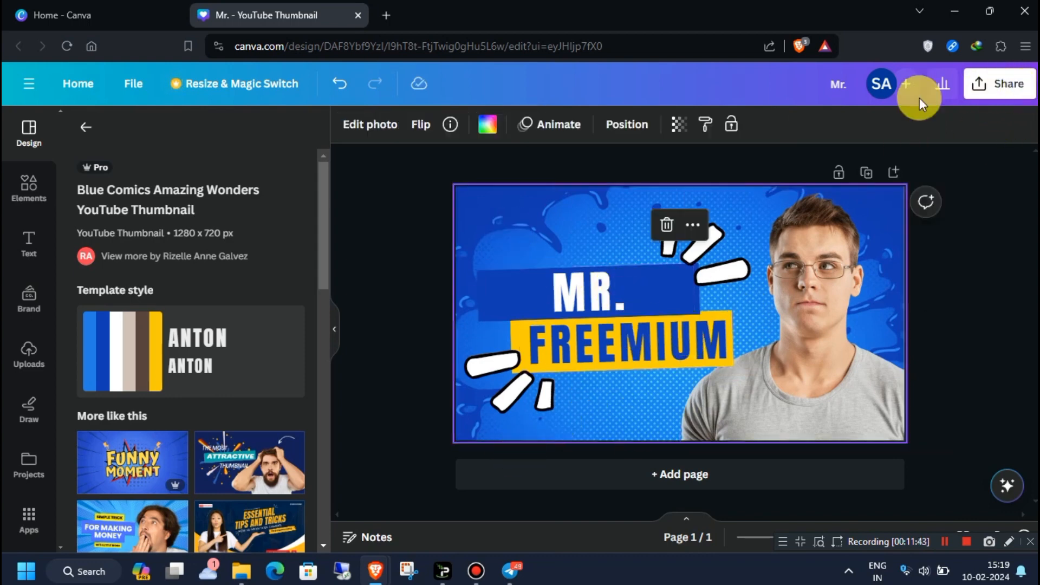
Download the MR. FREEMIUM thumbnail as a JPG and cancel the extra Save As dialog.
left_click(998, 83)
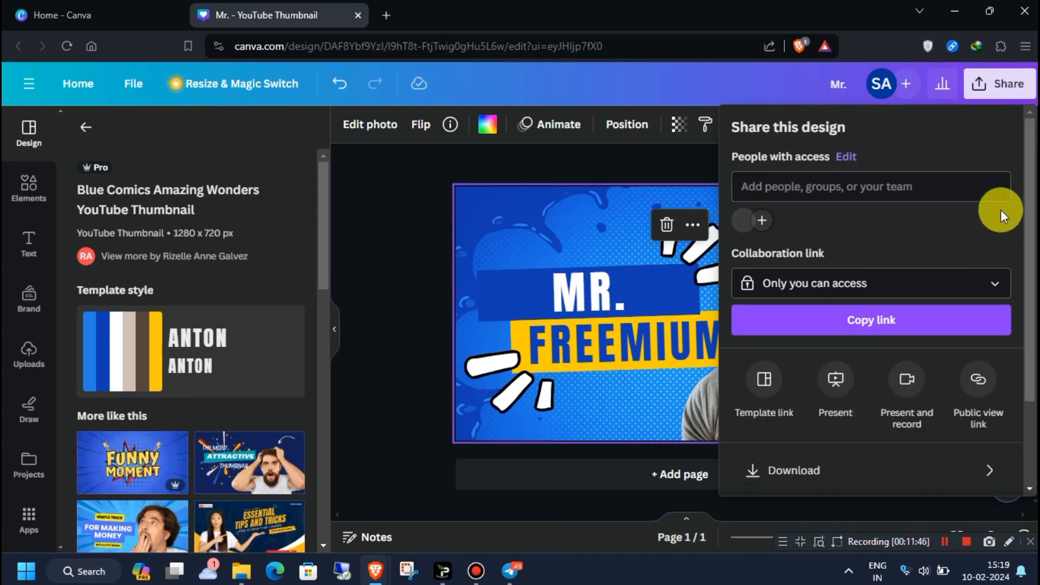
scroll("down", 3)
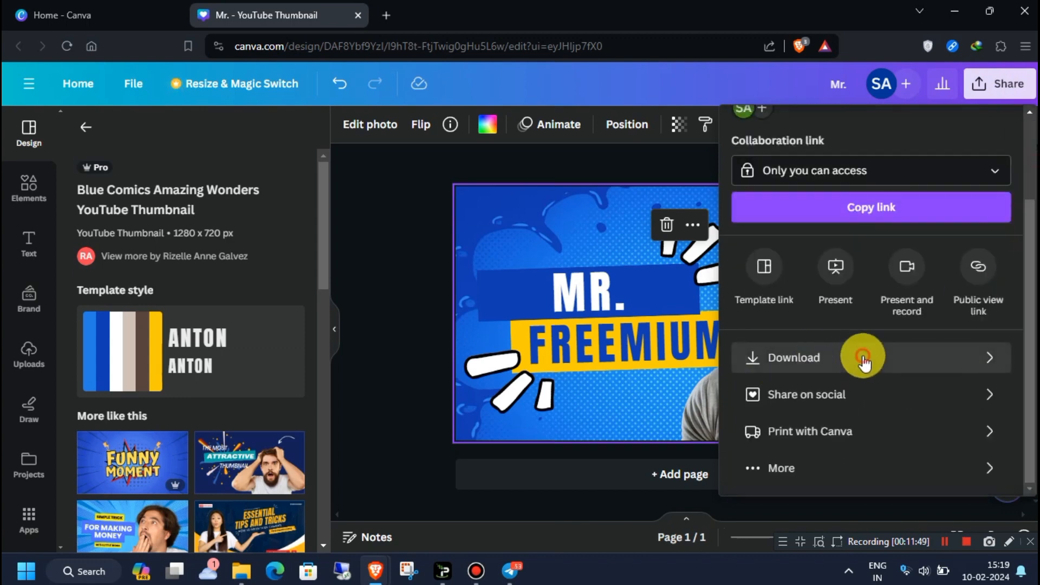
left_click(792, 357)
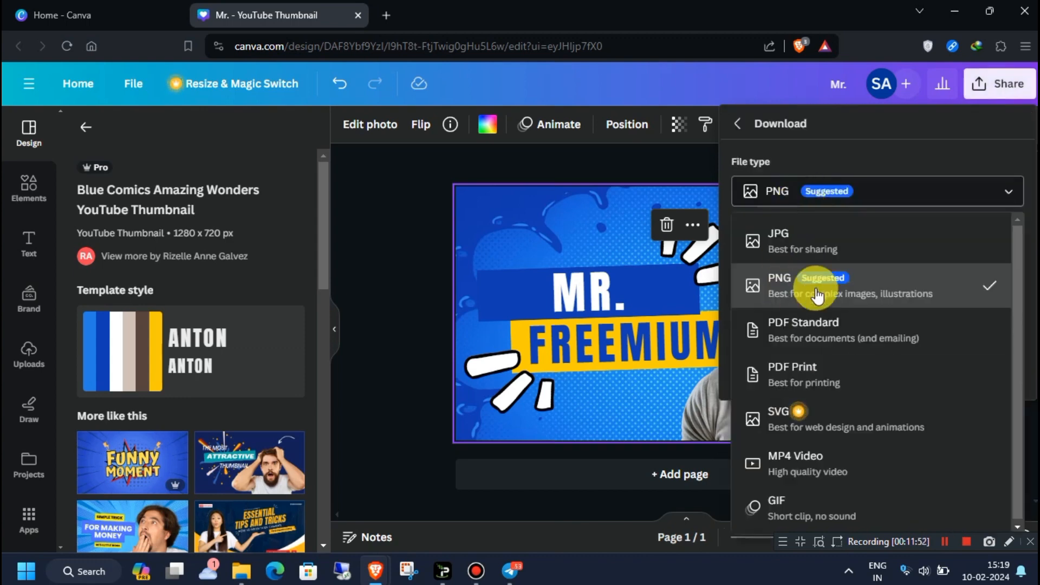
mouse_move(833, 419)
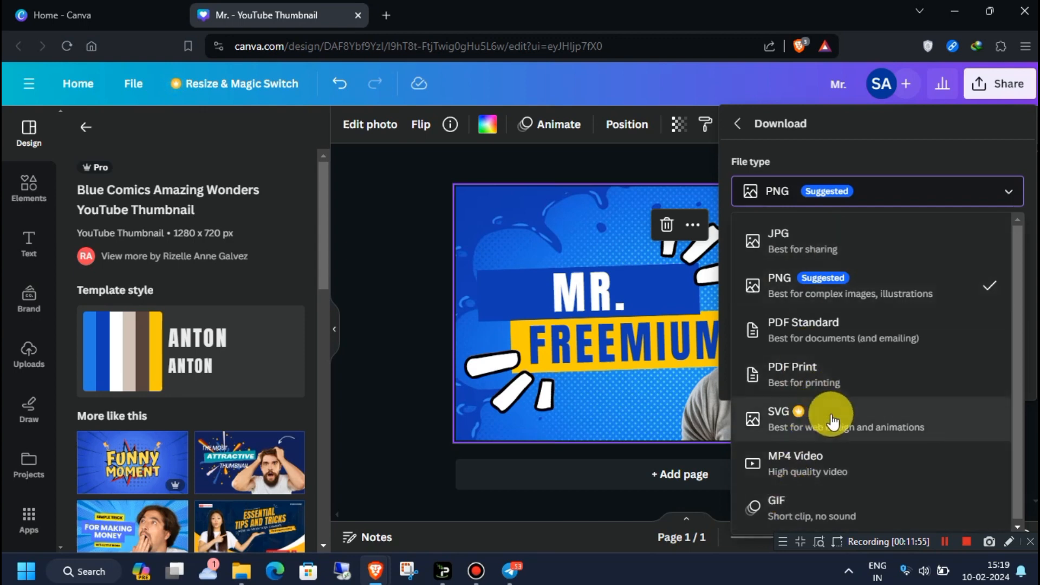
mouse_move(815, 248)
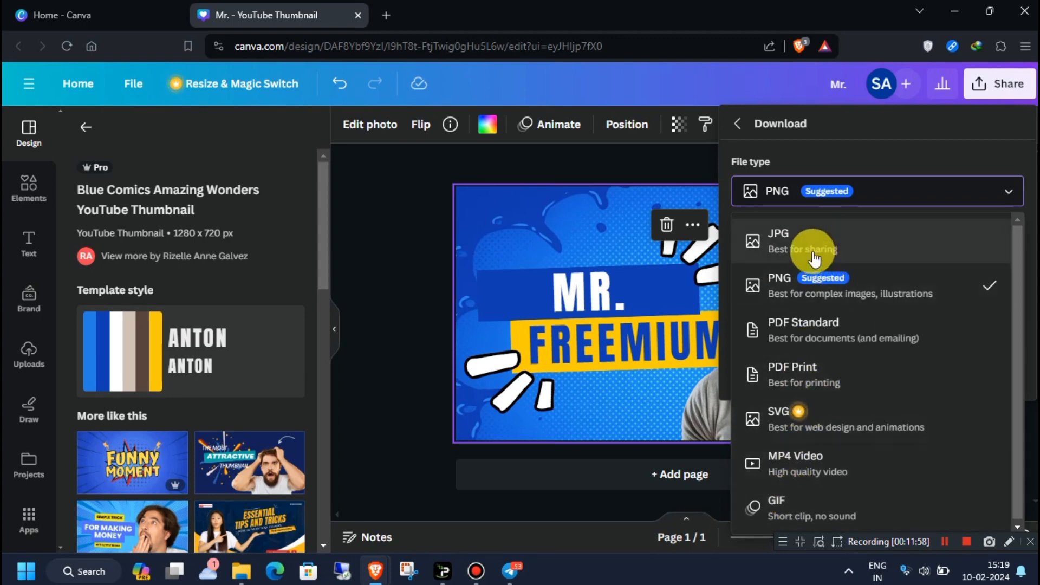
left_click(777, 241)
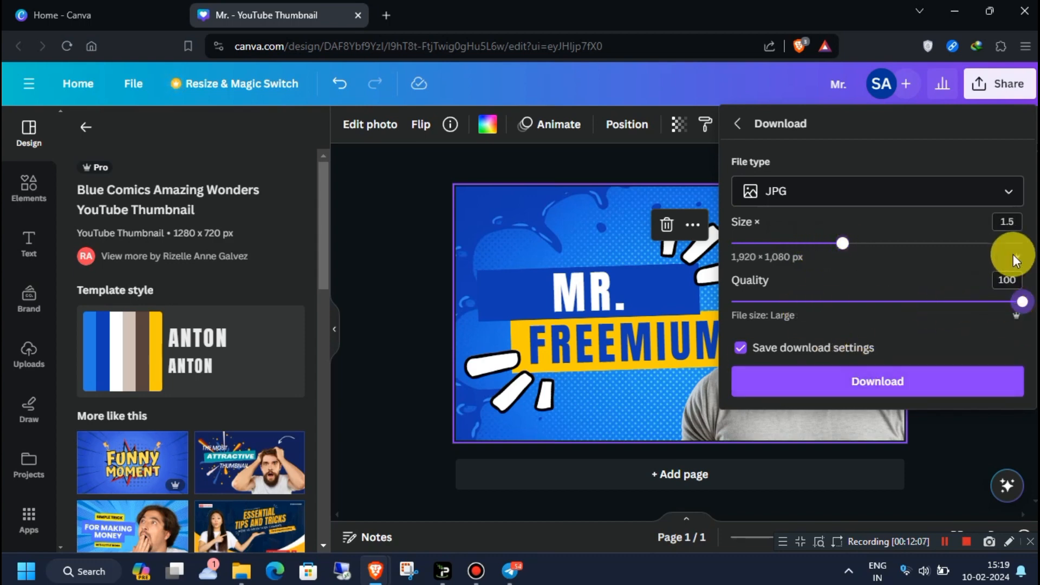
left_click(877, 382)
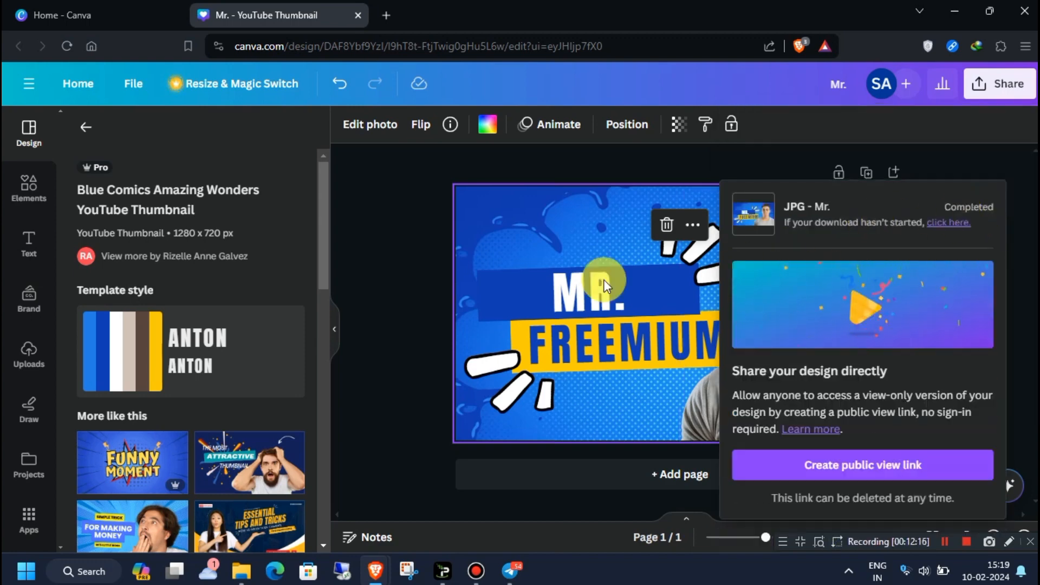
mouse_move(233, 259)
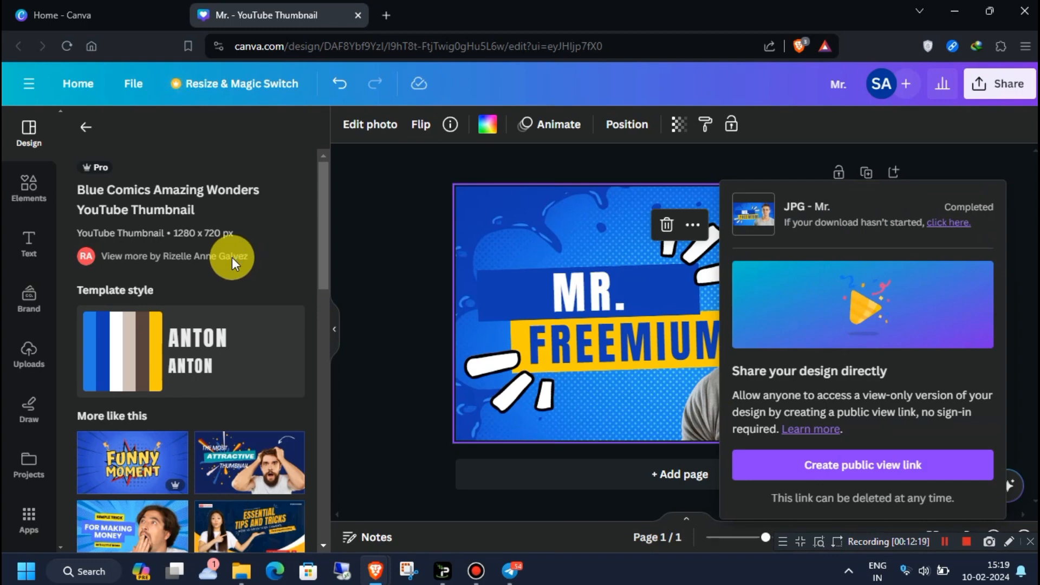
left_click(948, 222)
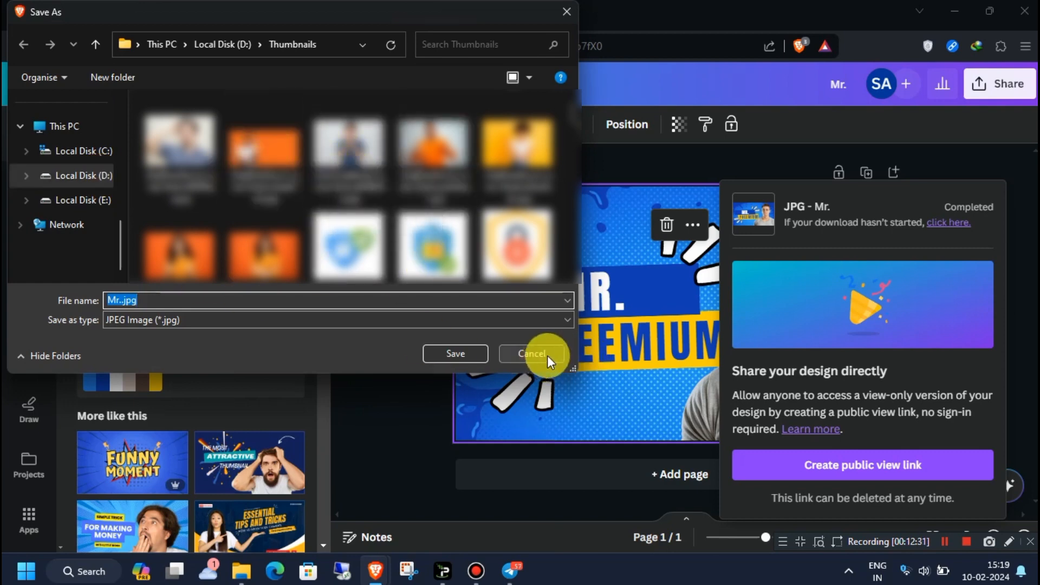
left_click(531, 354)
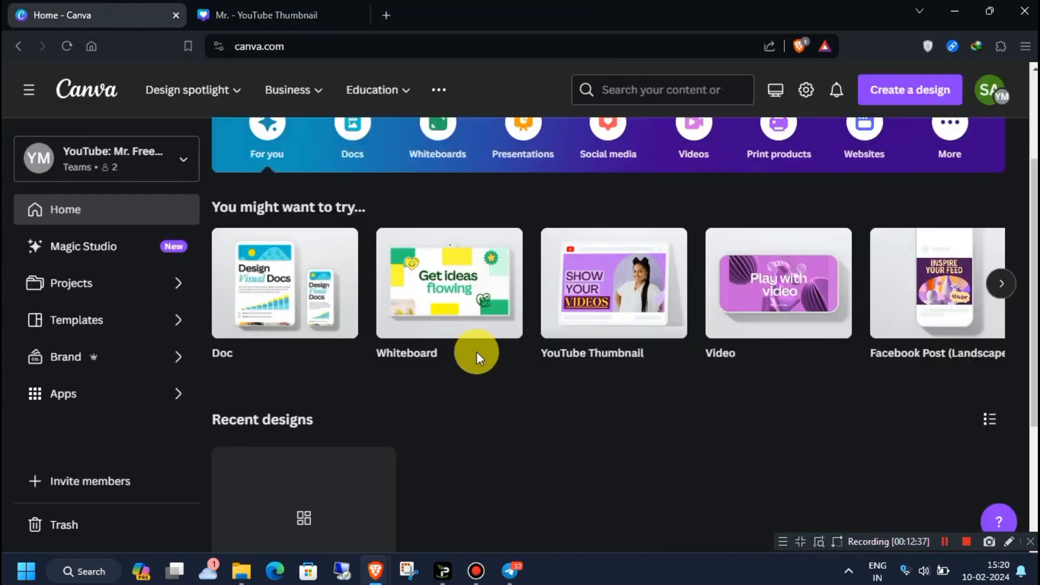
Scroll the home page to Recent designs showing the Untitled YouTube Thumbnail.
scroll("up", 3)
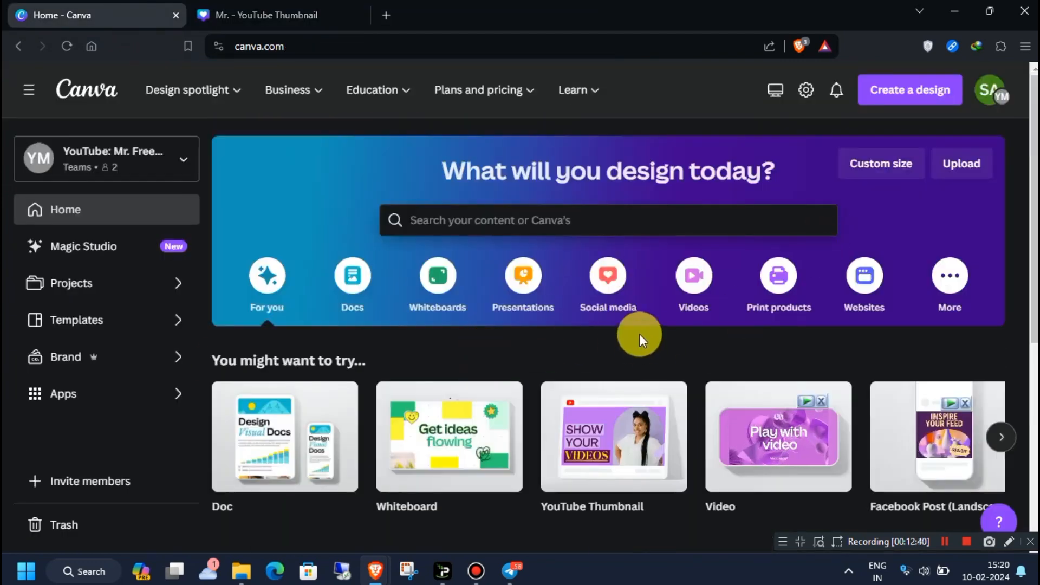
scroll("down", 3)
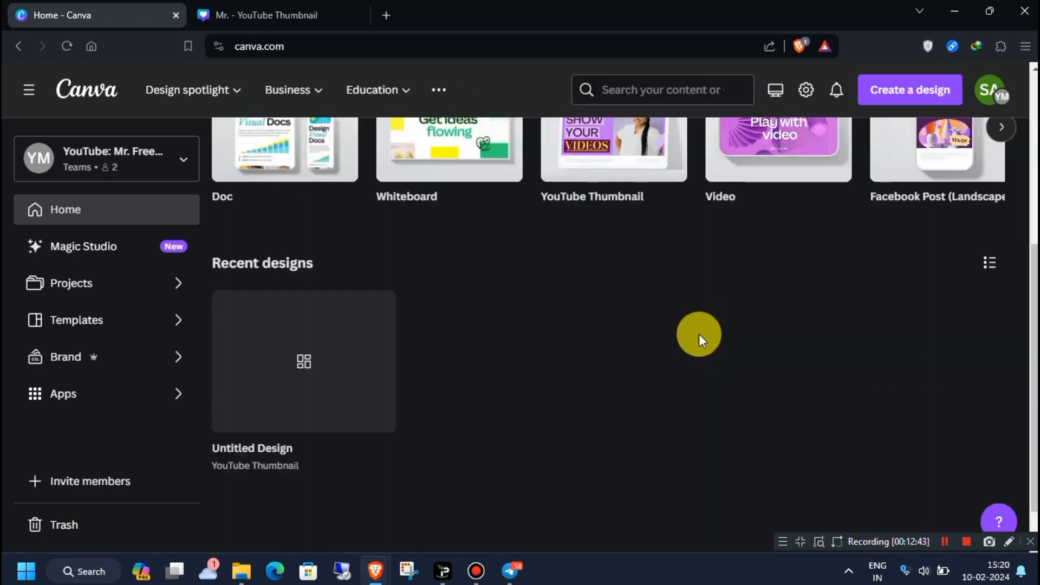